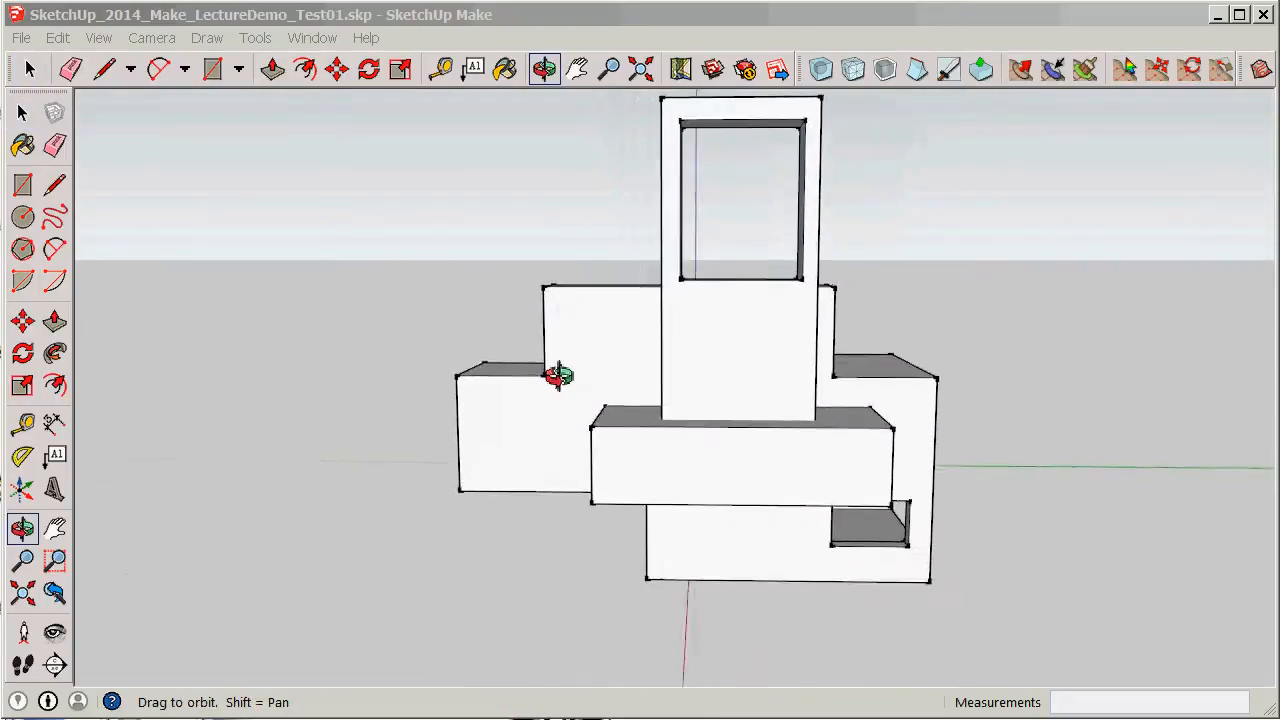
Subdivide and smooth the boxy cluster beside the tall frame using 3 iterations.
{"action": "left_click_drag", "start_coordinate": [560, 375], "coordinate": [1000, 405]}
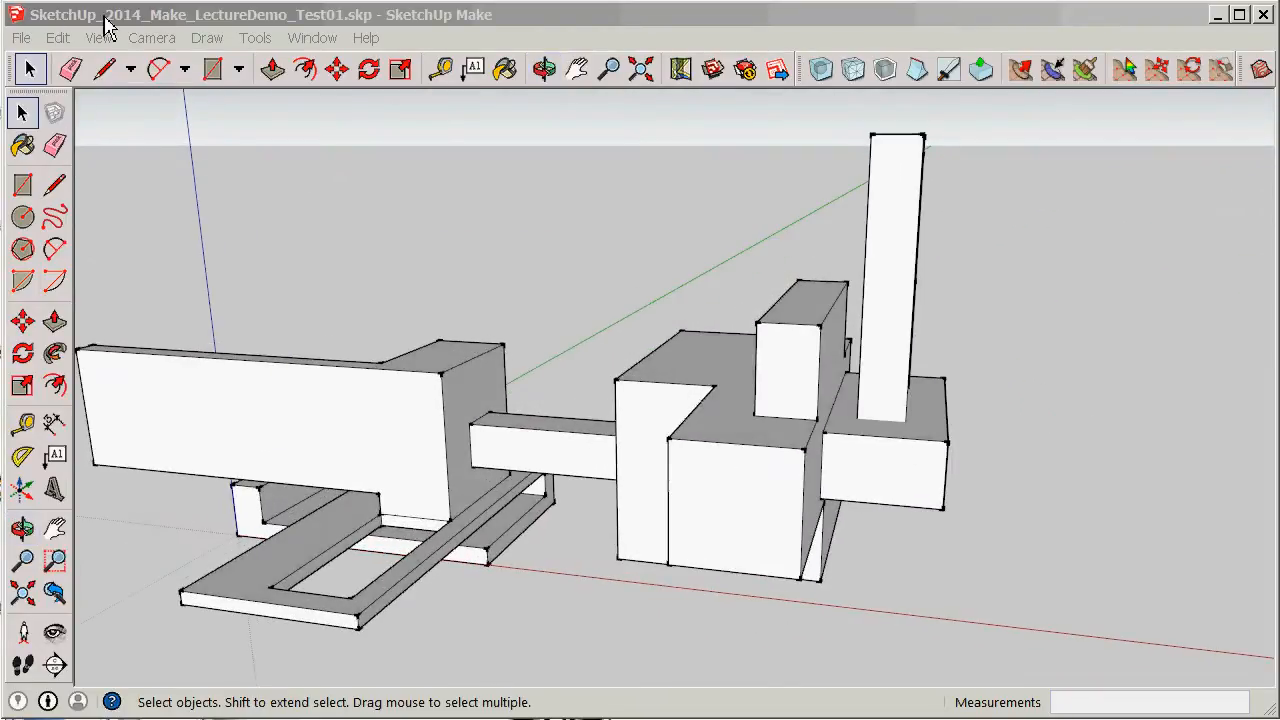
{"action": "mouse_move", "coordinate": [575, 272]}
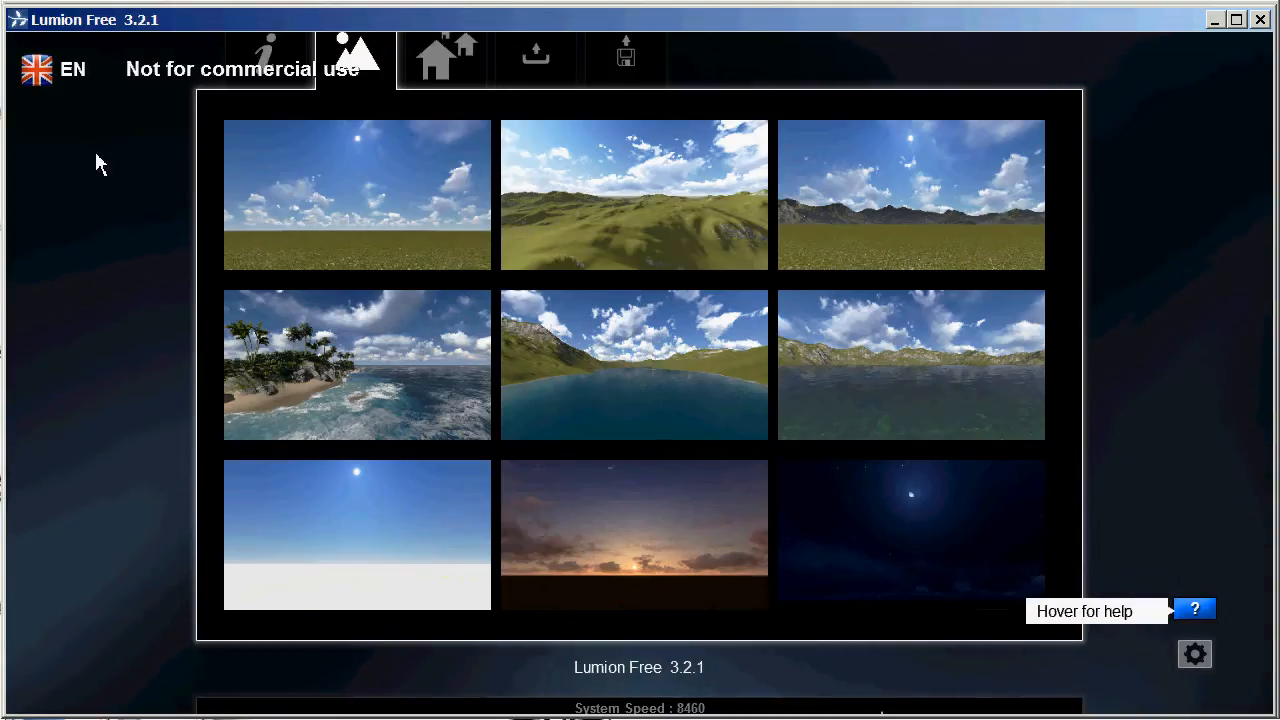
{"action": "mouse_move", "coordinate": [148, 270]}
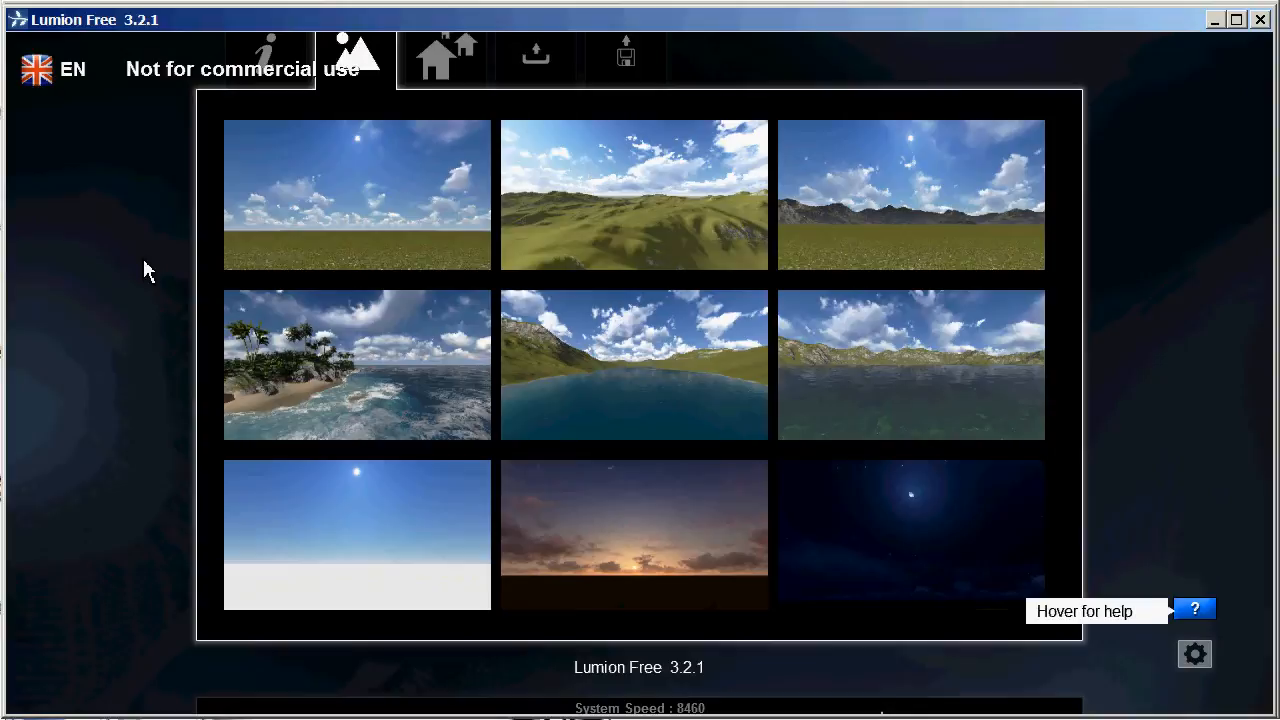
{"action": "mouse_move", "coordinate": [356, 363]}
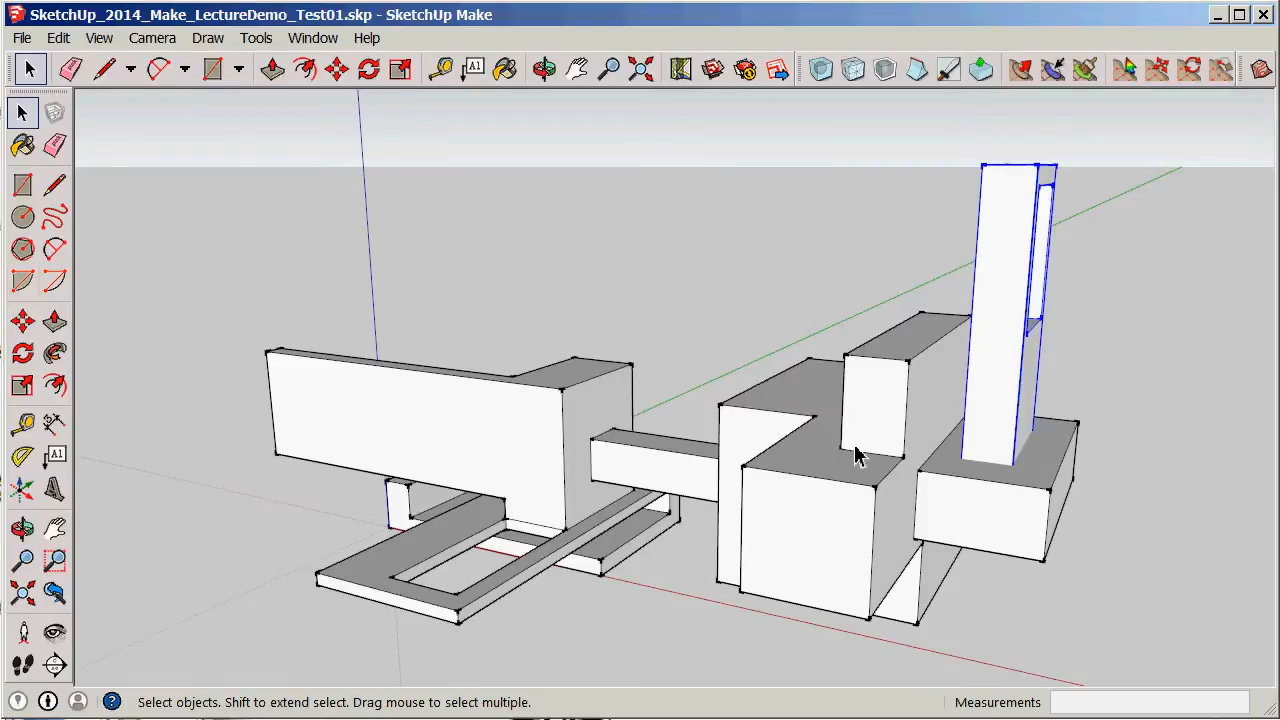
{"action": "mouse_move", "coordinate": [855, 507]}
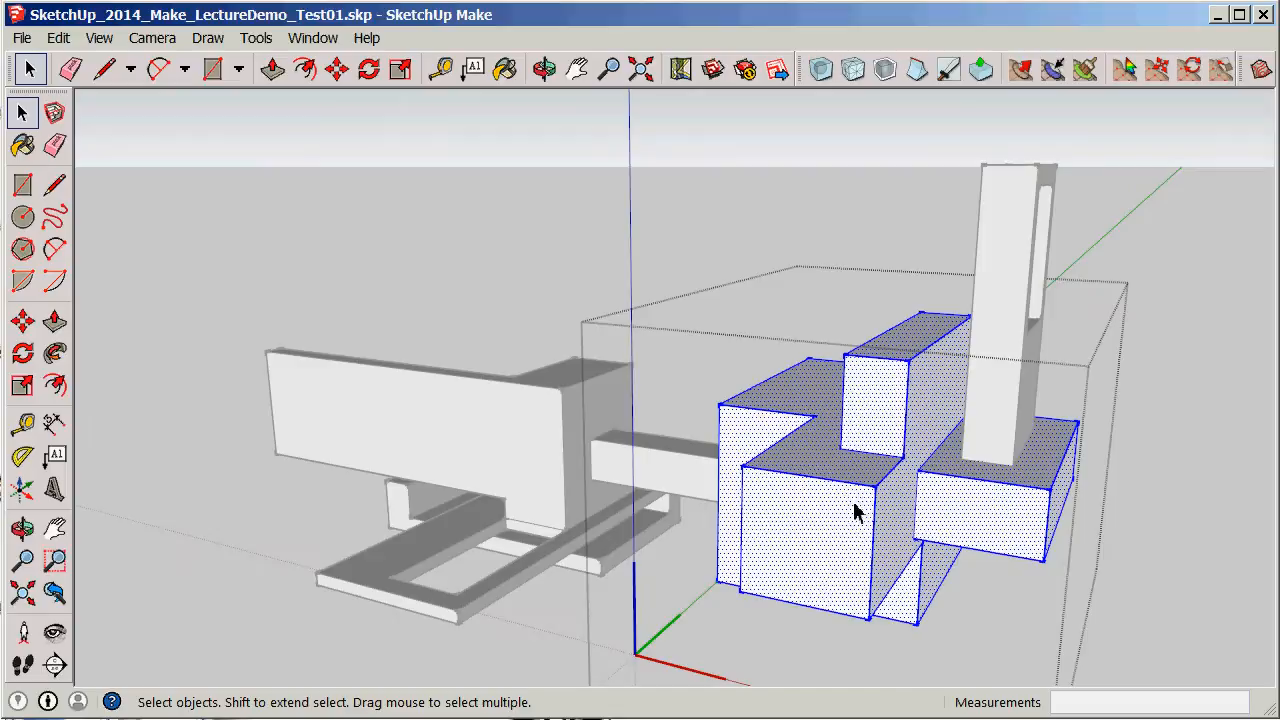
{"action": "left_click_drag", "start_coordinate": [855, 512], "coordinate": [595, 313]}
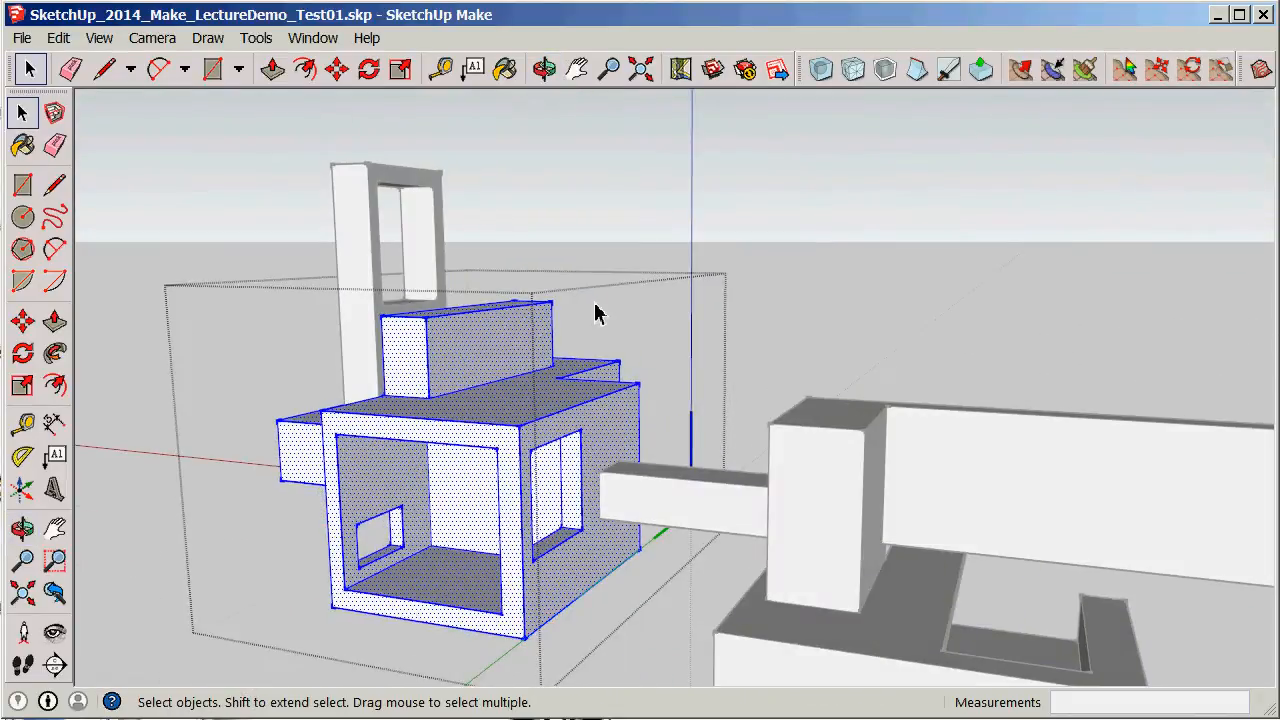
{"action": "mouse_move", "coordinate": [820, 69]}
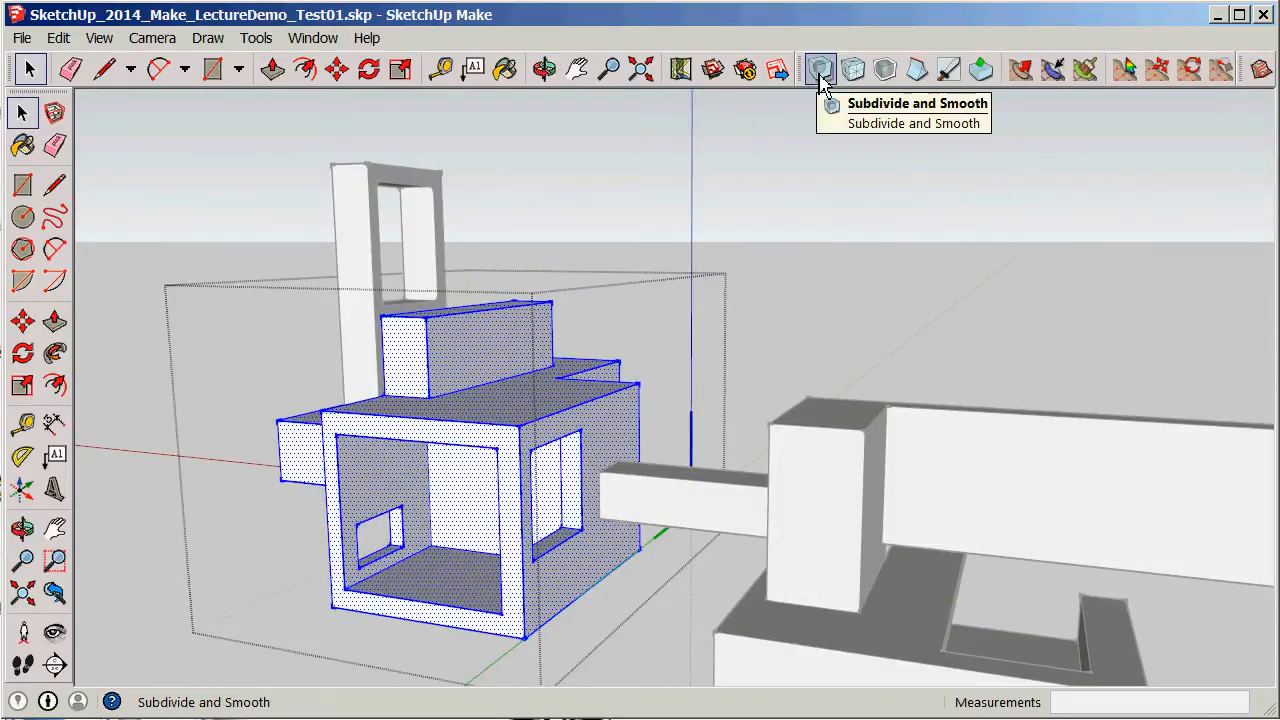
{"action": "left_click", "coordinate": [821, 69]}
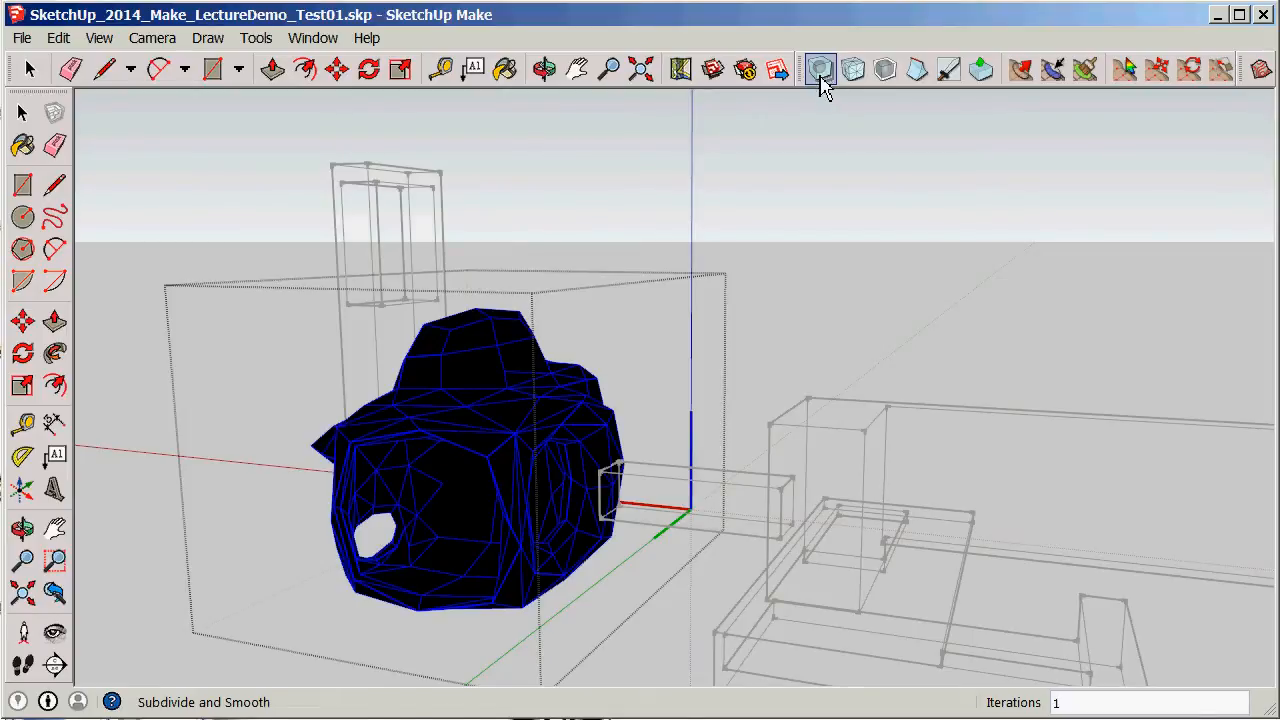
{"action": "mouse_move", "coordinate": [820, 70]}
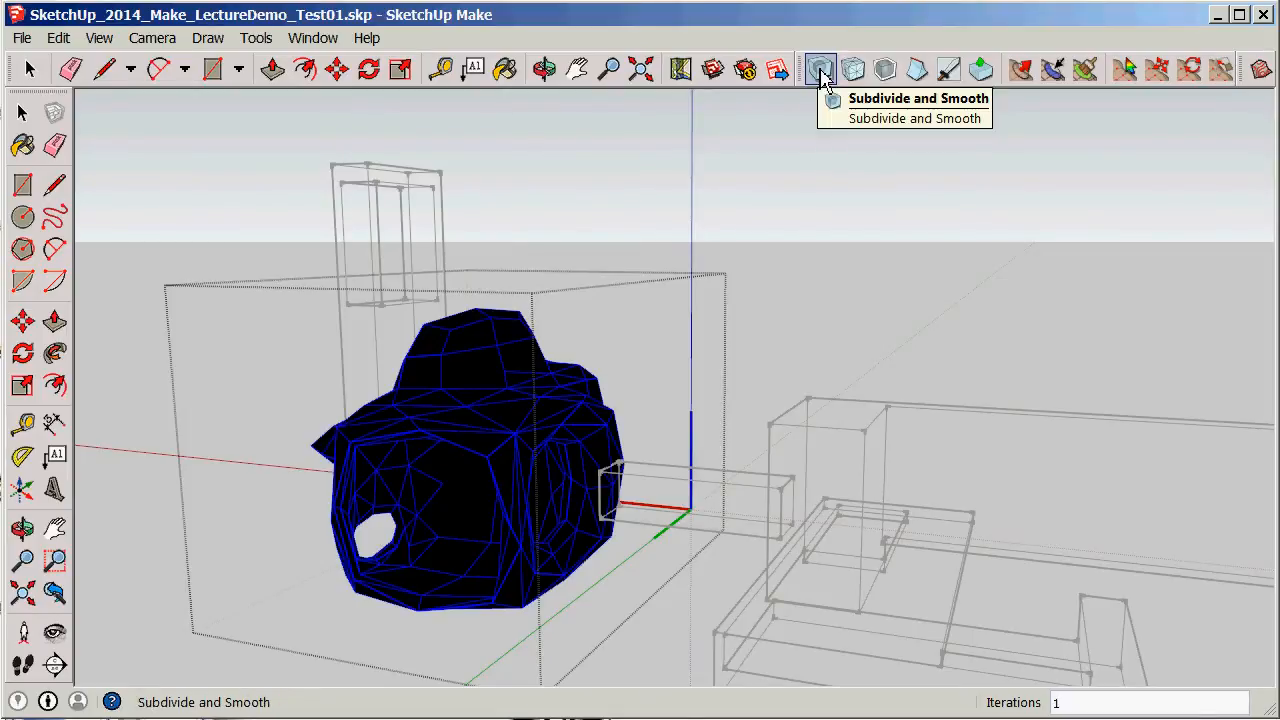
{"action": "left_click", "coordinate": [820, 69]}
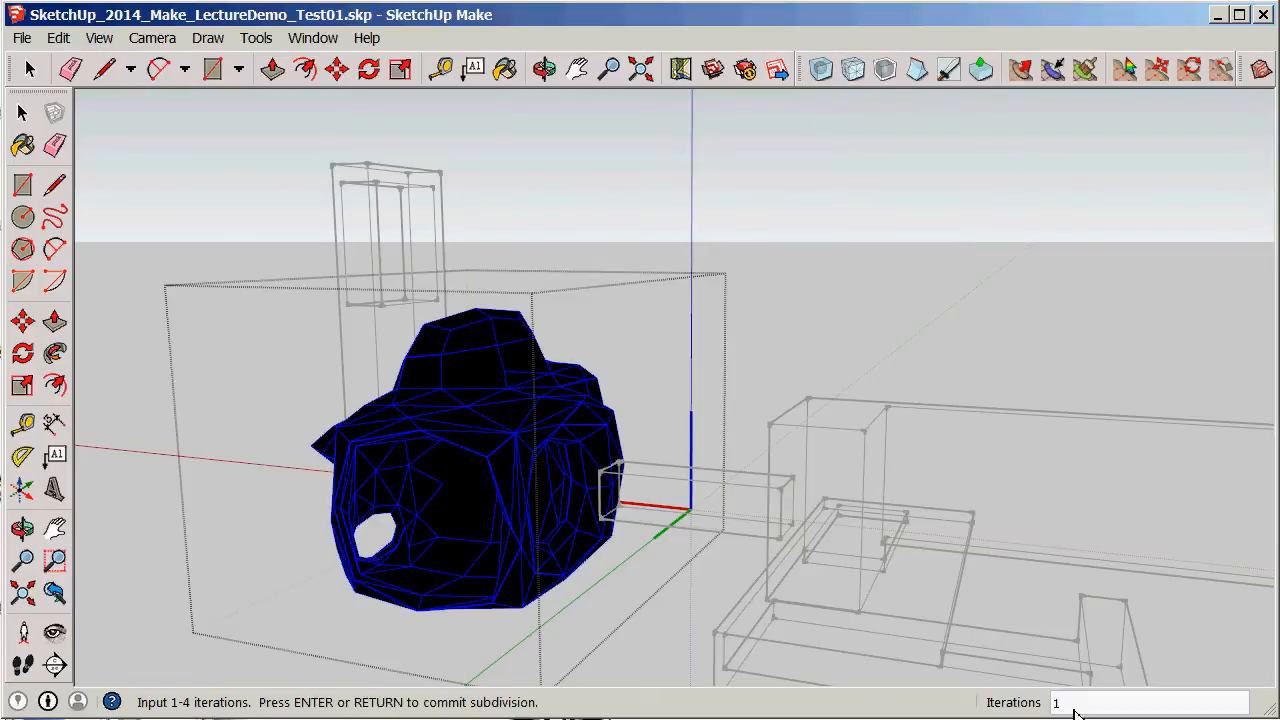
{"action": "type", "text": "3"}
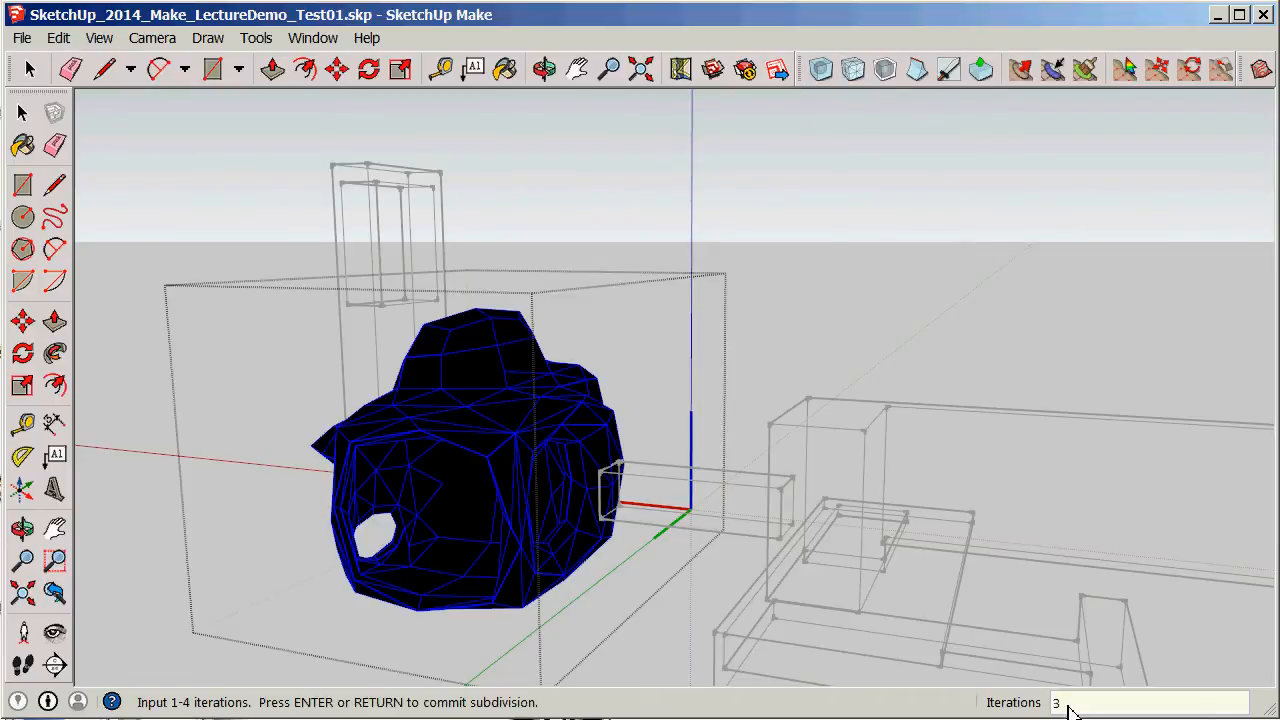
{"action": "key", "text": "Return"}
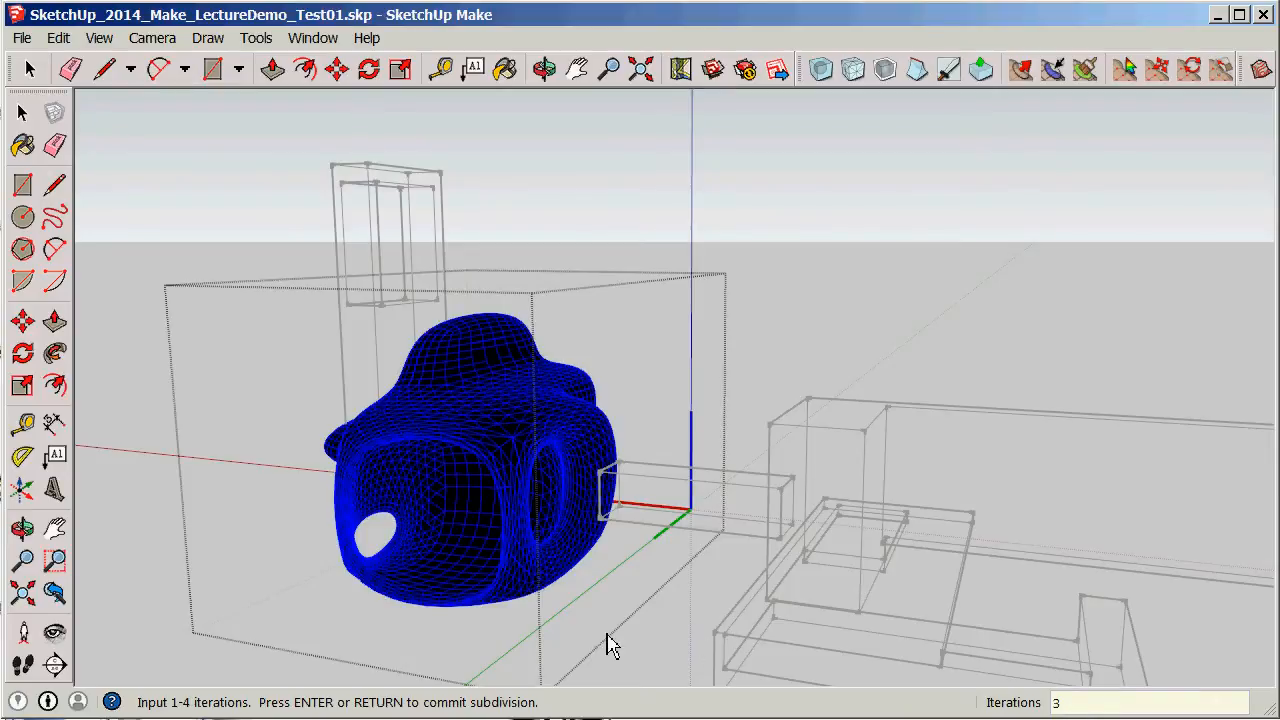
{"action": "key", "text": "Return"}
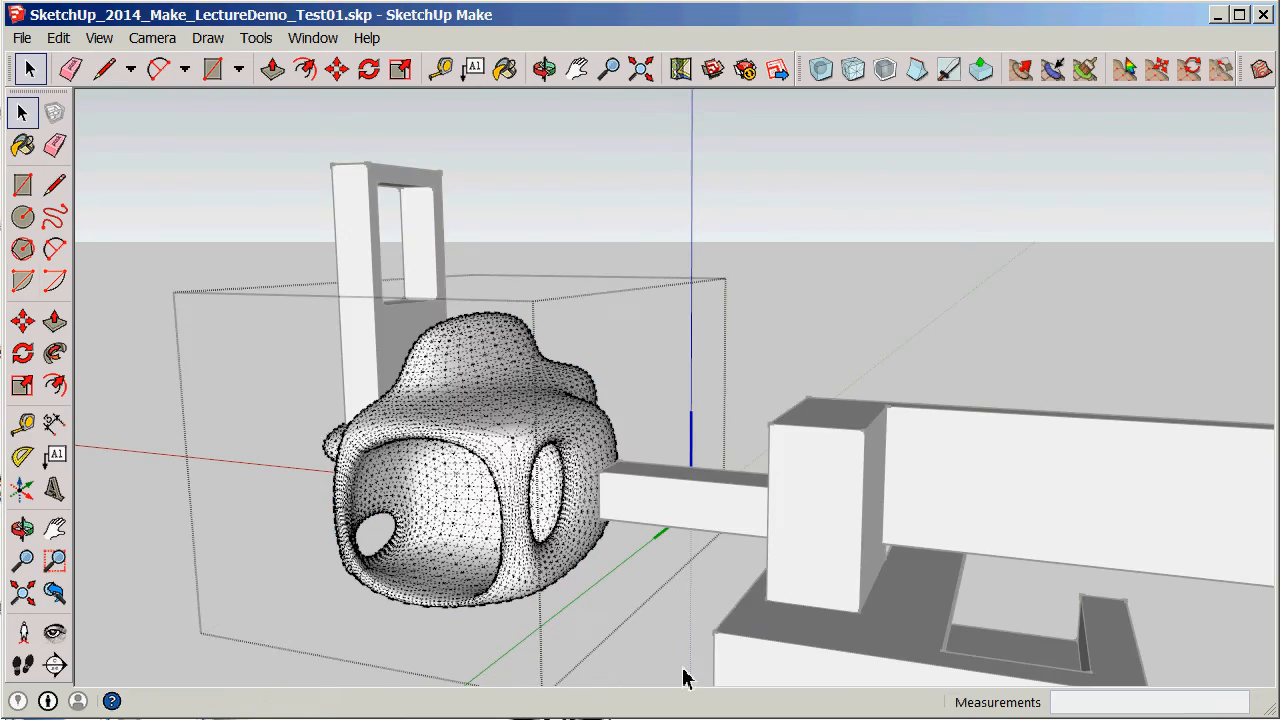
{"action": "mouse_move", "coordinate": [903, 333]}
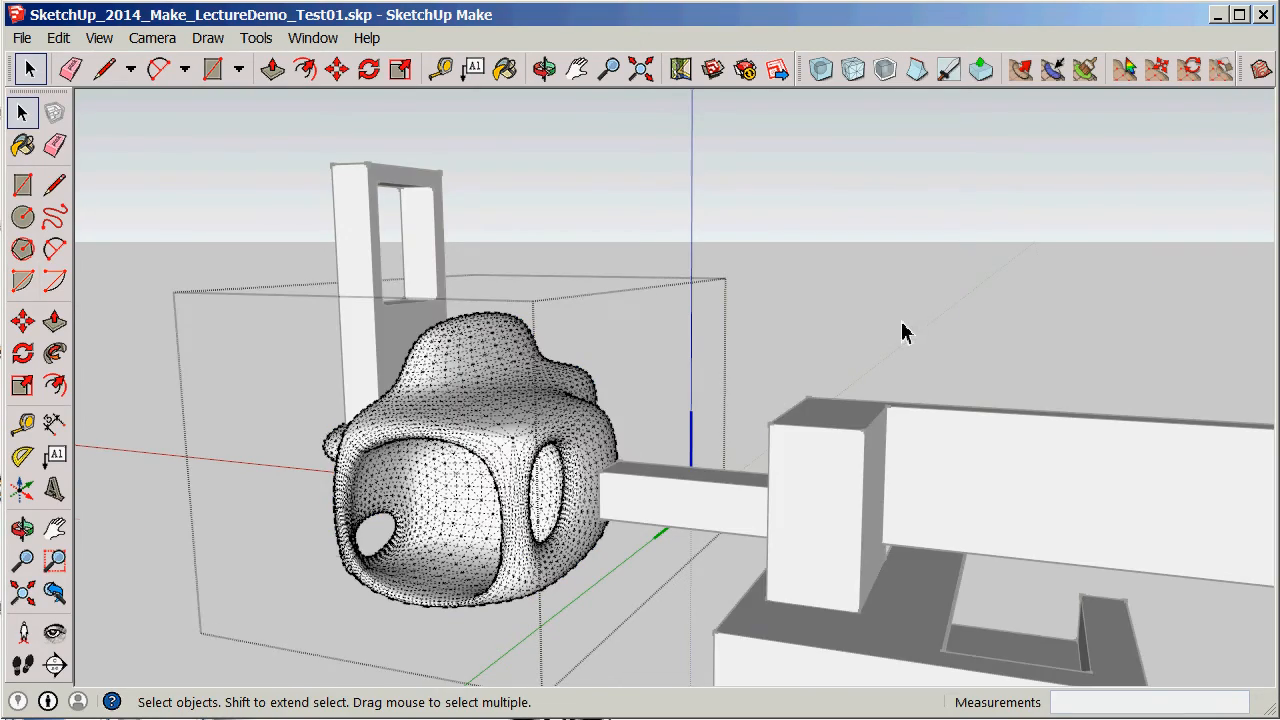
{"action": "left_click", "coordinate": [545, 69]}
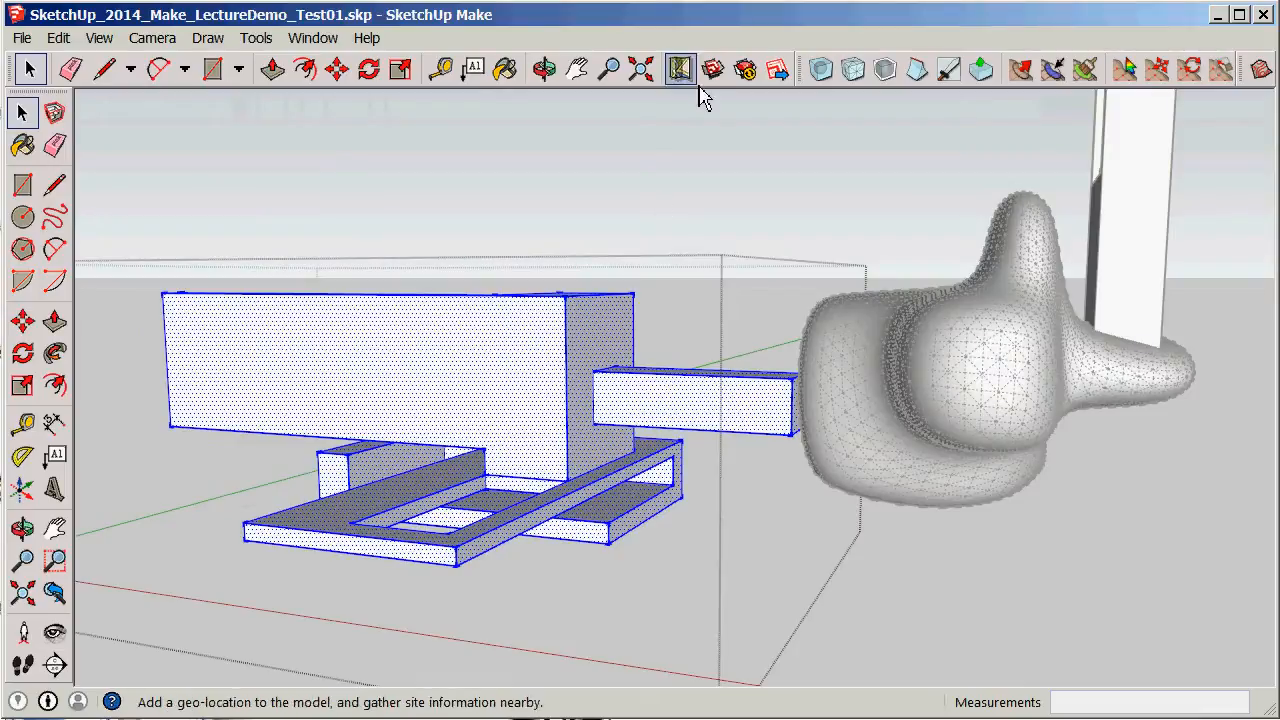
{"action": "left_click", "coordinate": [680, 68]}
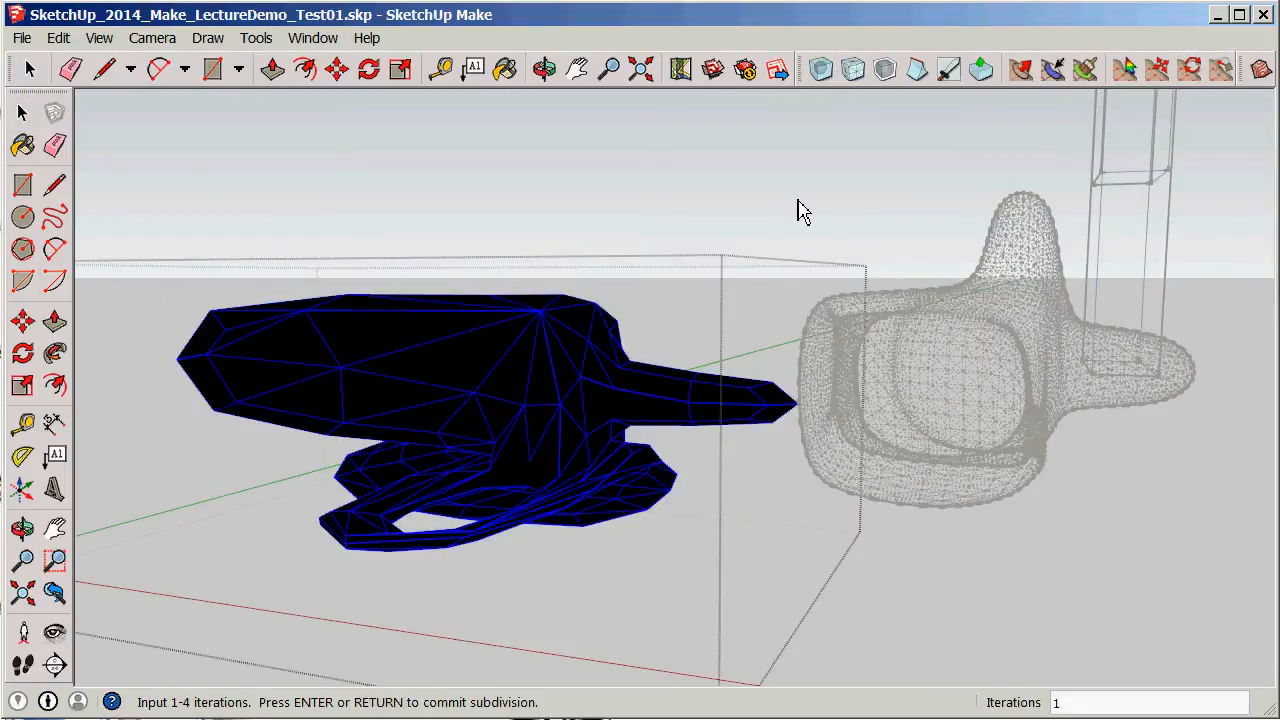
{"action": "type", "text": "3"}
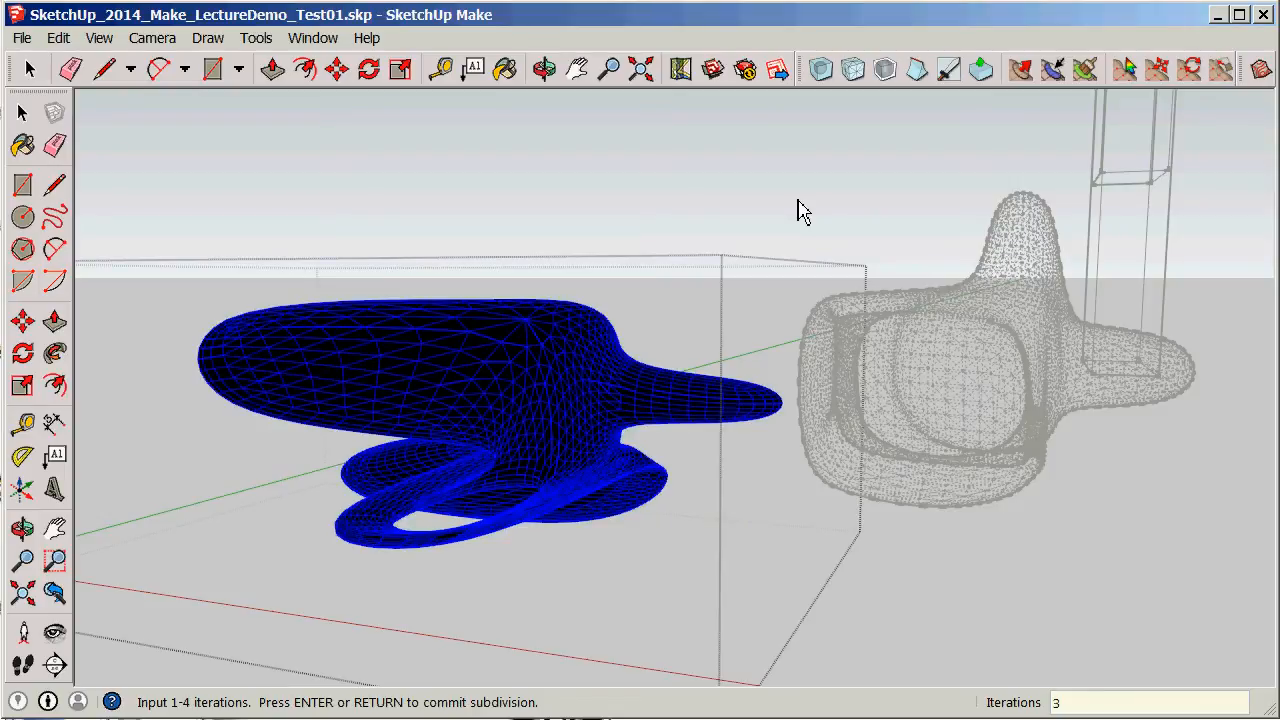
{"action": "key", "text": "Return"}
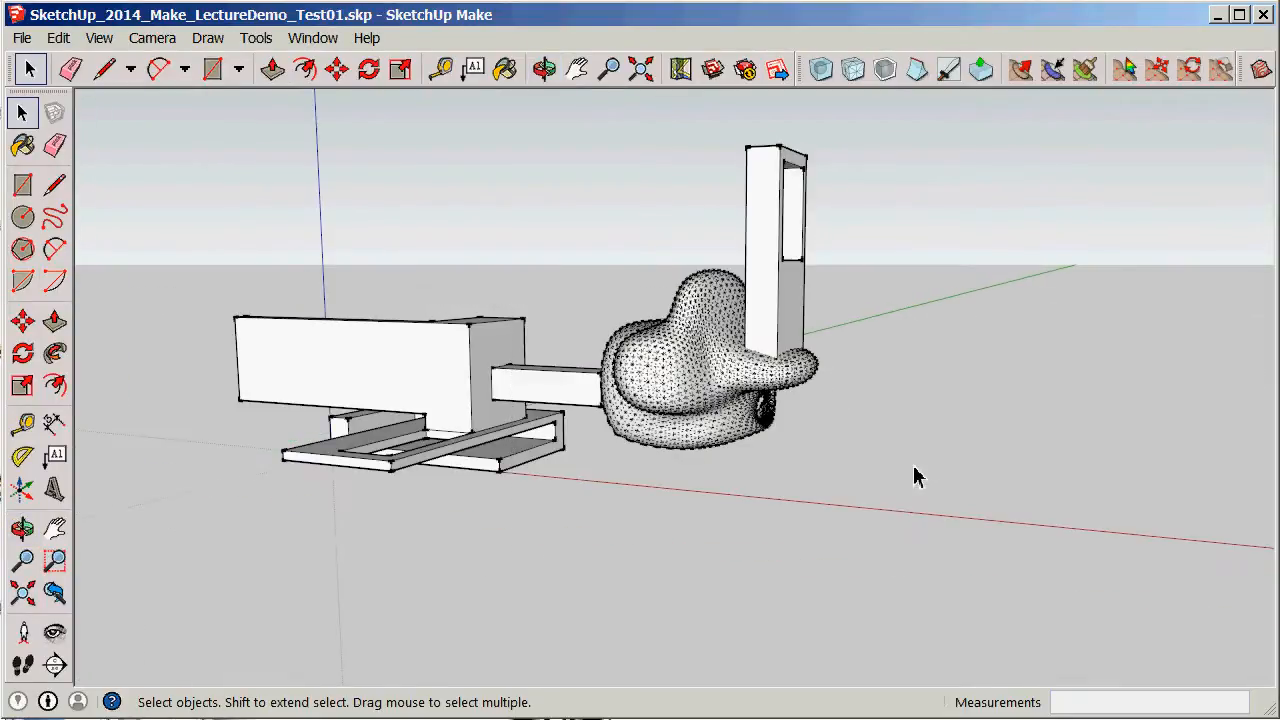
{"action": "left_click_drag", "start_coordinate": [918, 476], "coordinate": [630, 530]}
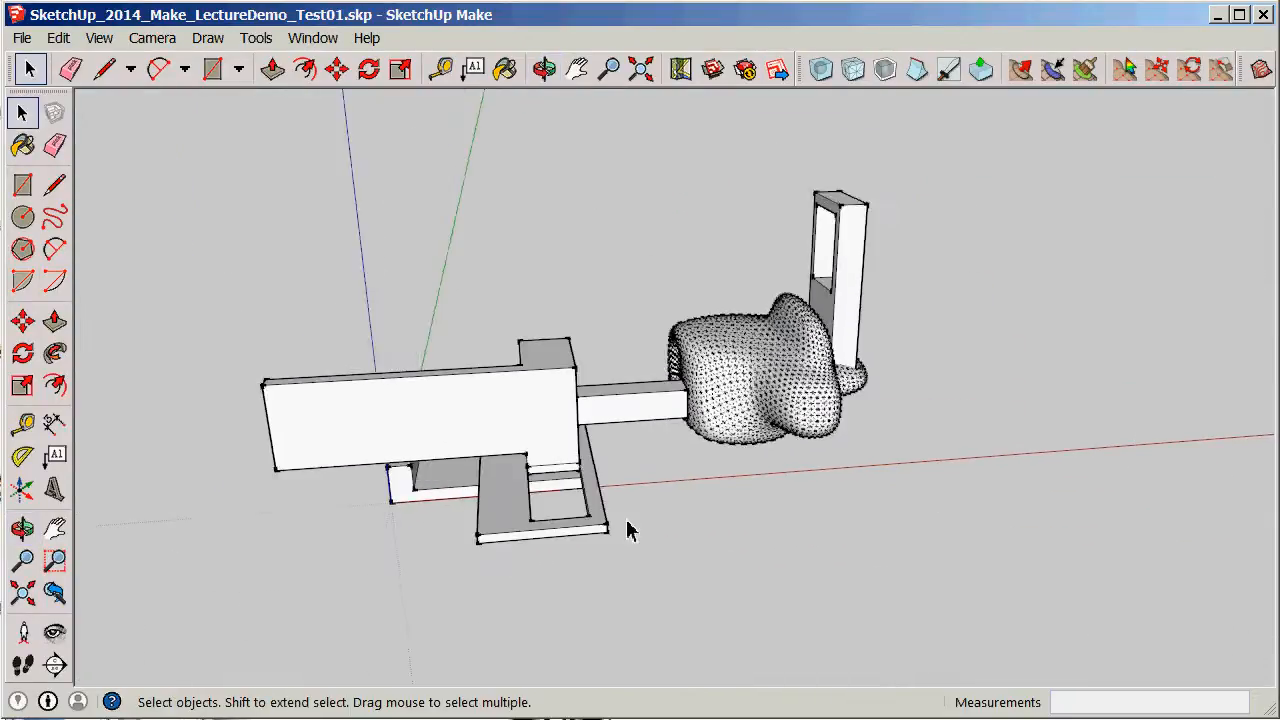
{"action": "left_click_drag", "start_coordinate": [630, 530], "coordinate": [995, 548]}
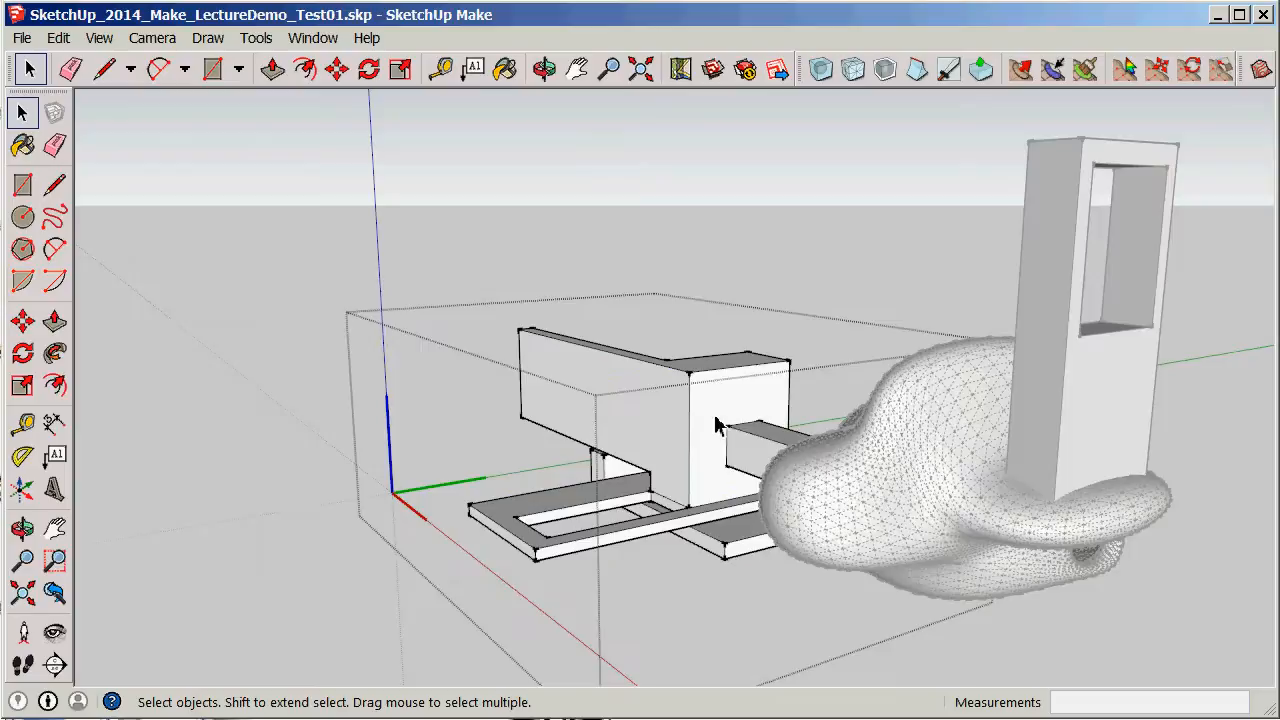
Paint the long box's front face with a new motorcycle-image material.
{"action": "left_click", "coordinate": [23, 145]}
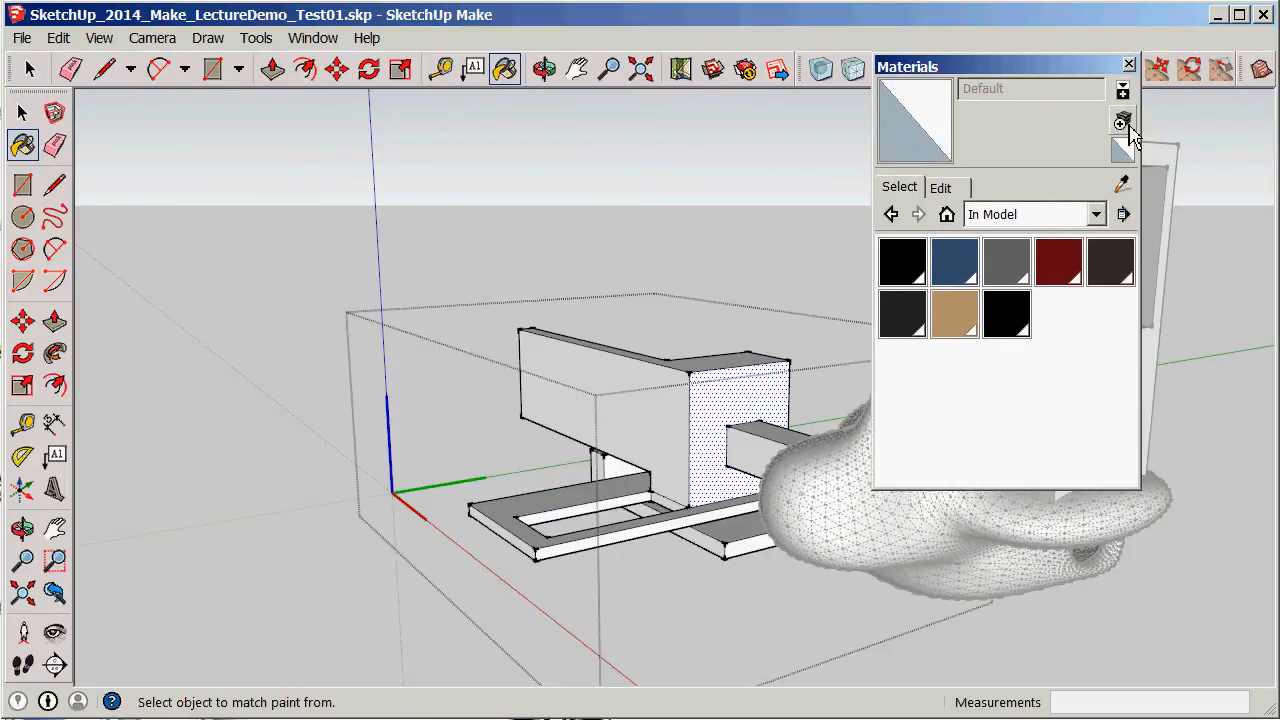
{"action": "left_click", "coordinate": [1121, 123]}
{"action": "type", "text": "1000"}
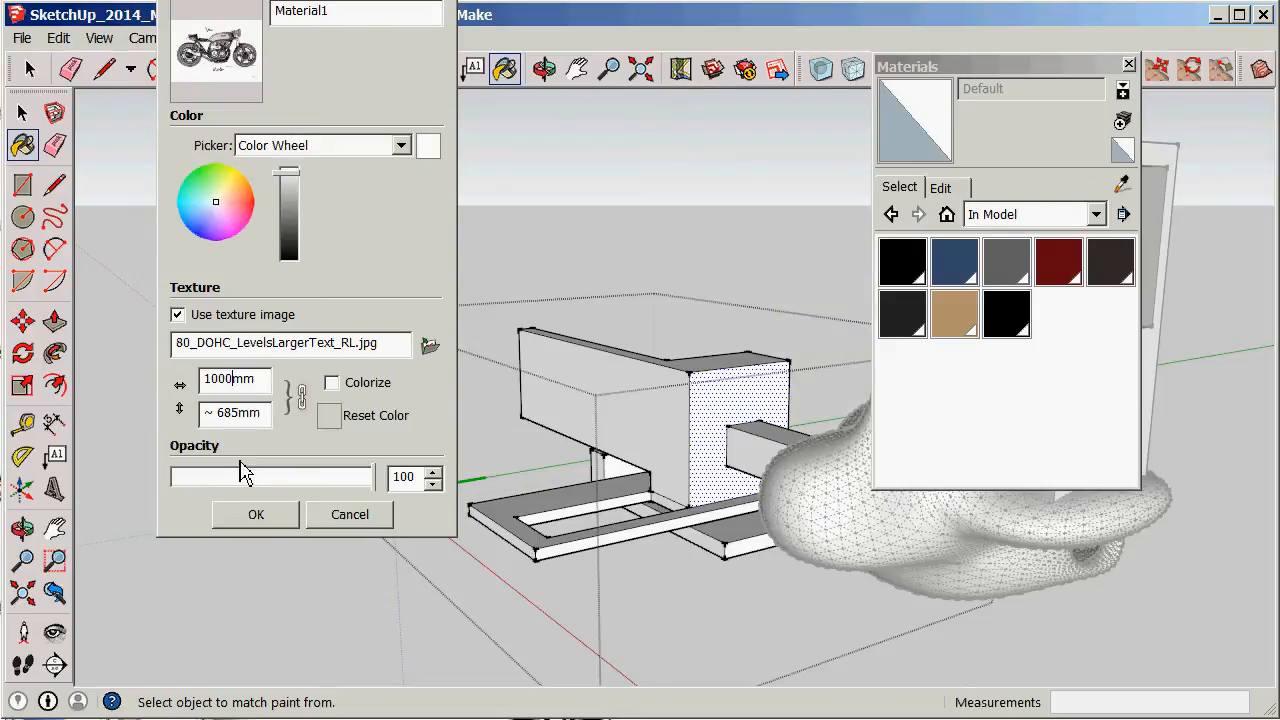
{"action": "left_click", "coordinate": [255, 514]}
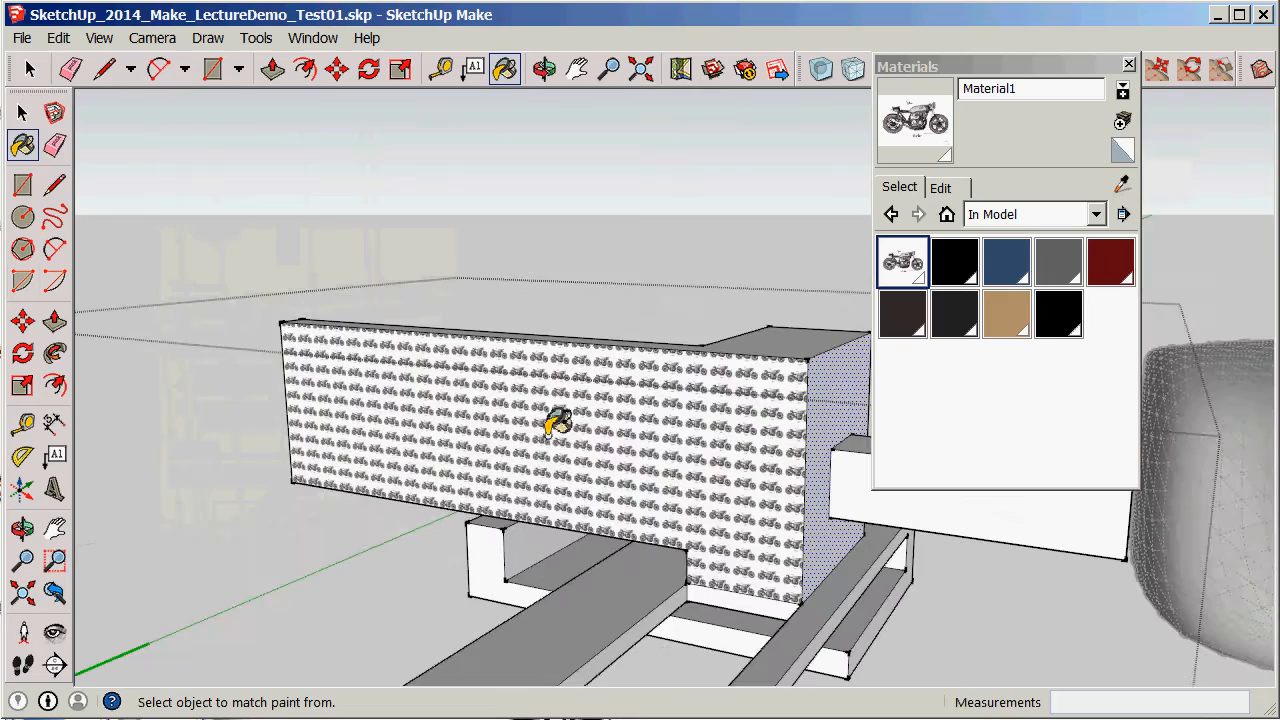
Enlarge and reposition the motorcycle texture so a few large bikes show.
{"action": "right_click", "coordinate": [540, 420]}
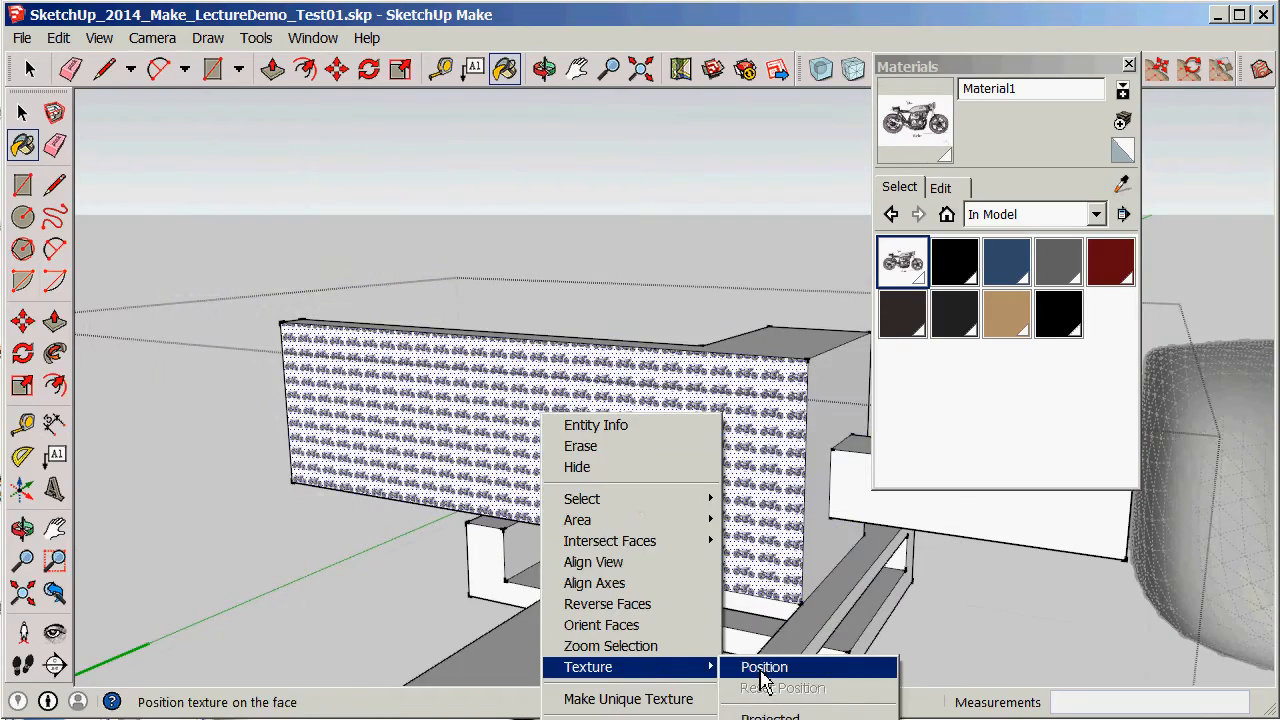
{"action": "left_click", "coordinate": [764, 667]}
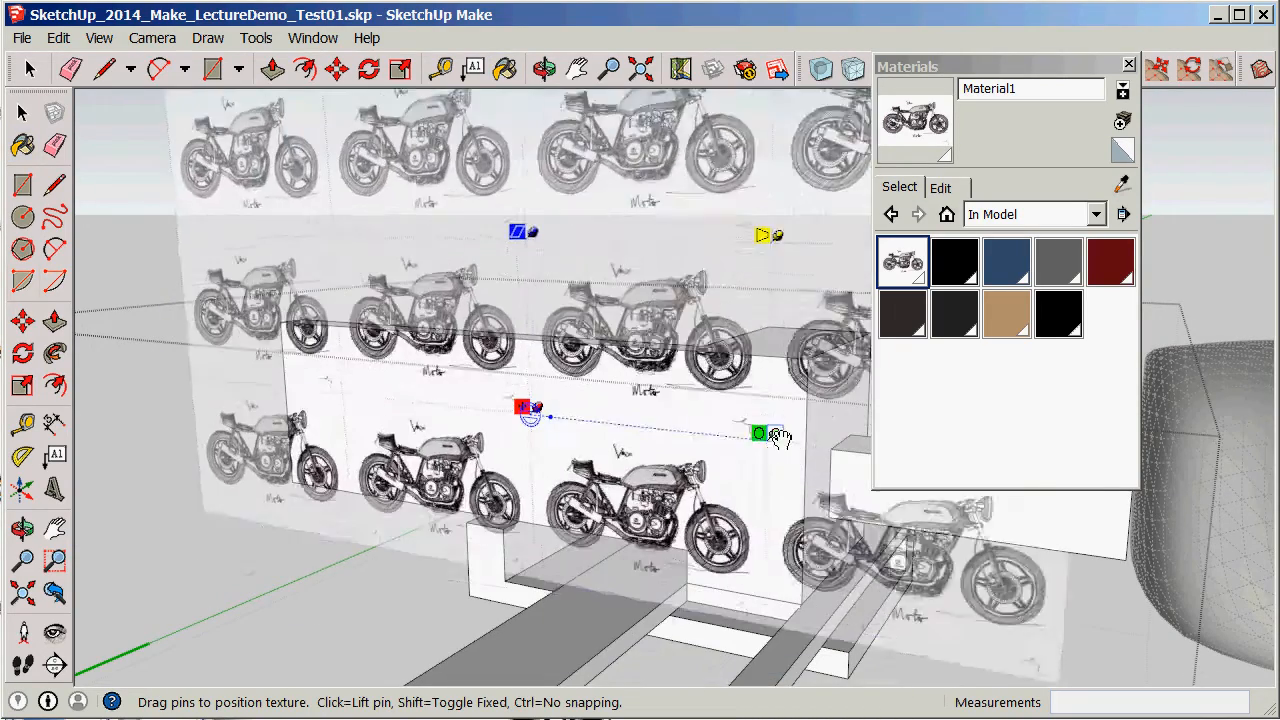
{"action": "left_click_drag", "start_coordinate": [760, 432], "coordinate": [703, 427]}
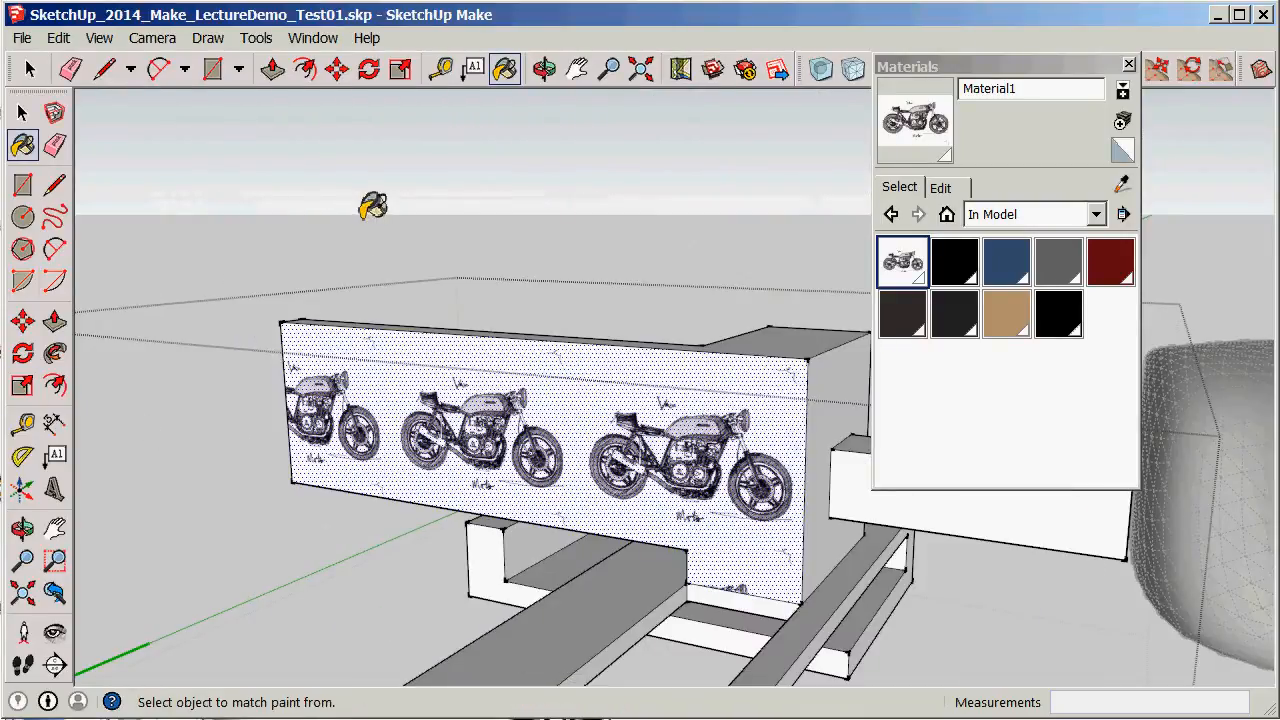
{"action": "left_click", "coordinate": [29, 111]}
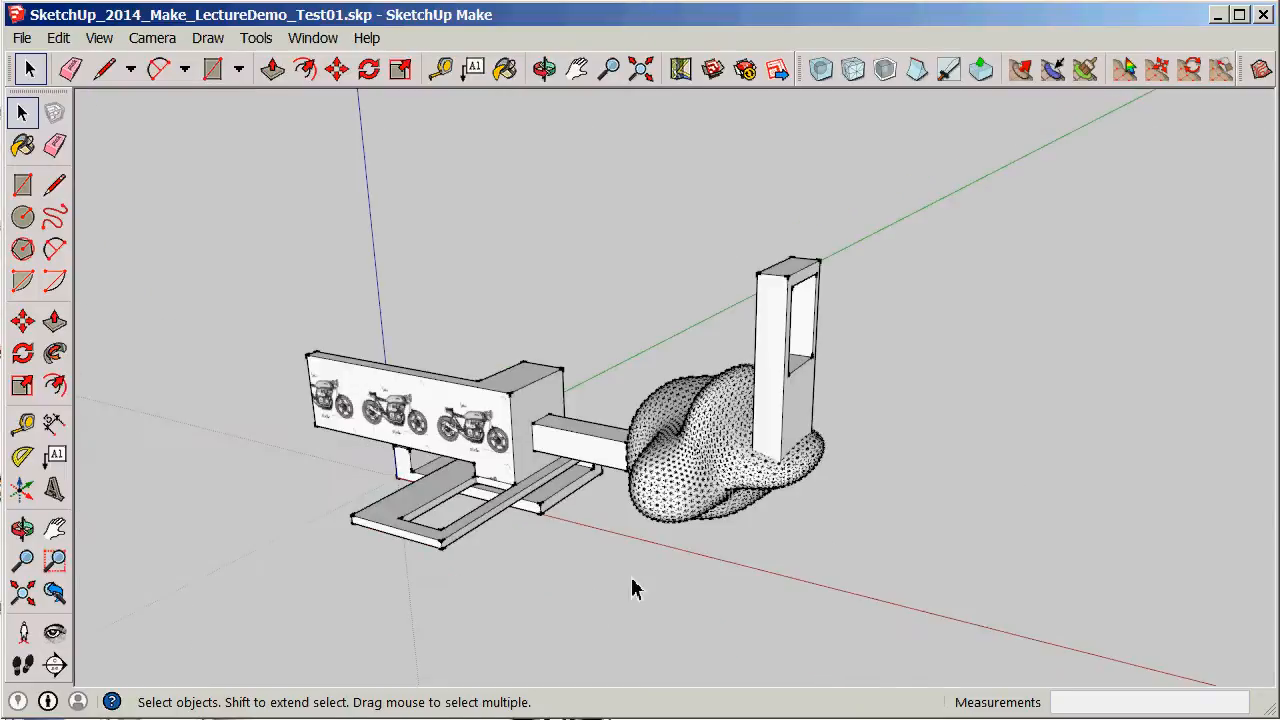
Start a 3D model export and rename the file from Test01 to Test03.
{"action": "left_click", "coordinate": [544, 69]}
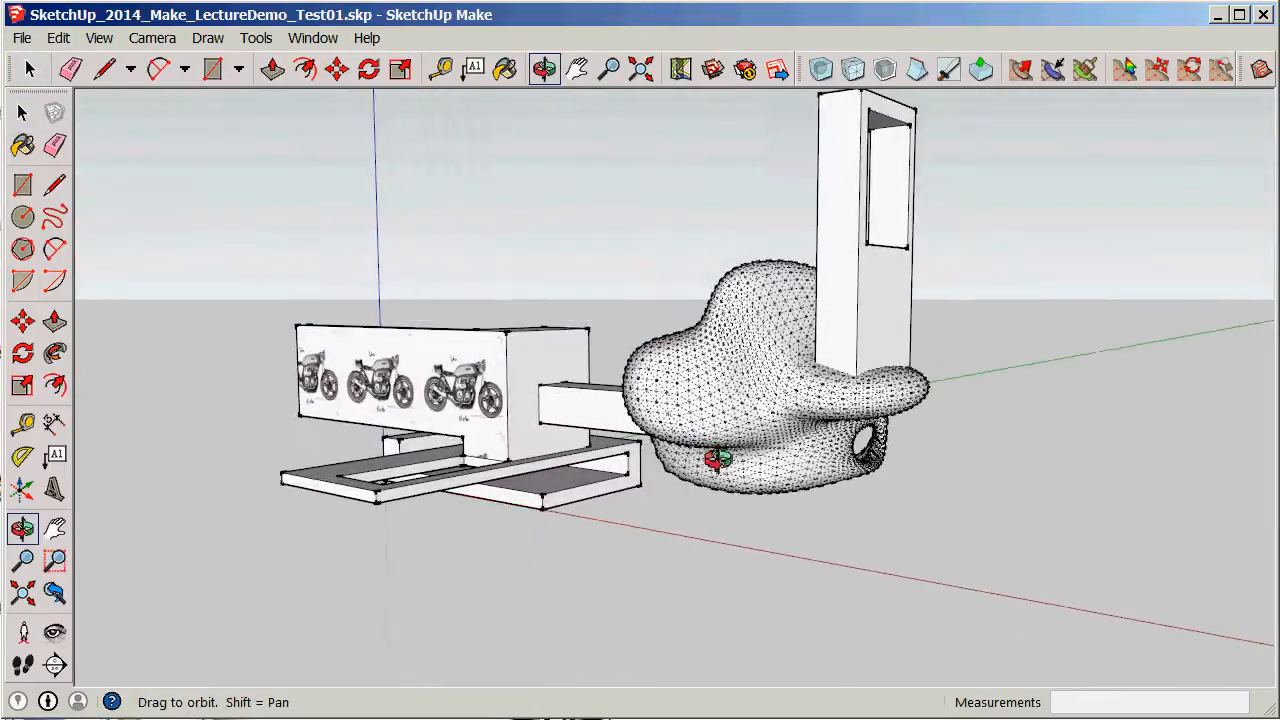
{"action": "left_click", "coordinate": [22, 112]}
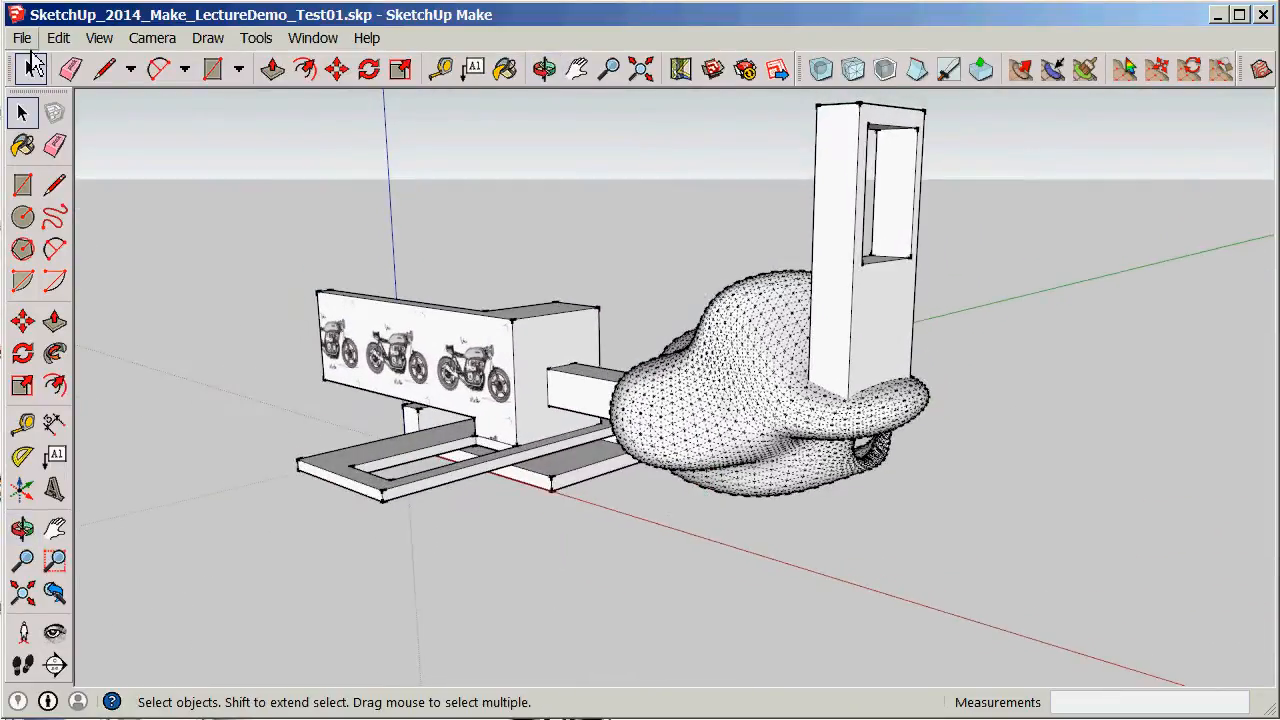
{"action": "left_click", "coordinate": [21, 38]}
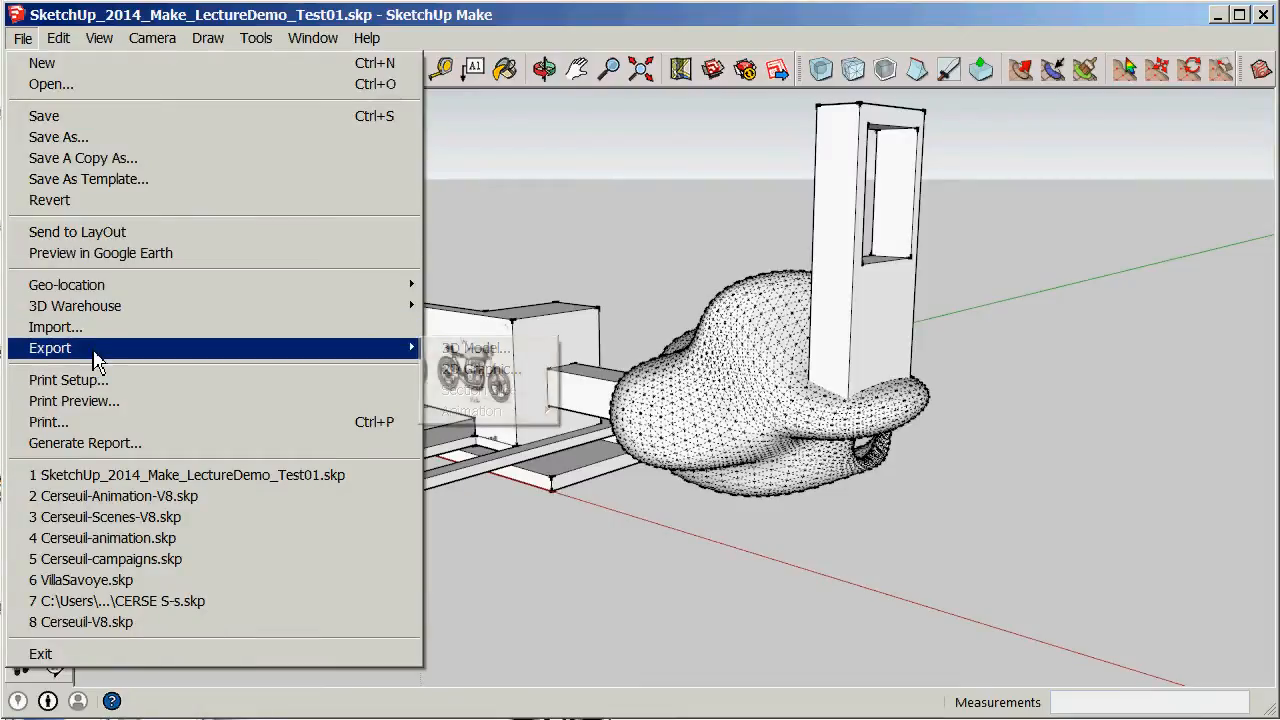
{"action": "left_click", "coordinate": [473, 348]}
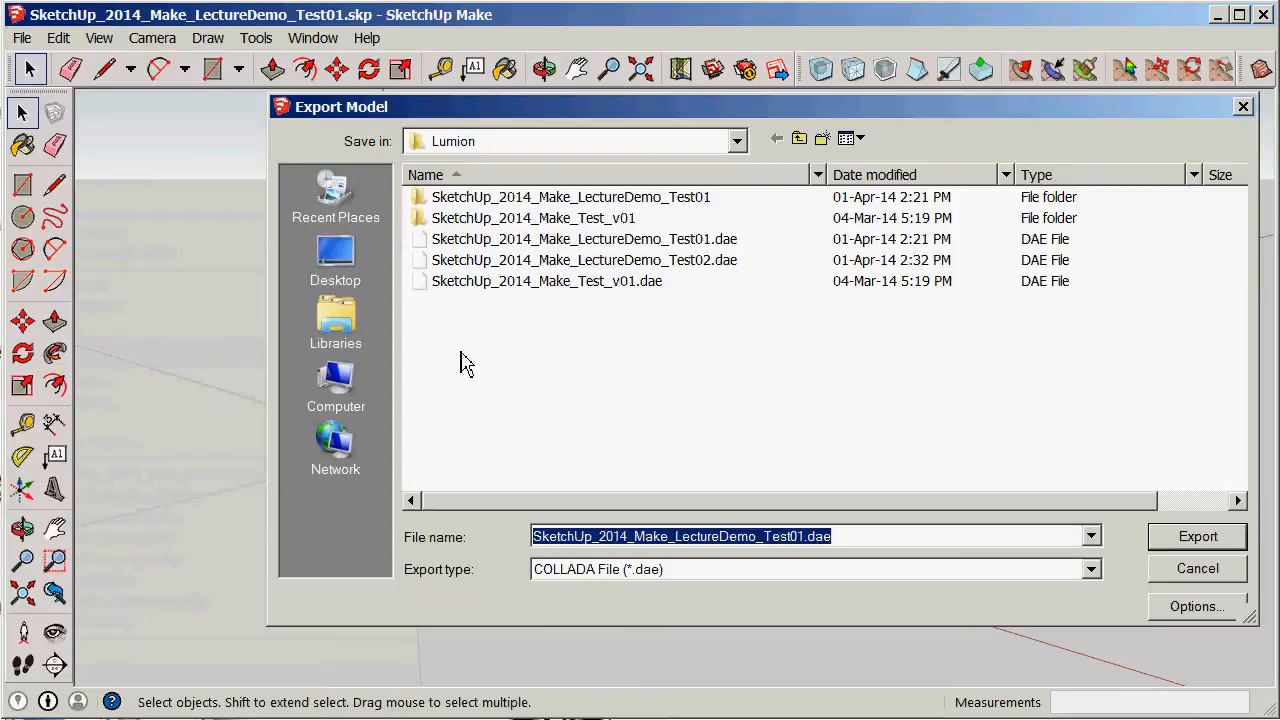
{"action": "left_click", "coordinate": [805, 536]}
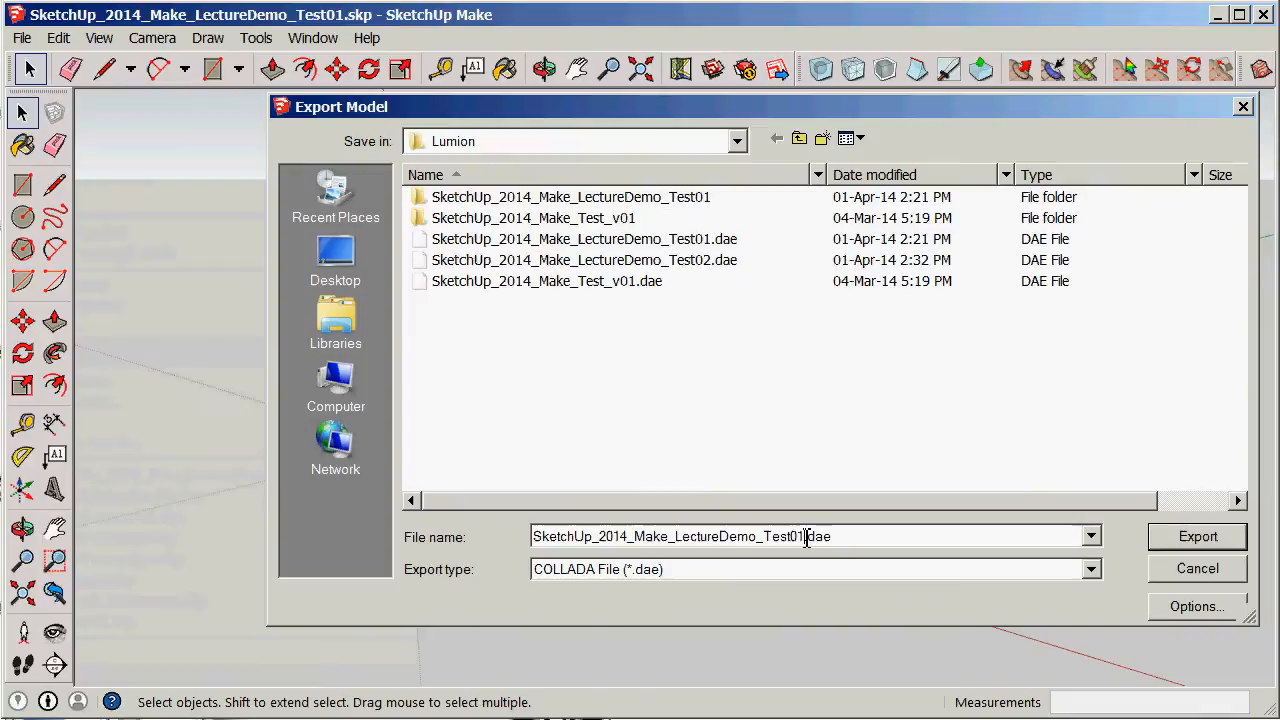
{"action": "type", "text": "03"}
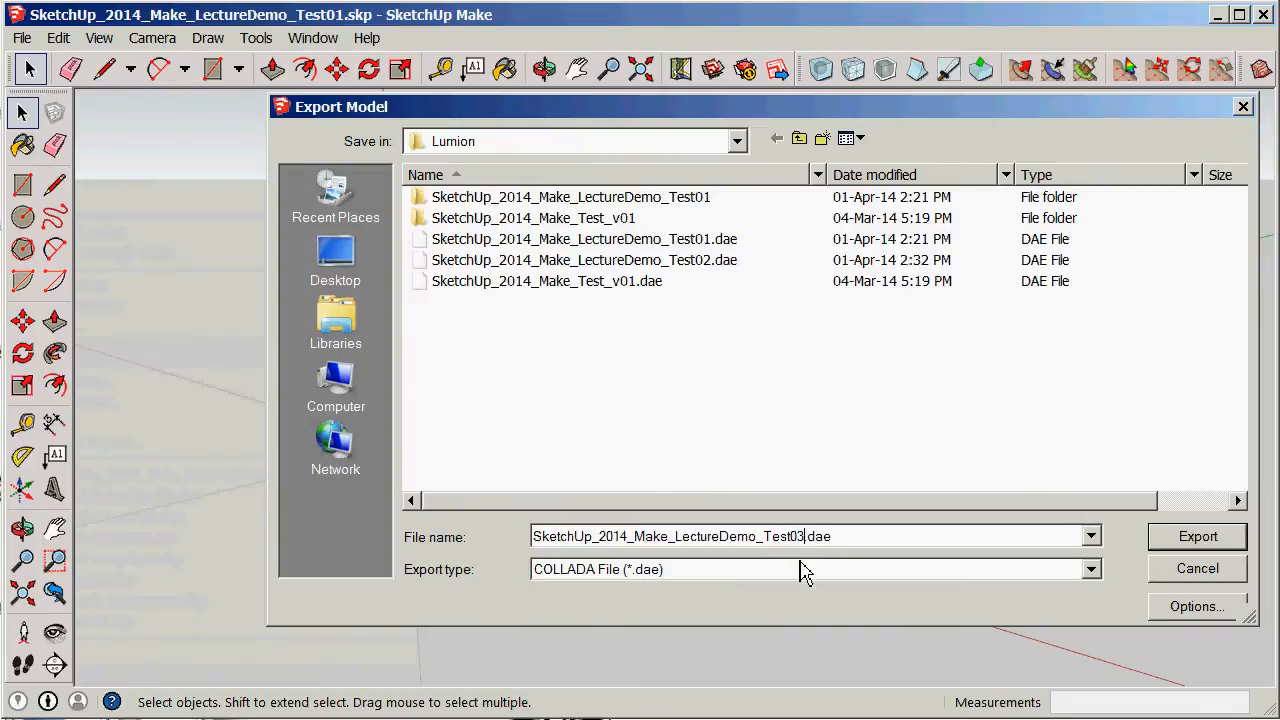
{"action": "mouse_move", "coordinate": [567, 543]}
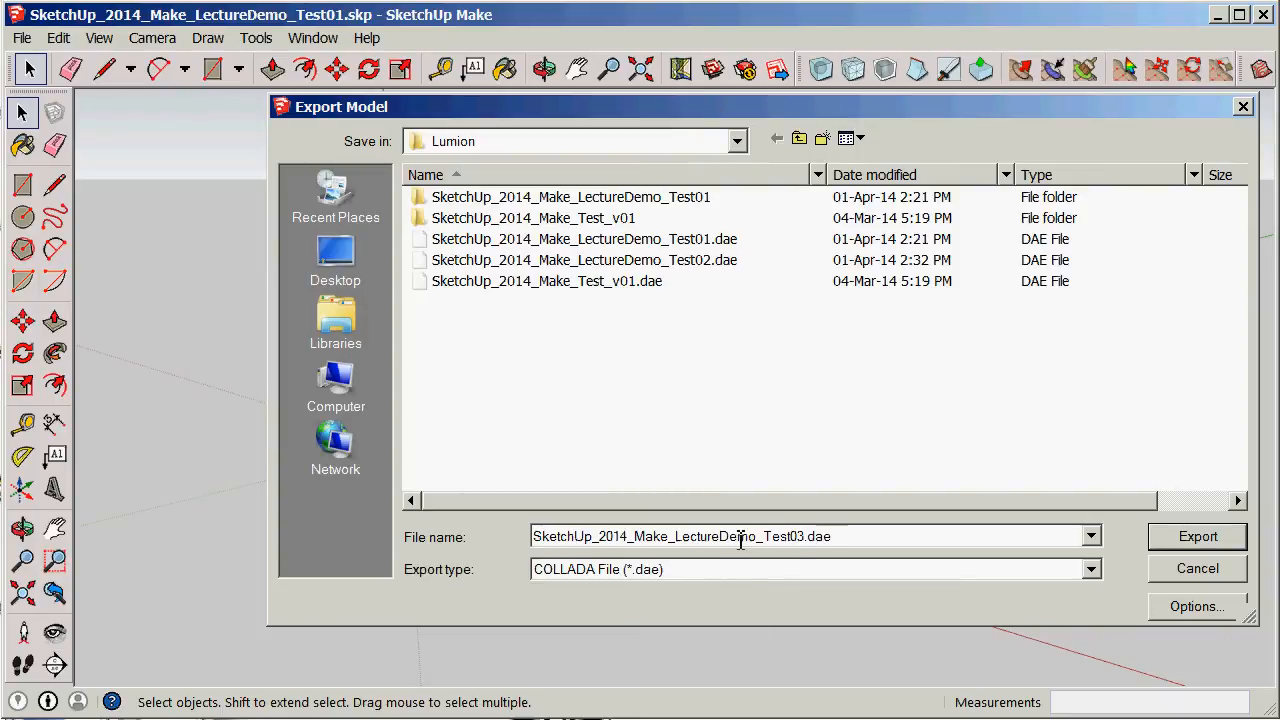
{"action": "mouse_move", "coordinate": [753, 676]}
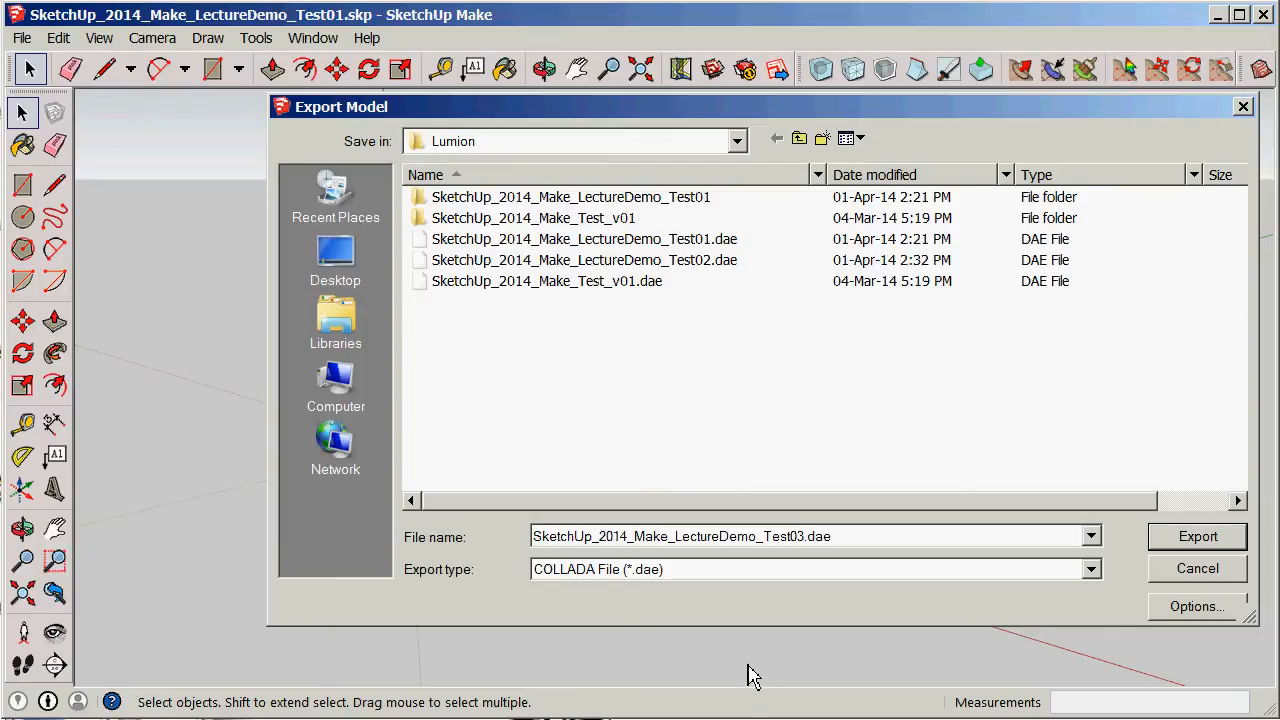
{"action": "mouse_move", "coordinate": [595, 585]}
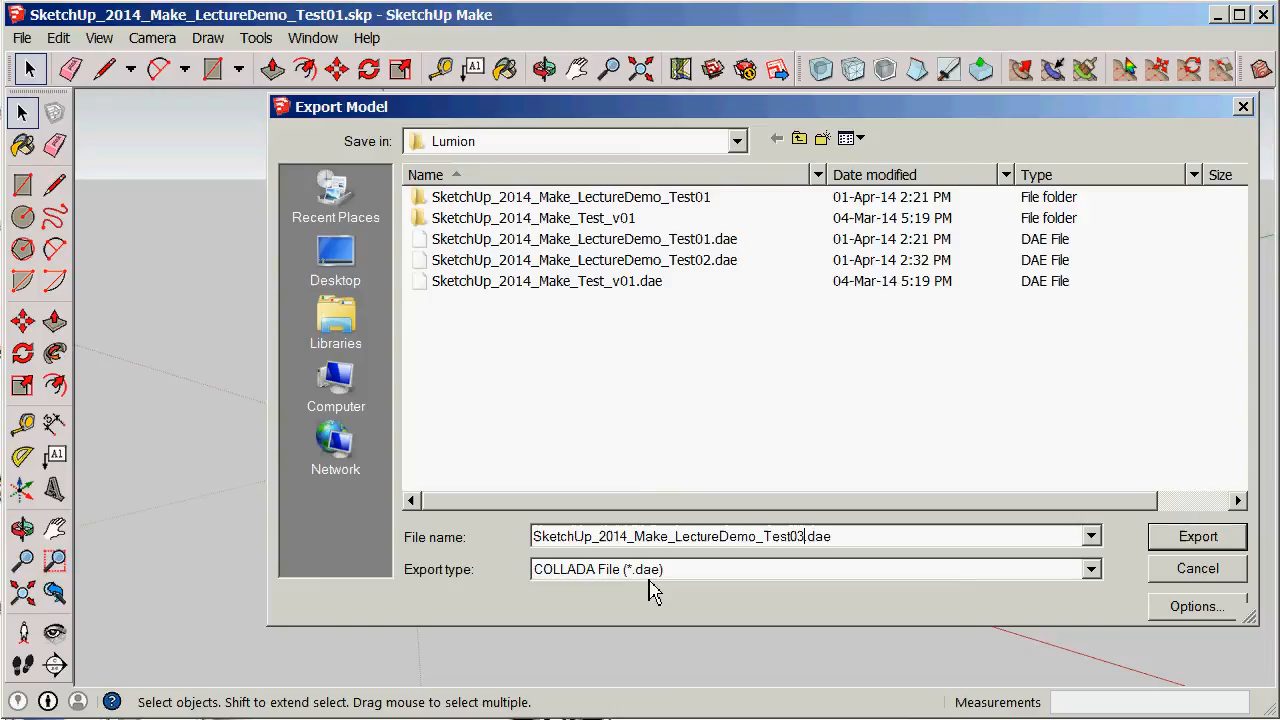
{"action": "mouse_move", "coordinate": [630, 585]}
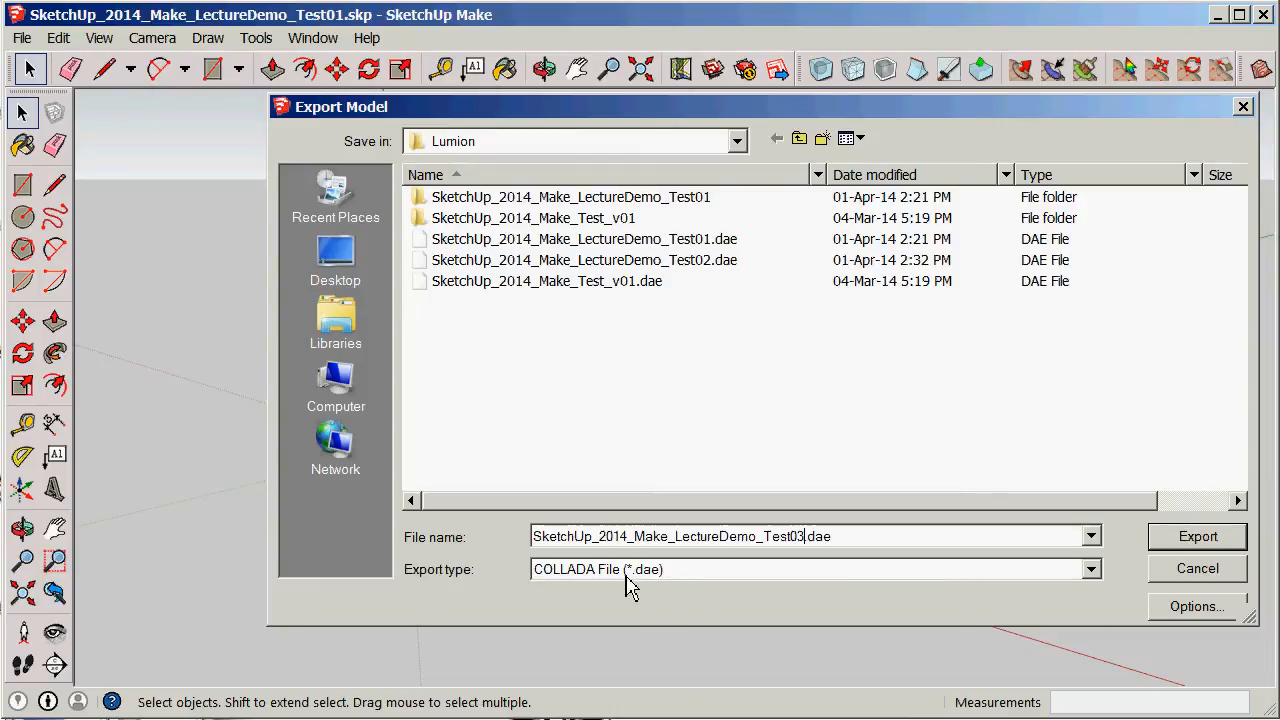
{"action": "mouse_move", "coordinate": [935, 625]}
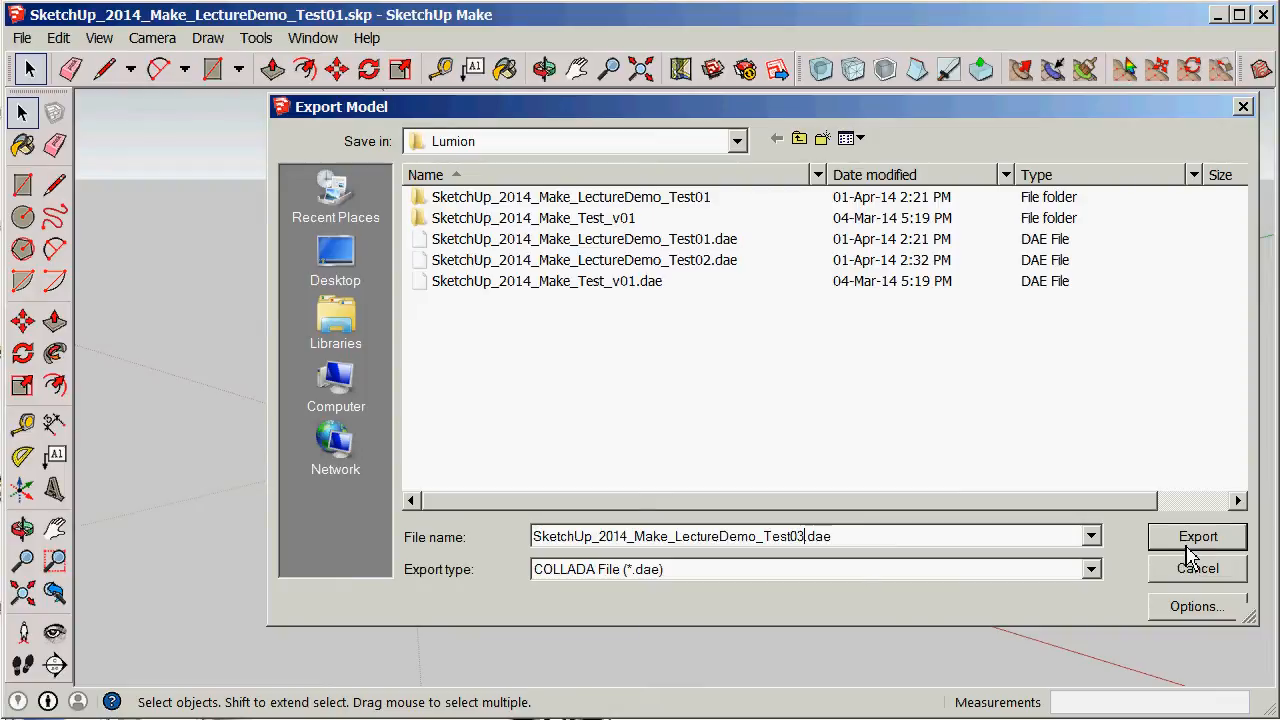
Export the Test03 model, start a hillside landscape scene in Lumion, and reach Import mode.
{"action": "left_click", "coordinate": [1197, 537]}
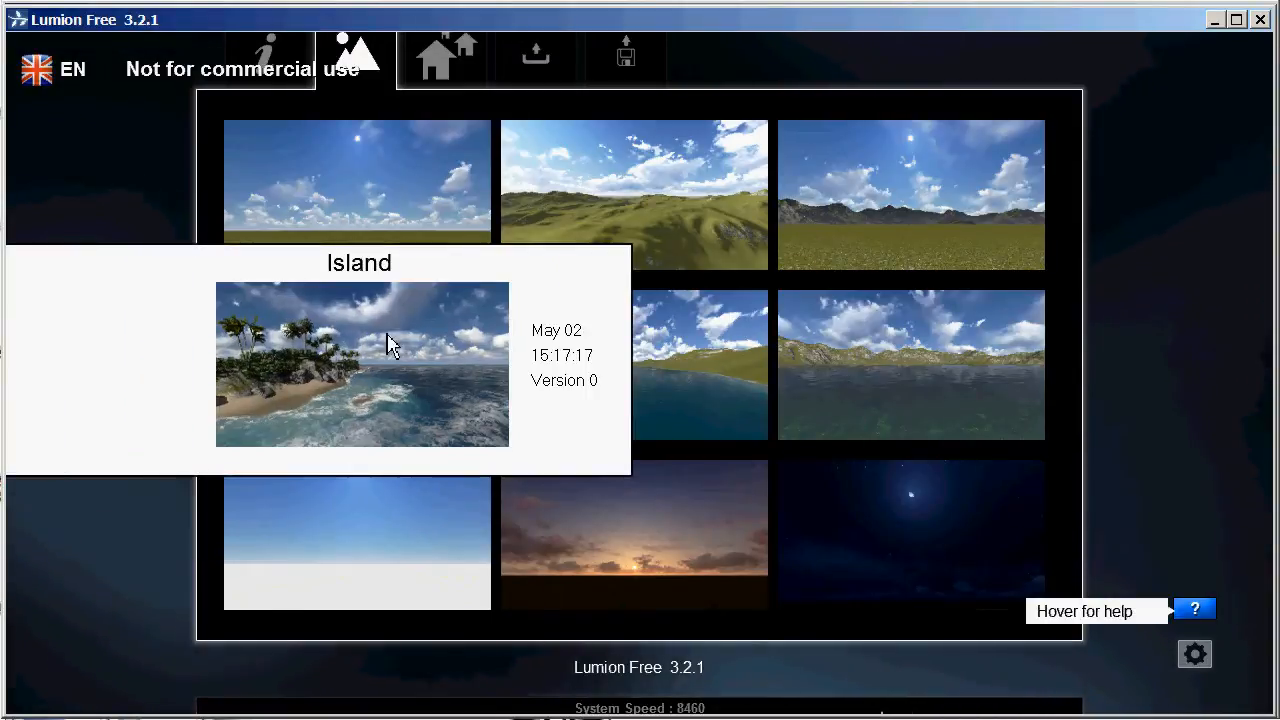
{"action": "left_click", "coordinate": [361, 364]}
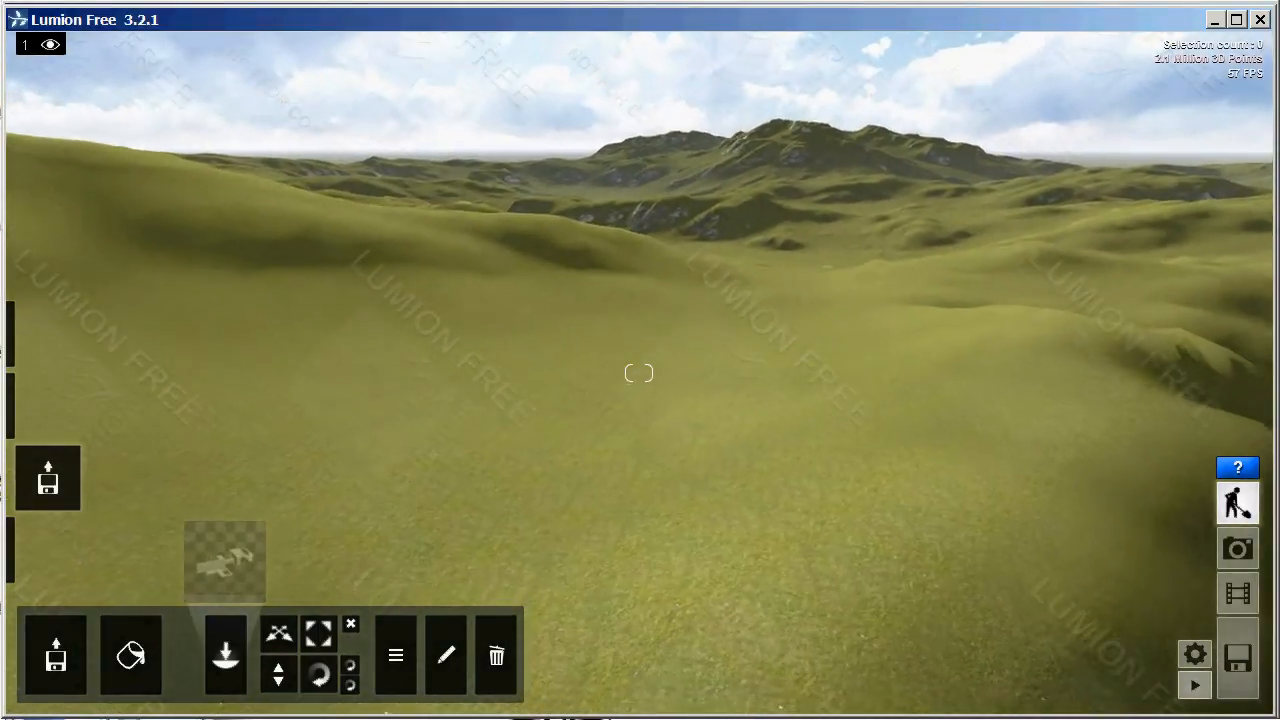
{"action": "left_click", "coordinate": [48, 478]}
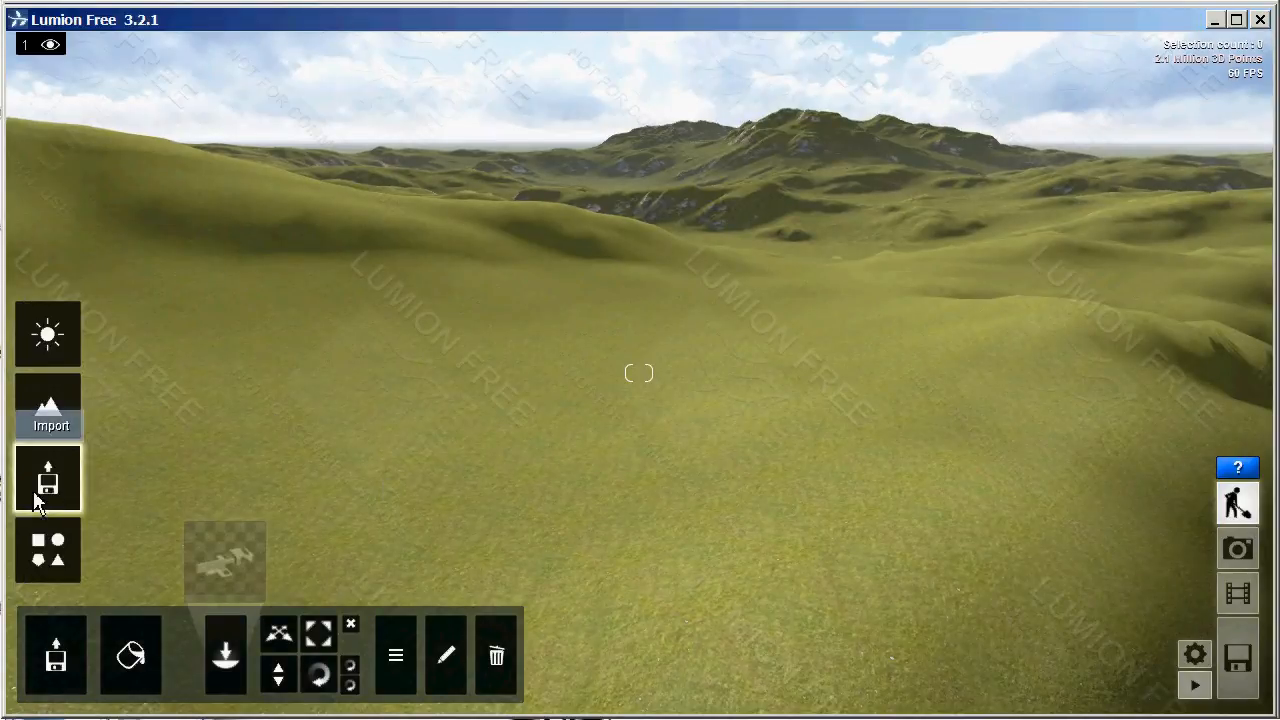
{"action": "mouse_move", "coordinate": [58, 450]}
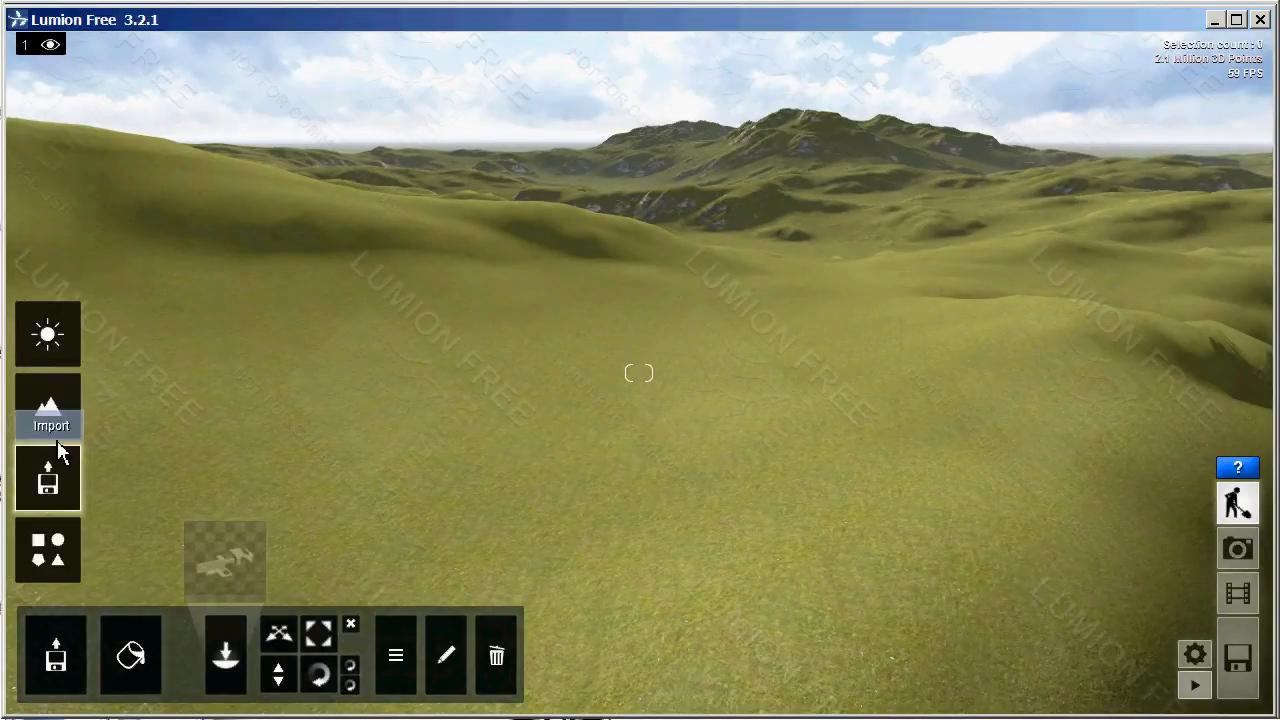
{"action": "left_click", "coordinate": [47, 333]}
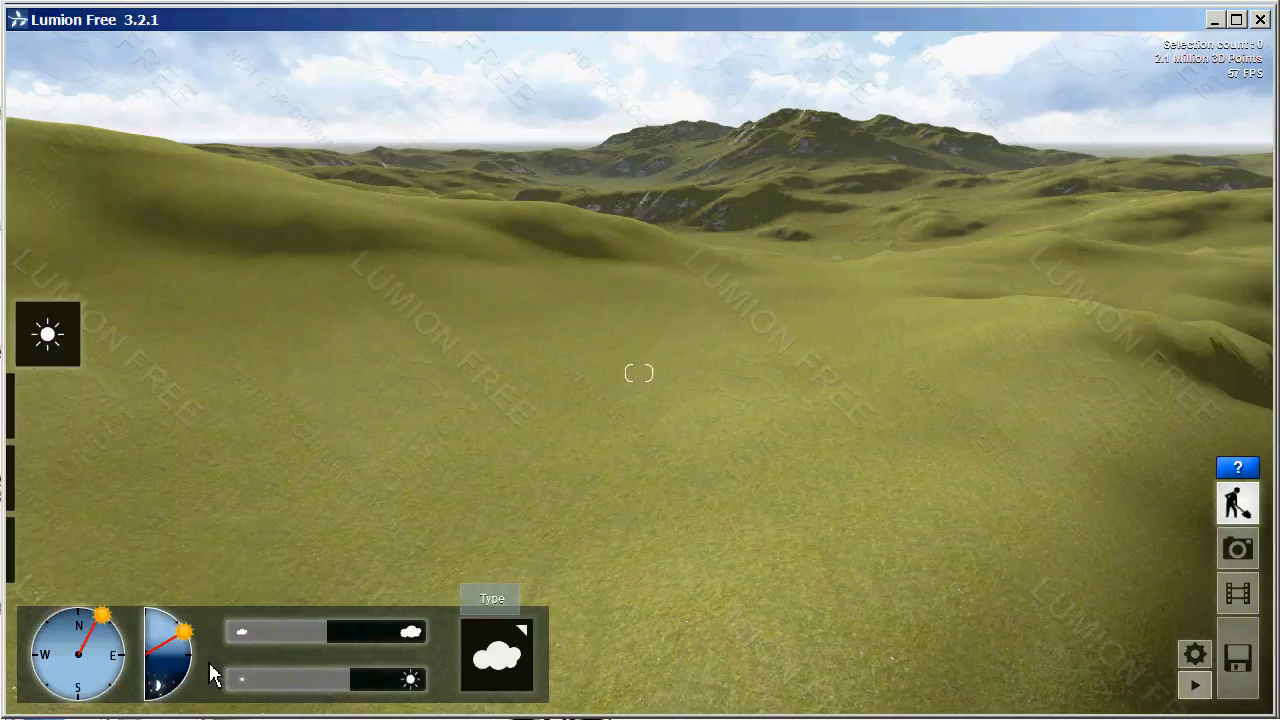
{"action": "left_click", "coordinate": [47, 405]}
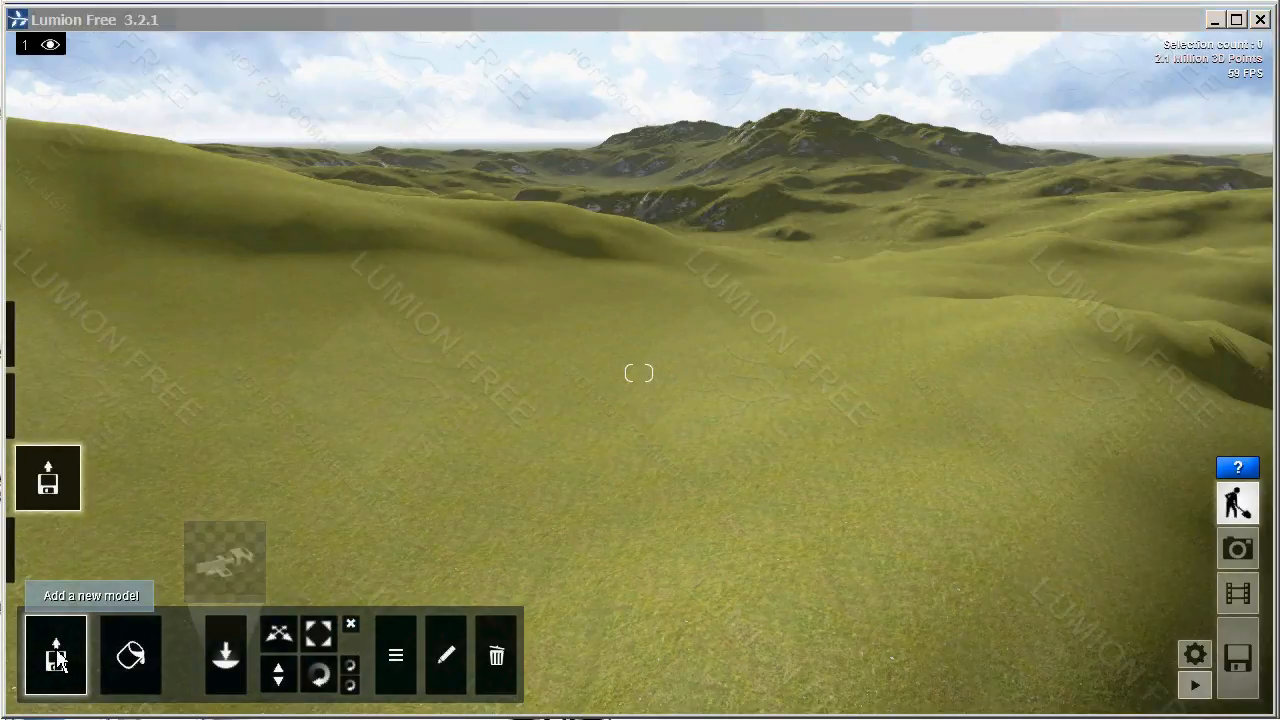
Import SketchUp_2014_Make_LectureDemo_Test03.dae into the hillside scene, keeping its default name.
{"action": "left_click", "coordinate": [56, 655]}
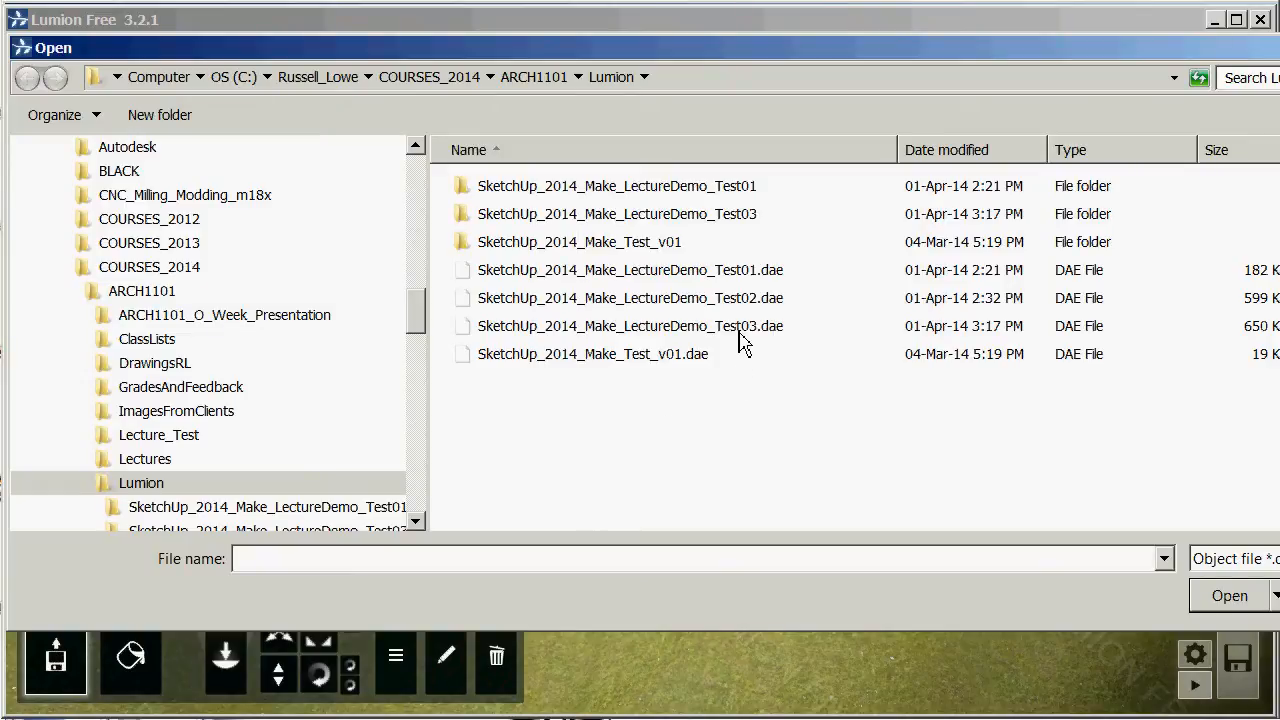
{"action": "left_click", "coordinate": [630, 326]}
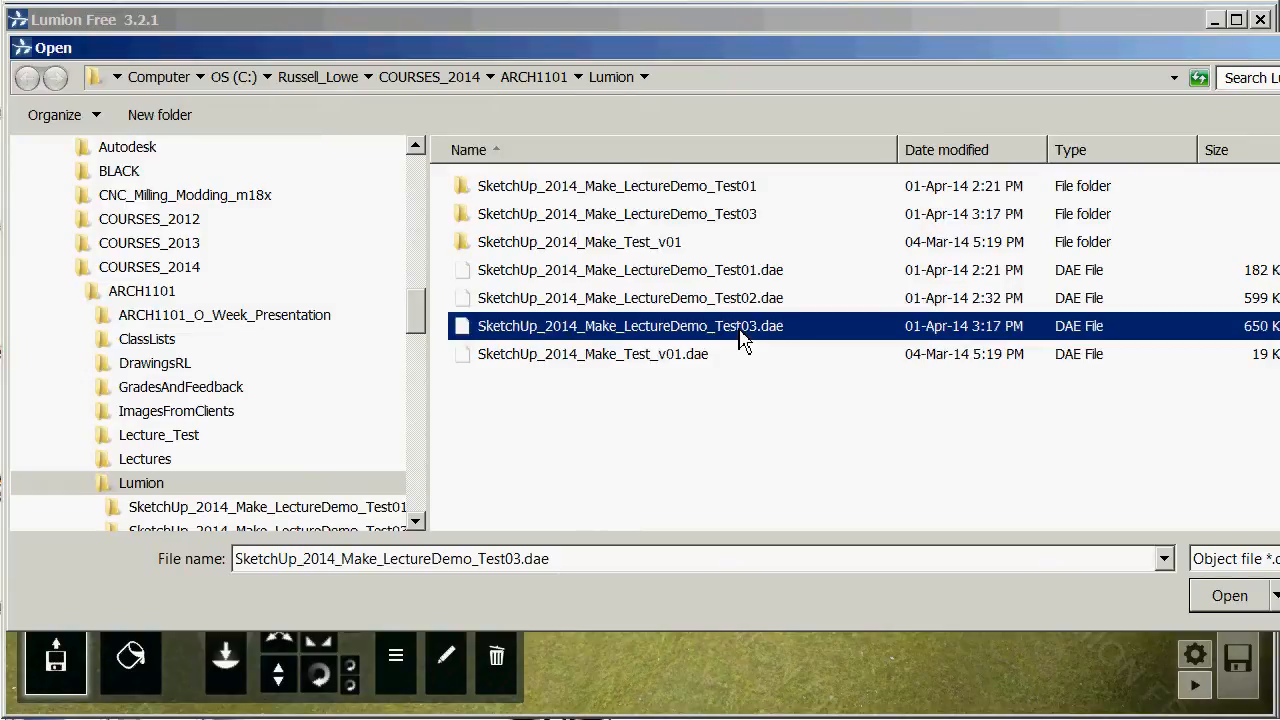
{"action": "mouse_move", "coordinate": [1050, 605]}
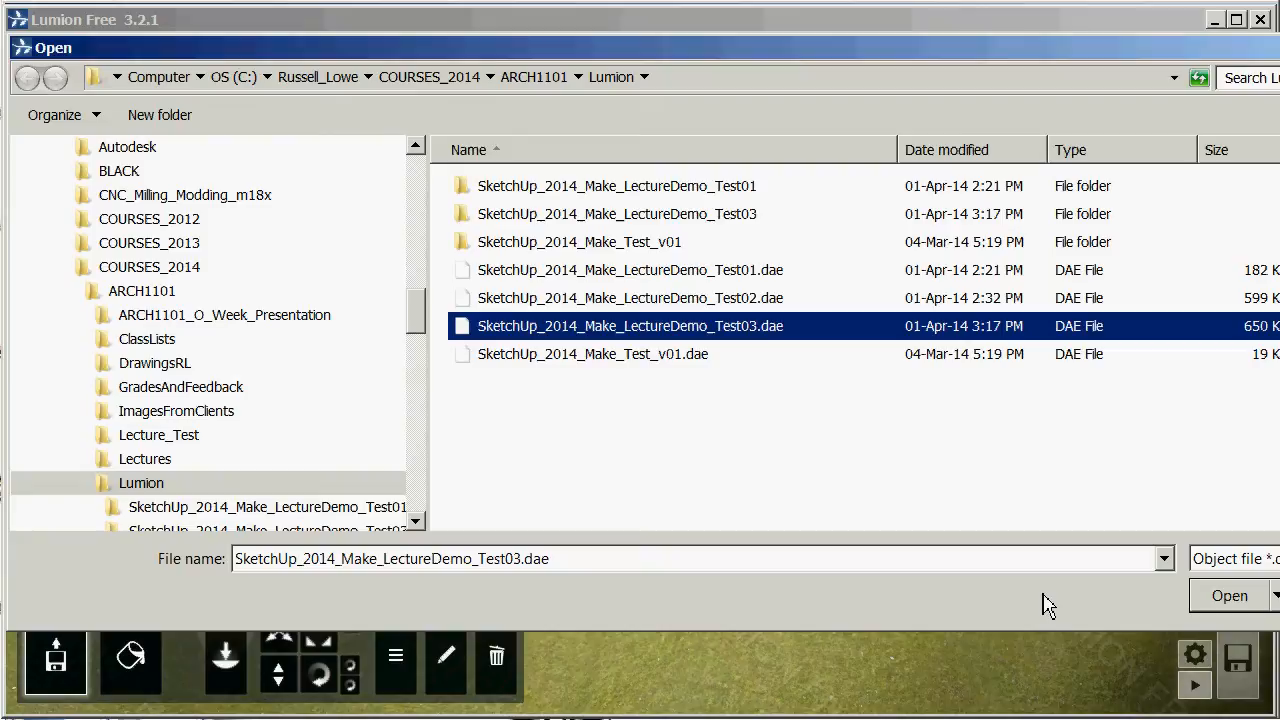
{"action": "left_click", "coordinate": [1229, 595]}
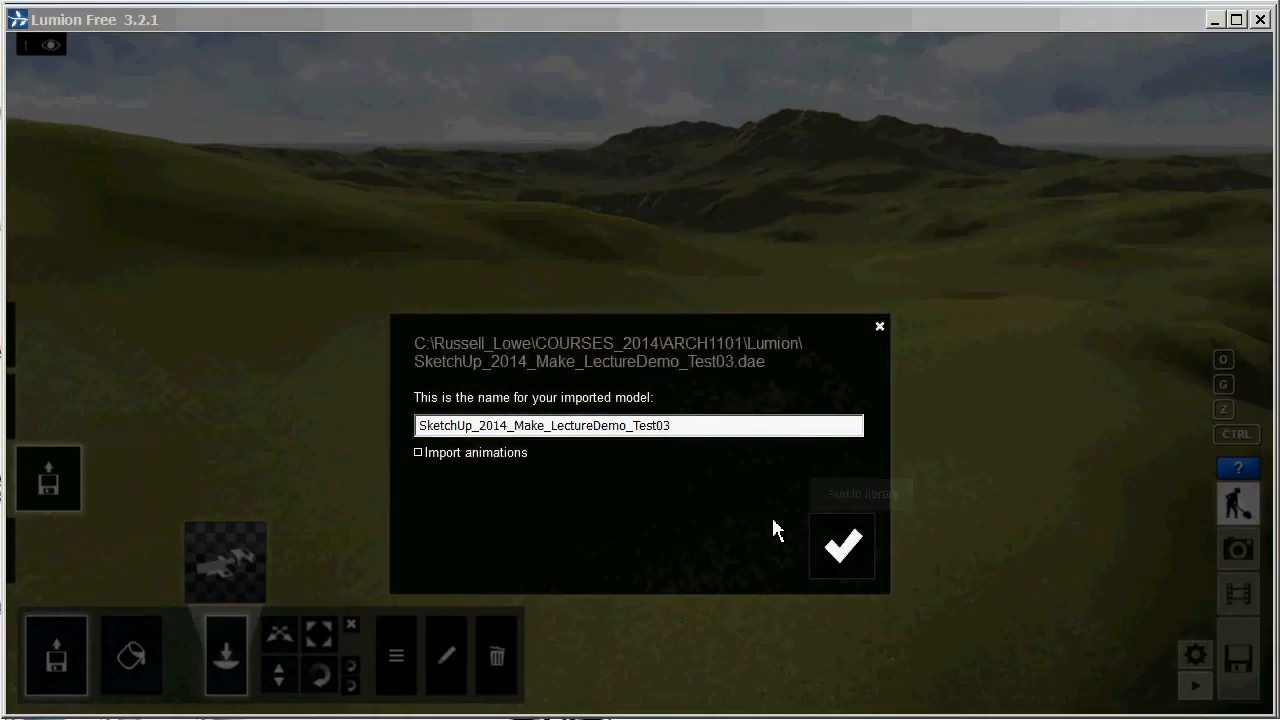
{"action": "left_click", "coordinate": [841, 545]}
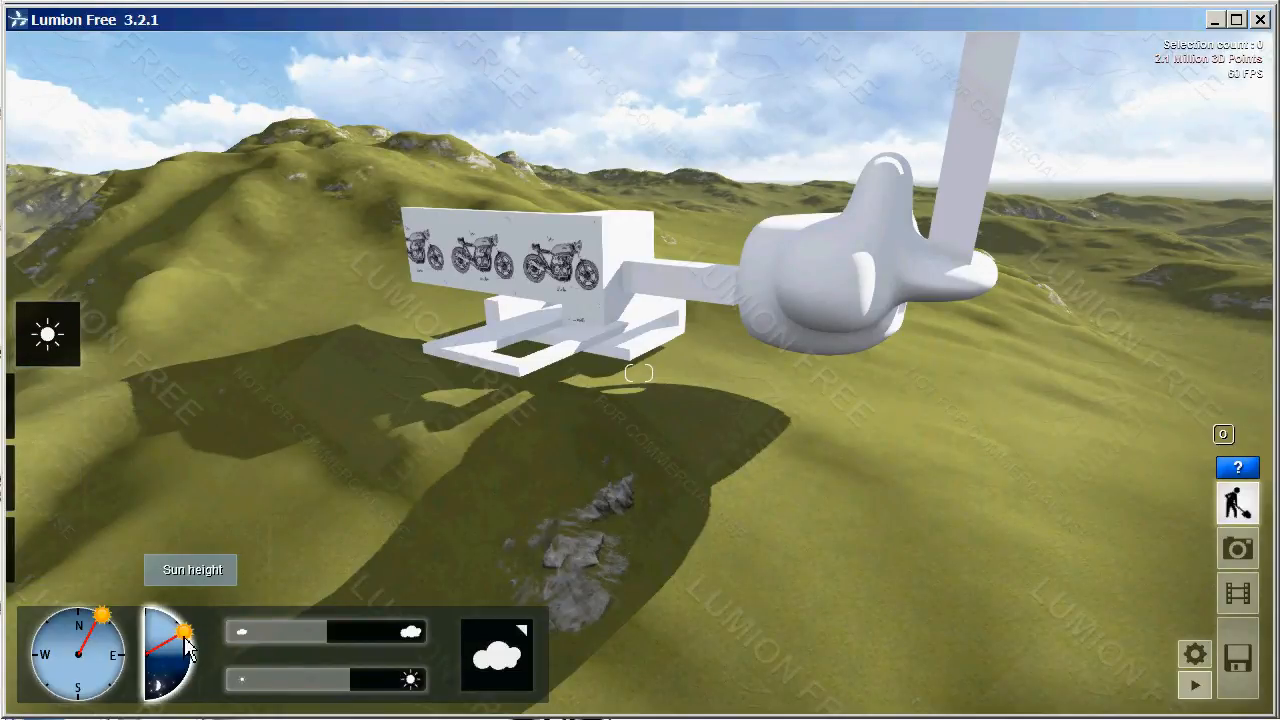
Raise the sun, adjust cloud amount and sun brightness, and pick a different cloud type.
{"action": "left_click_drag", "start_coordinate": [185, 660], "coordinate": [185, 630]}
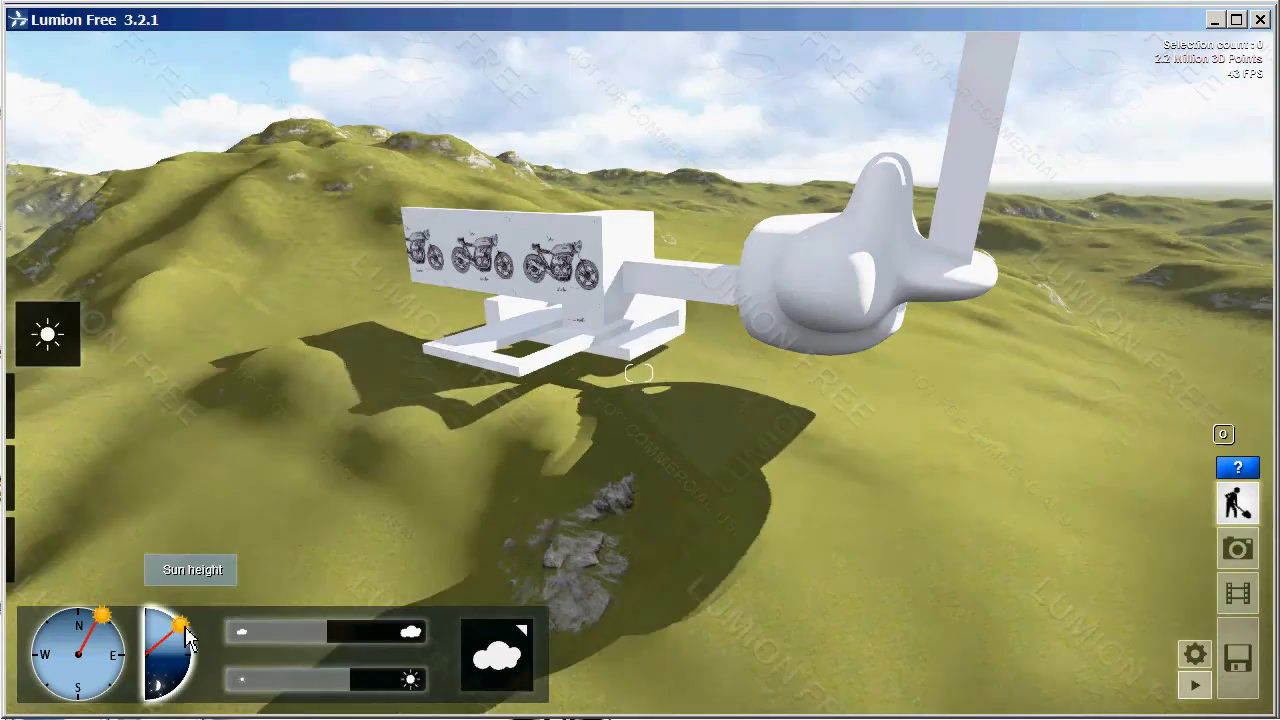
{"action": "left_click_drag", "start_coordinate": [165, 635], "coordinate": [178, 630]}
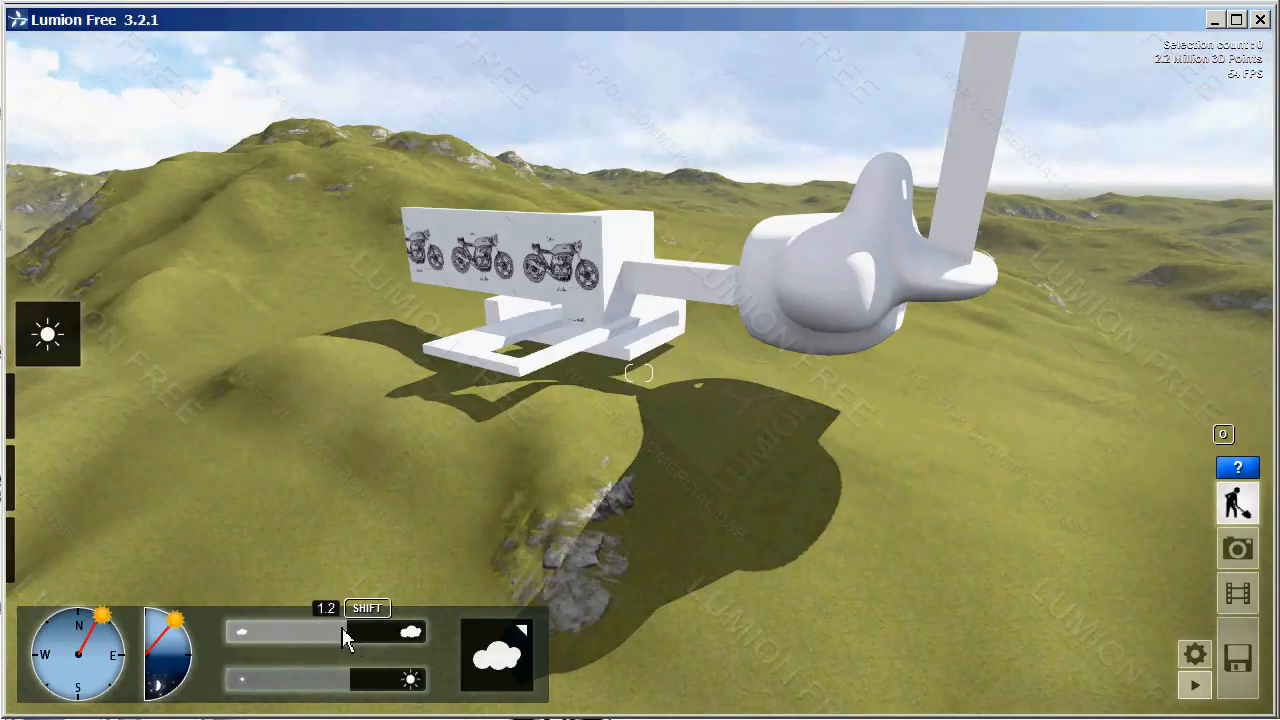
{"action": "left_click_drag", "start_coordinate": [345, 632], "coordinate": [325, 632]}
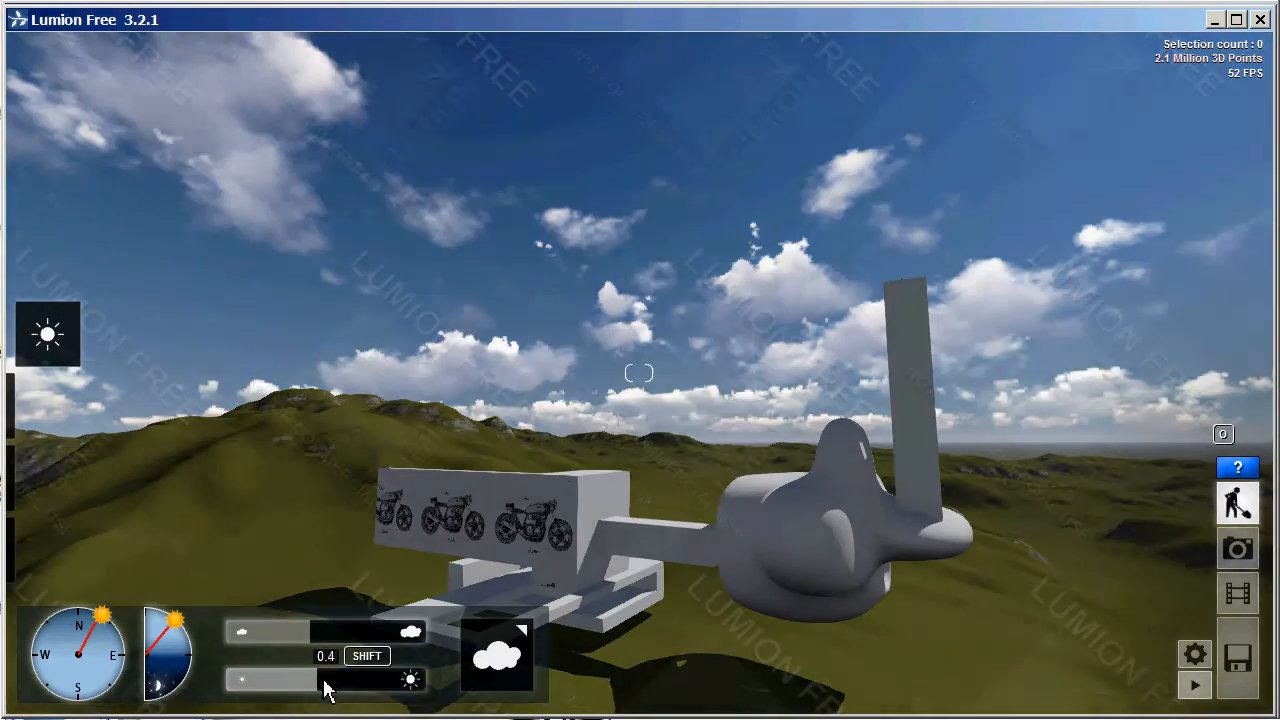
{"action": "left_click_drag", "start_coordinate": [325, 680], "coordinate": [385, 680]}
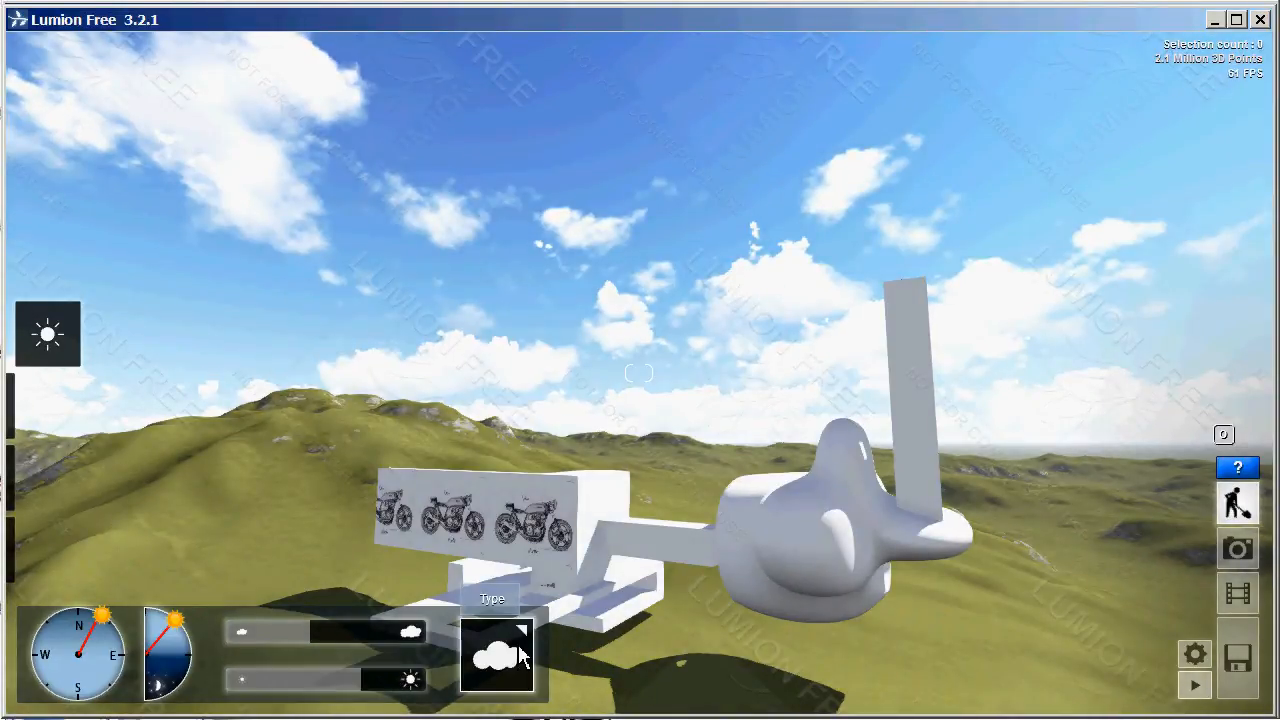
{"action": "left_click", "coordinate": [497, 657]}
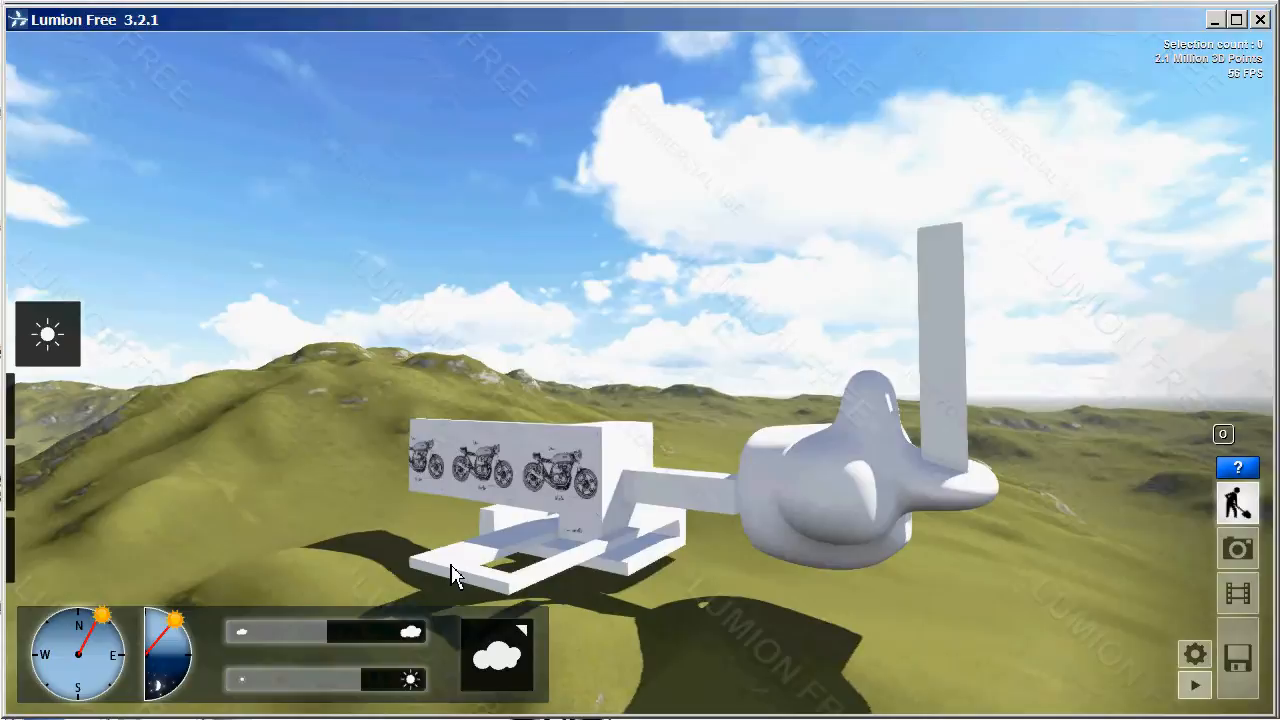
Enter Landscape mode and set the terrain-raising brush speed to sculpt the ground.
{"action": "left_click", "coordinate": [47, 334]}
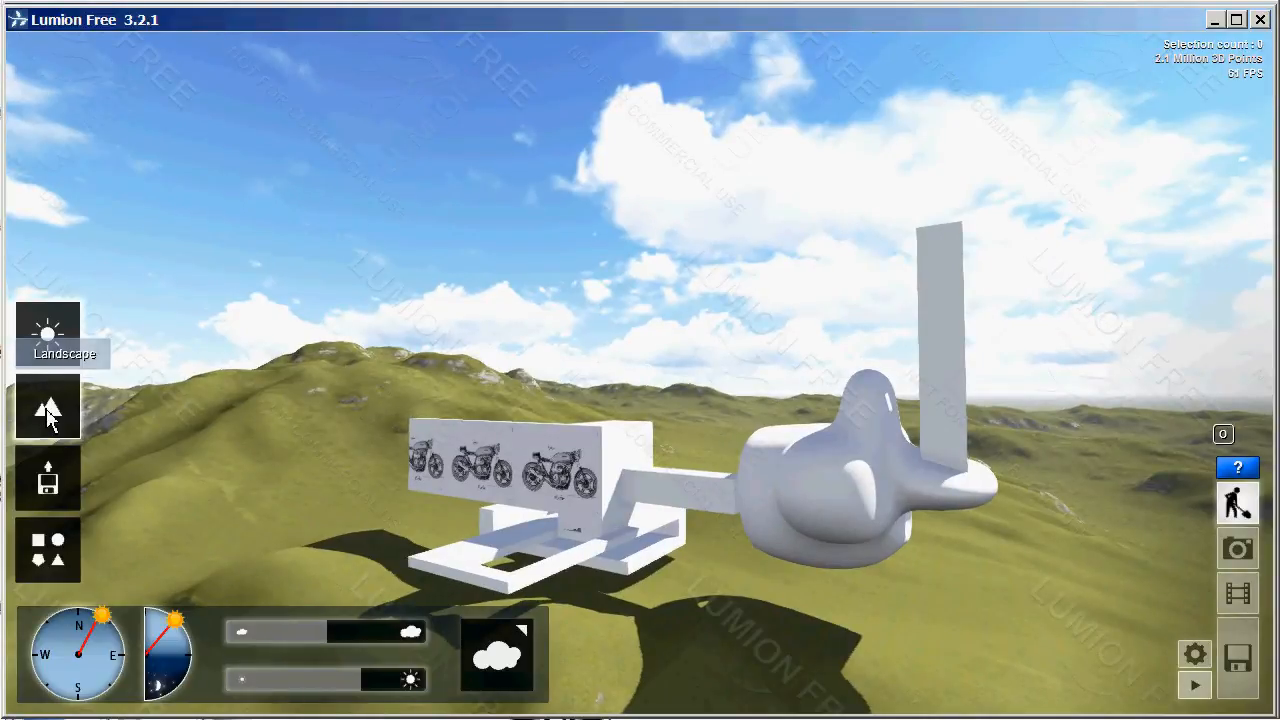
{"action": "left_click", "coordinate": [48, 408]}
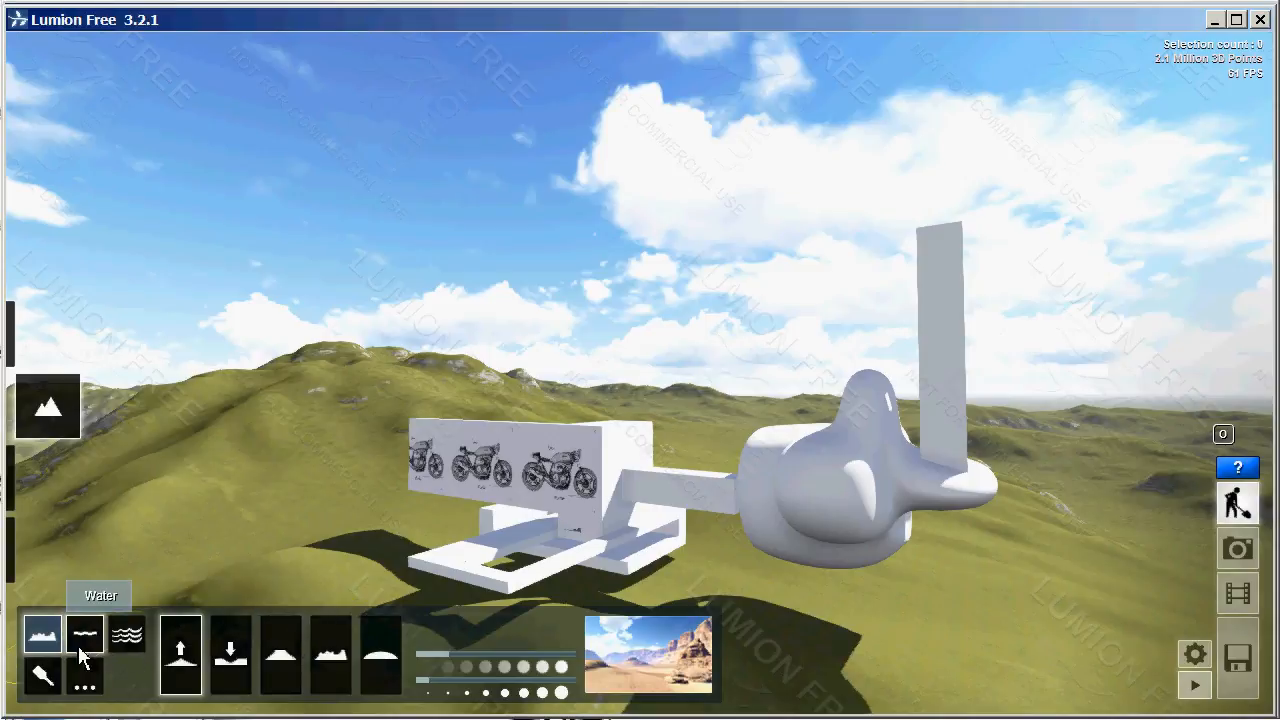
{"action": "mouse_move", "coordinate": [181, 655]}
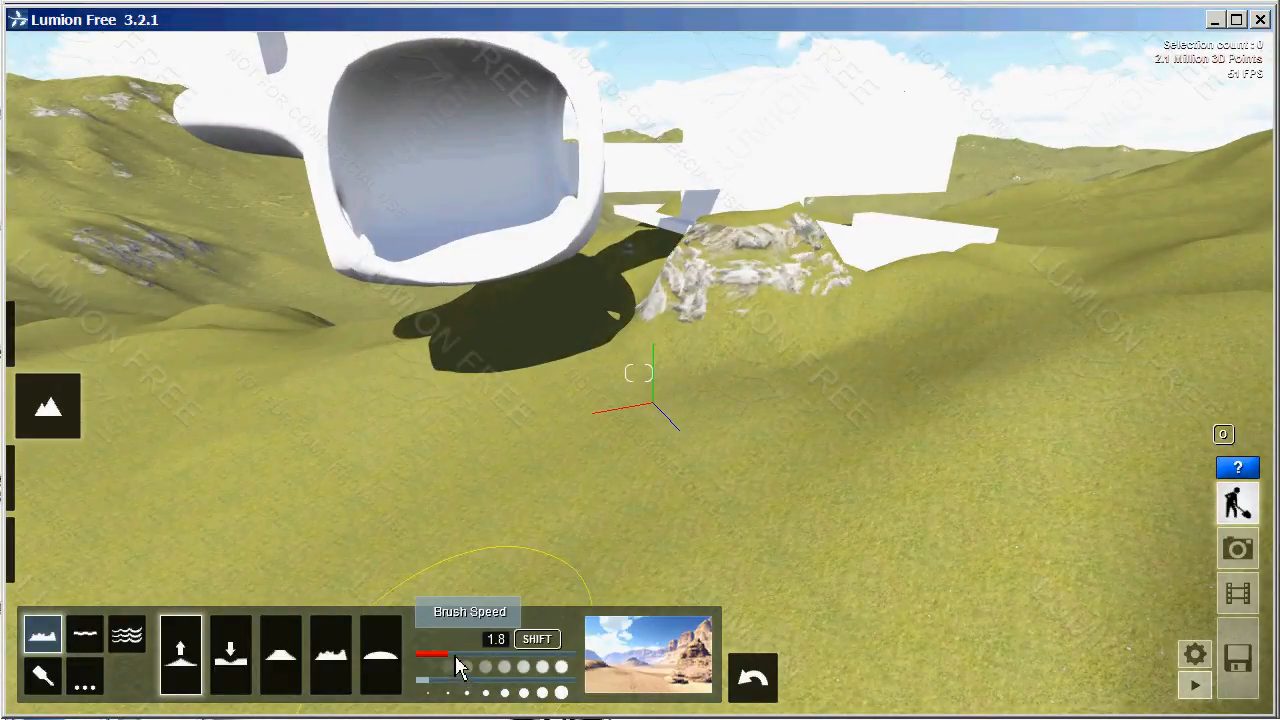
{"action": "left_click_drag", "start_coordinate": [460, 663], "coordinate": [440, 663]}
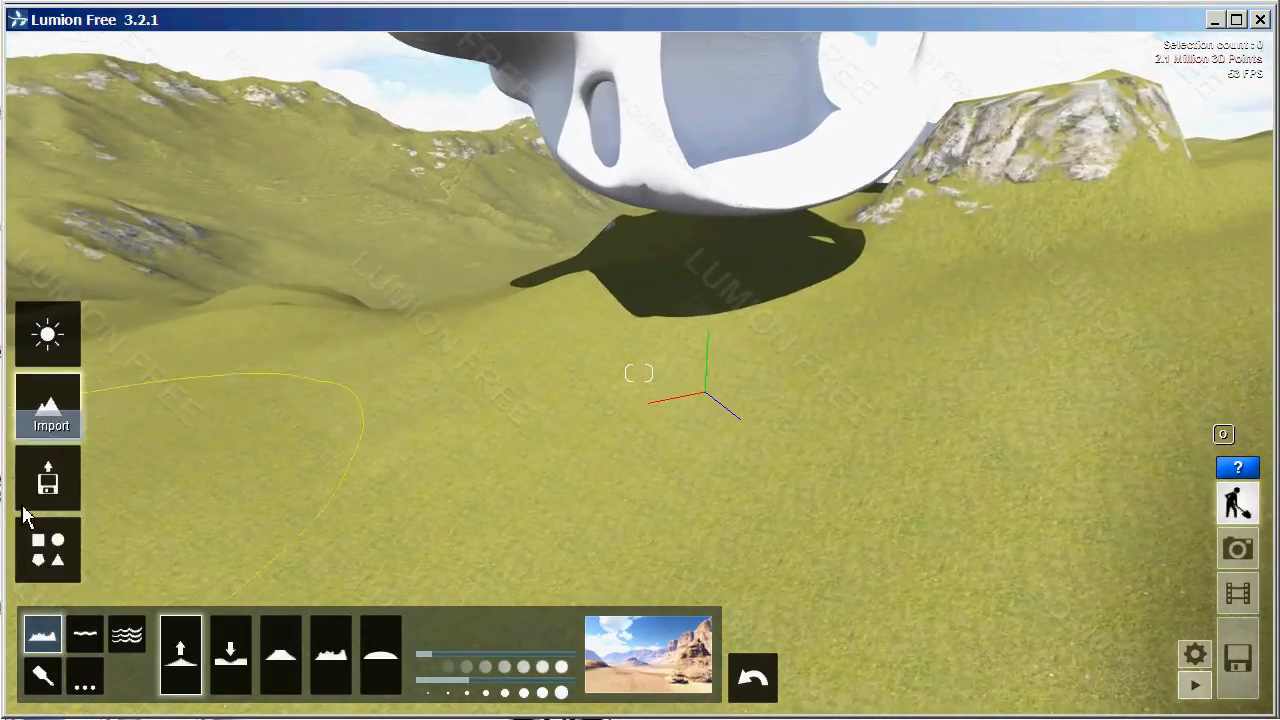
Choose Bamboo1_Cluster_RT from the Nature Library in Objects mode for placement.
{"action": "left_click", "coordinate": [48, 550]}
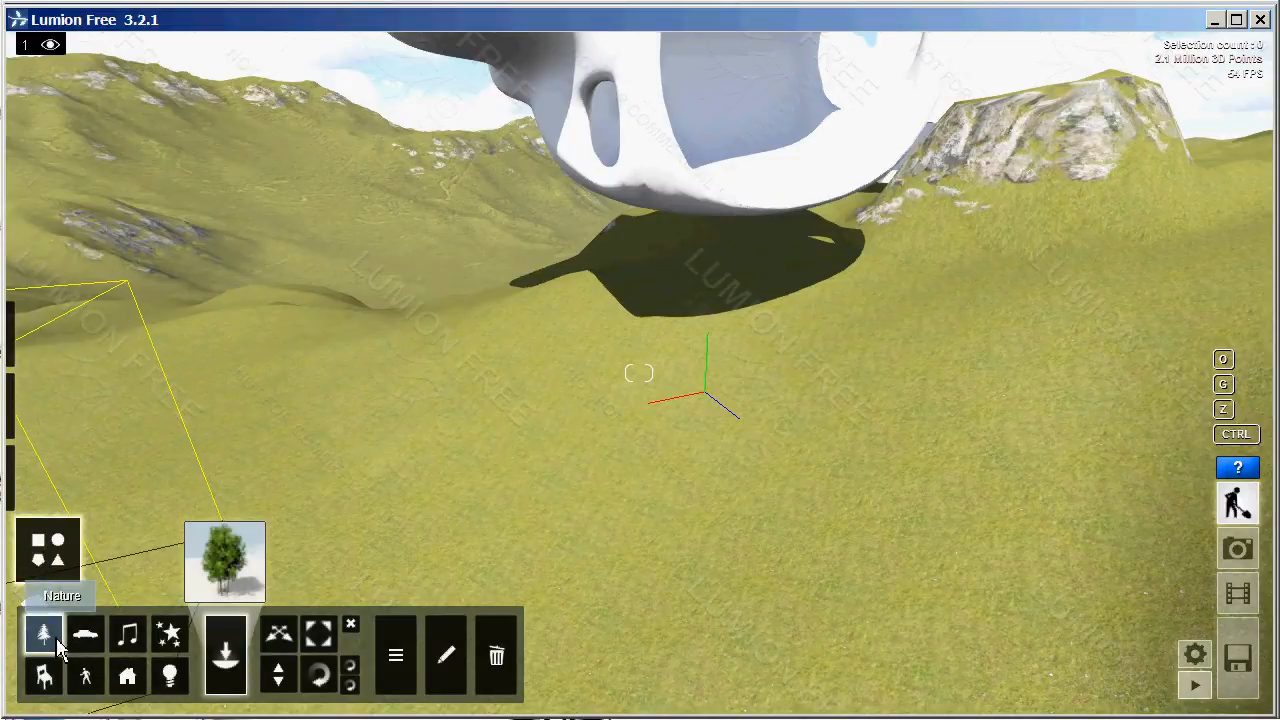
{"action": "left_click", "coordinate": [44, 635]}
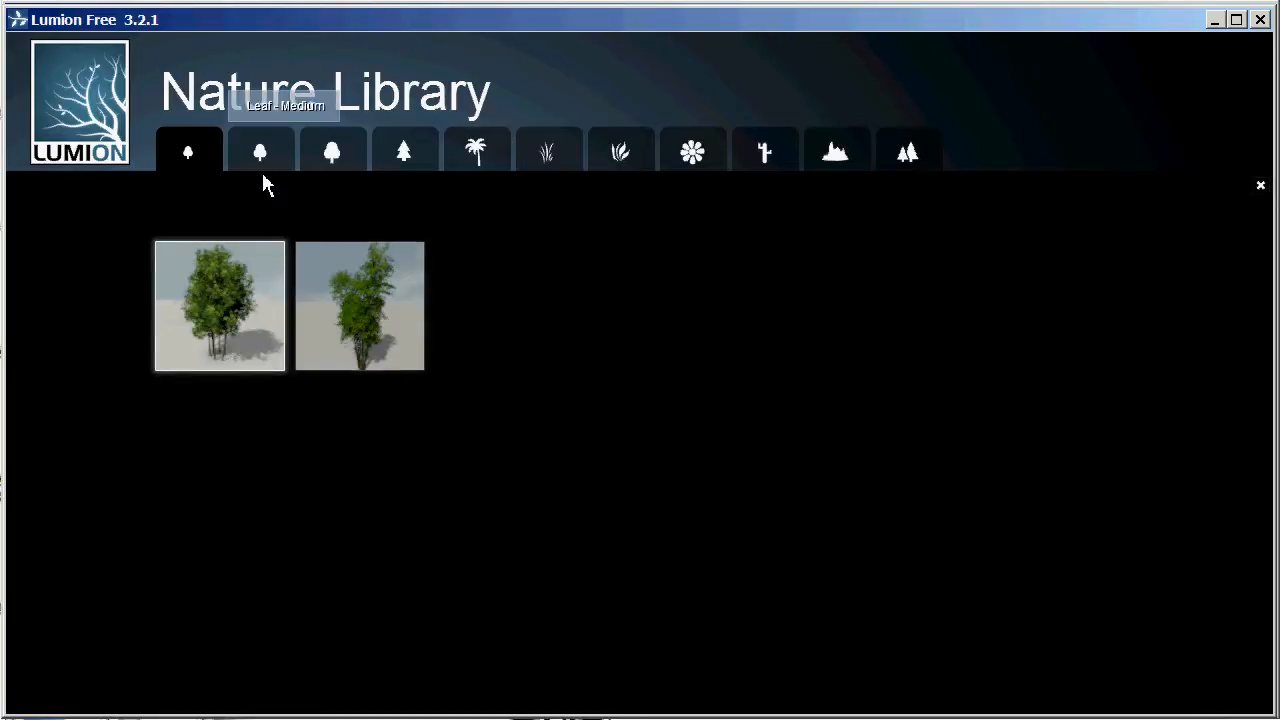
{"action": "mouse_move", "coordinate": [250, 340]}
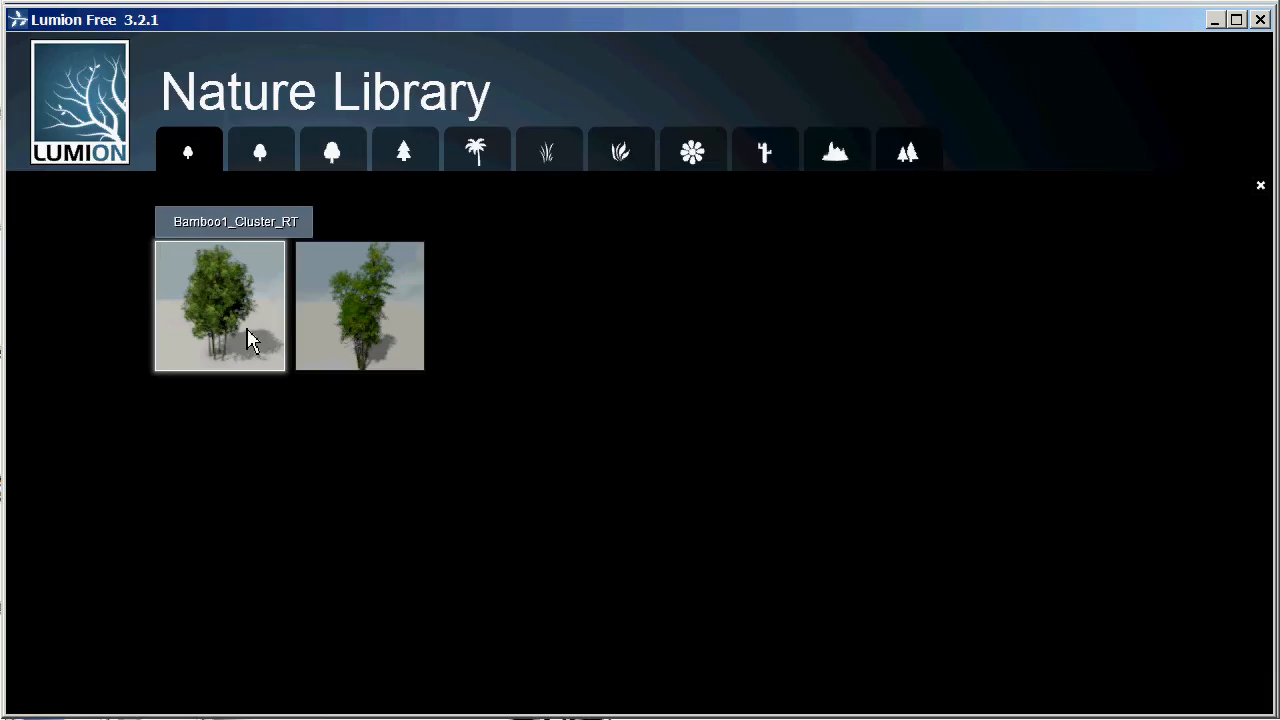
{"action": "left_click", "coordinate": [219, 305]}
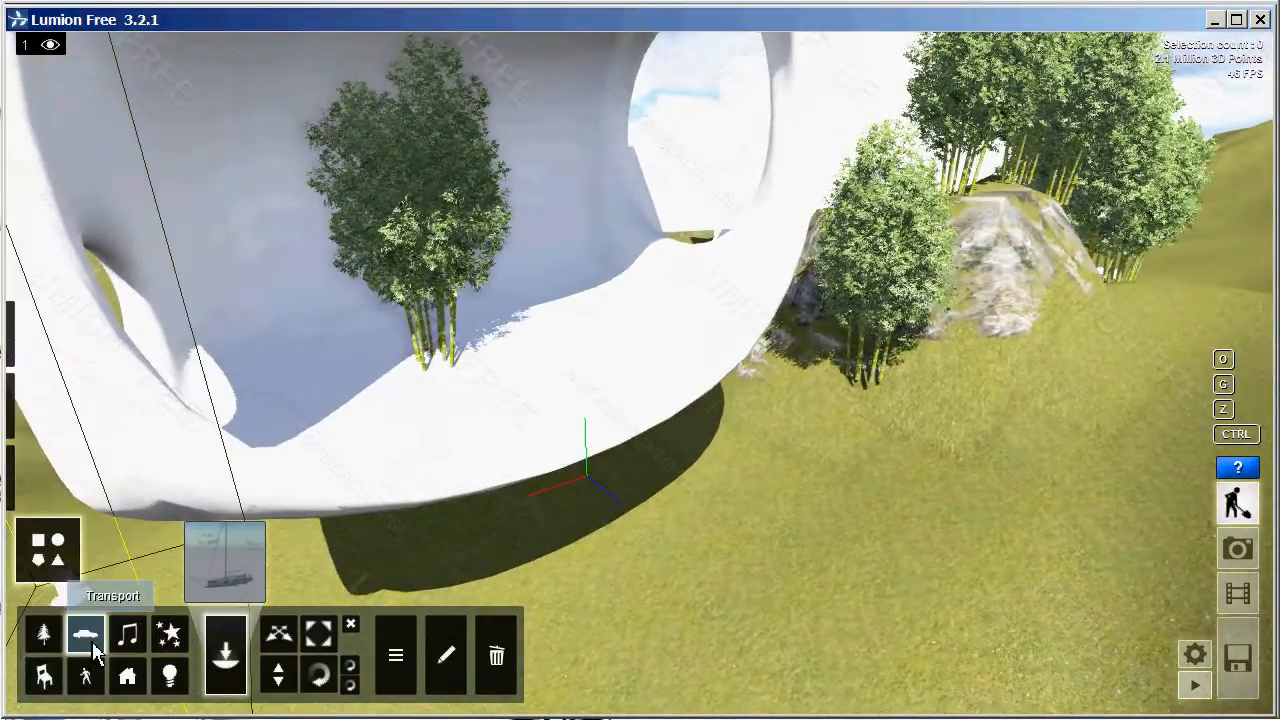
Open the Transport Library showing the sailing boat models.
{"action": "left_click", "coordinate": [85, 634]}
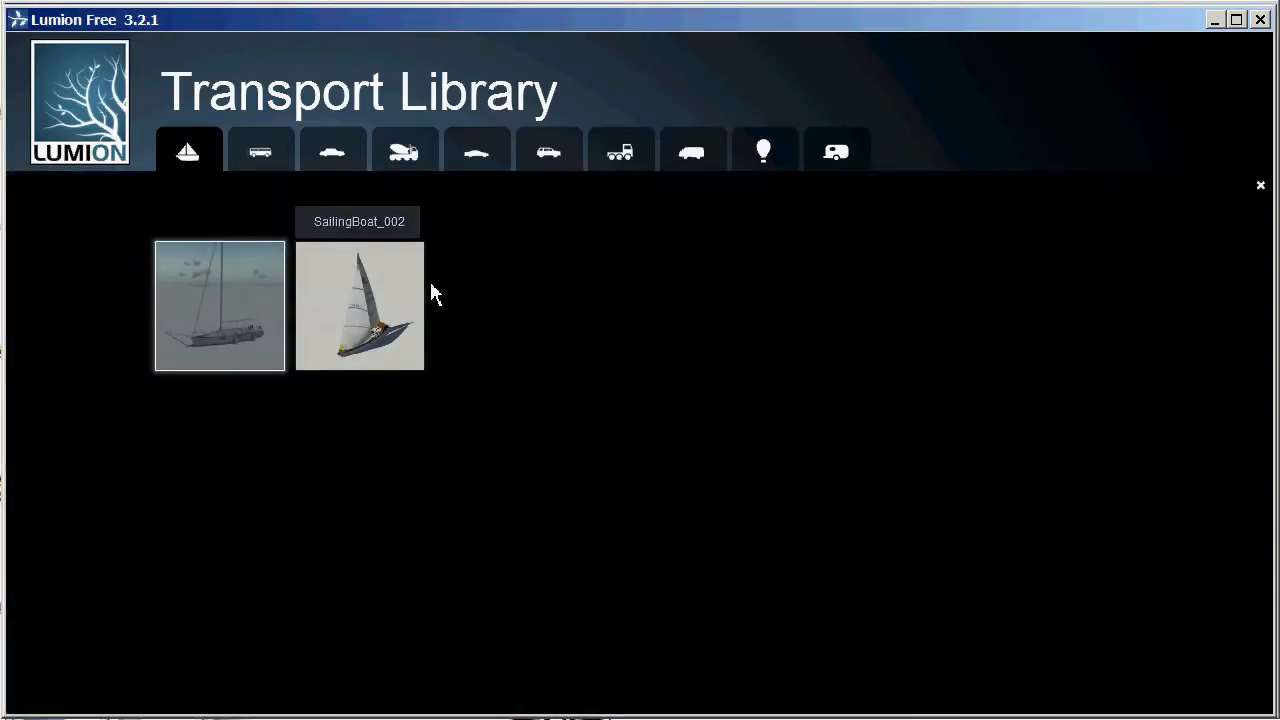
{"action": "mouse_move", "coordinate": [836, 152]}
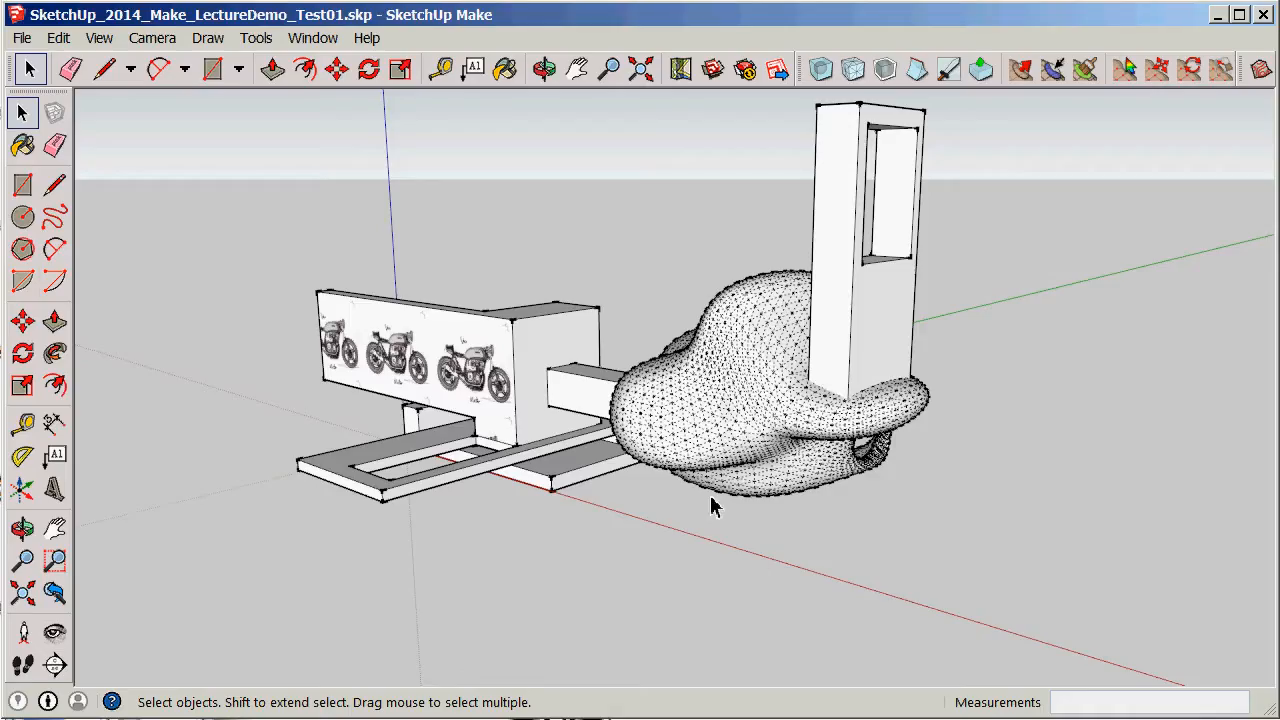
Smooth the long box assembly with 3 subdivision iterations and hide the mesh edges.
{"action": "left_click", "coordinate": [545, 69]}
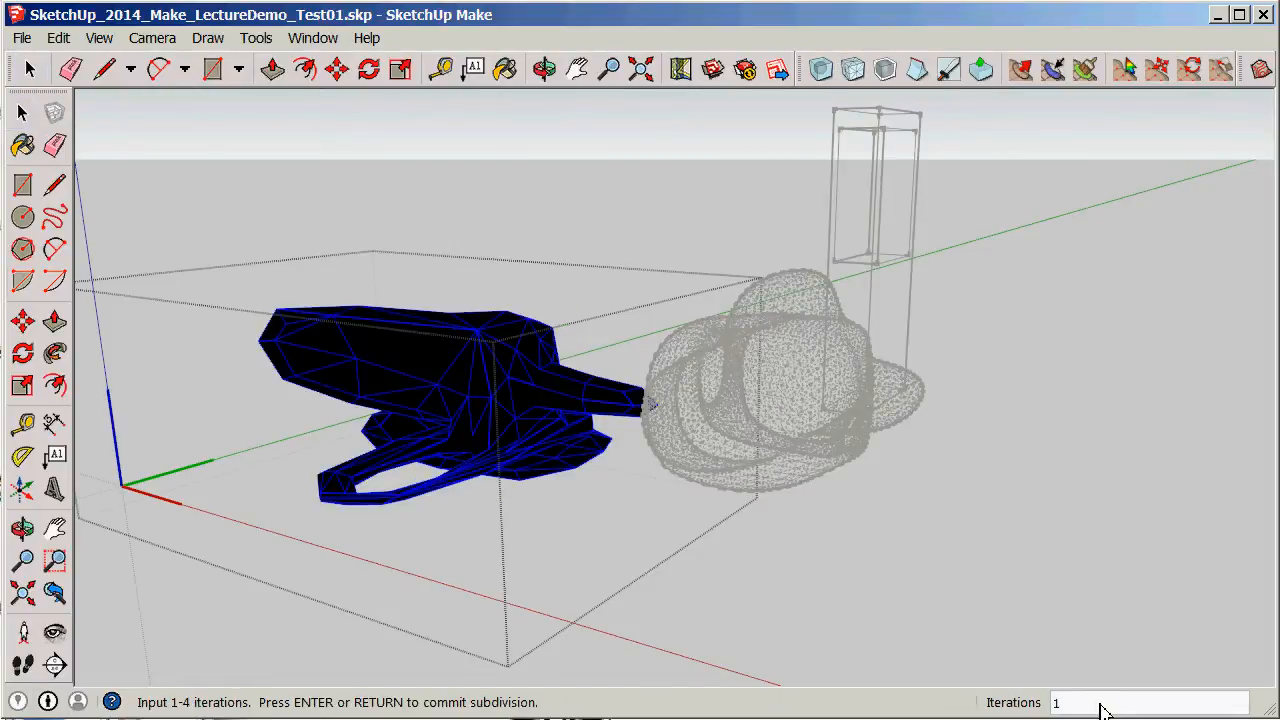
{"action": "type", "text": "3"}
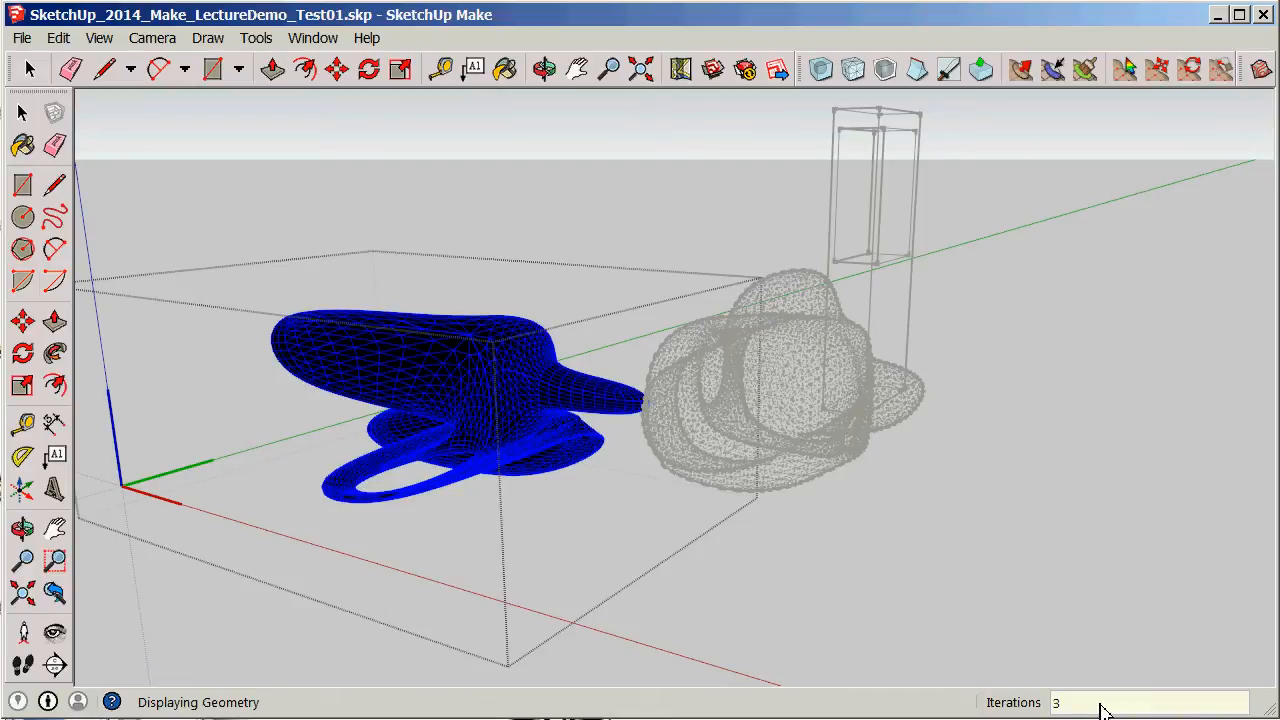
{"action": "left_click", "coordinate": [29, 68]}
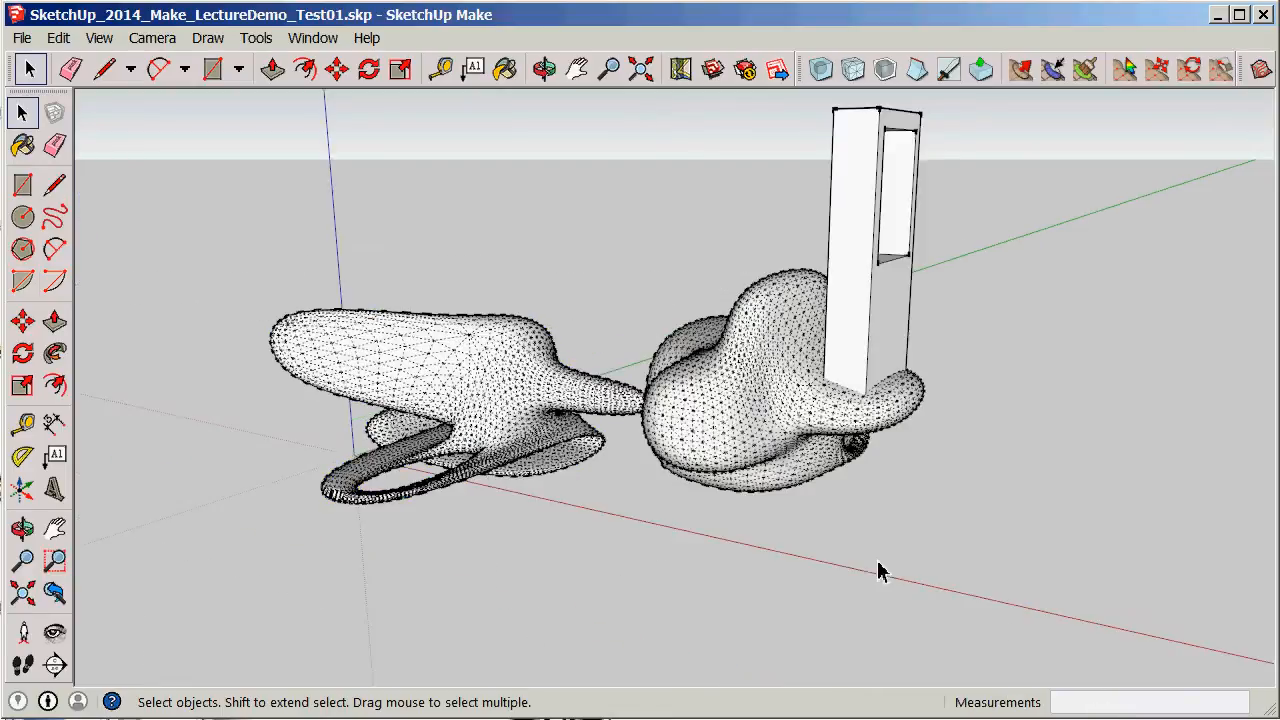
{"action": "mouse_move", "coordinate": [175, 190]}
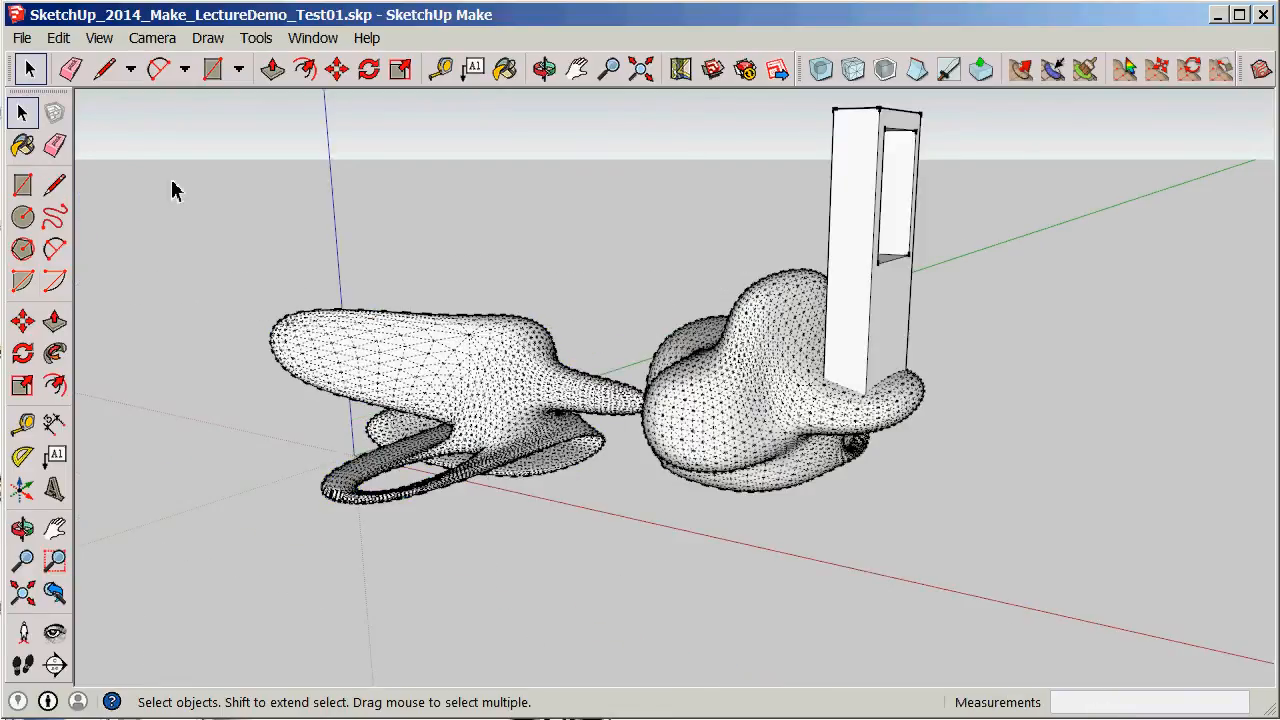
{"action": "left_click", "coordinate": [99, 38]}
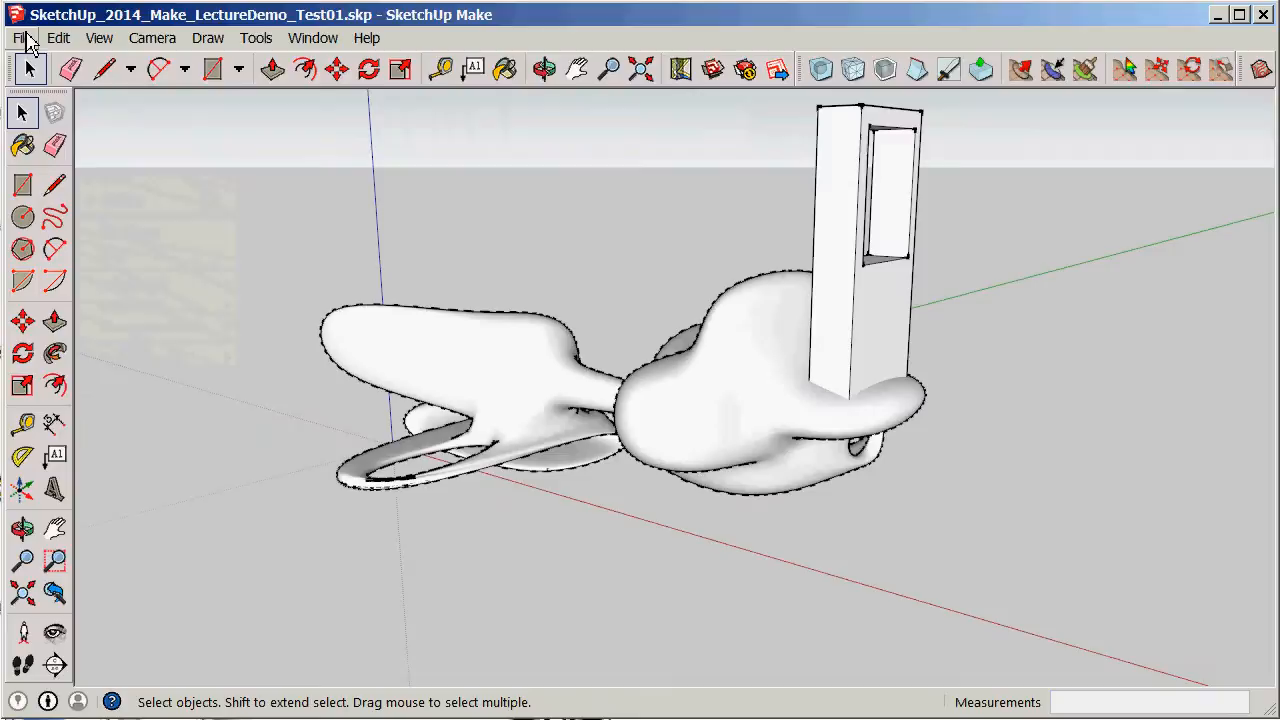
Export the smoothed model as a COLLADA file named SketchUp_2014_Make_LectureDemo_Test04.dae.
{"action": "left_click", "coordinate": [21, 38]}
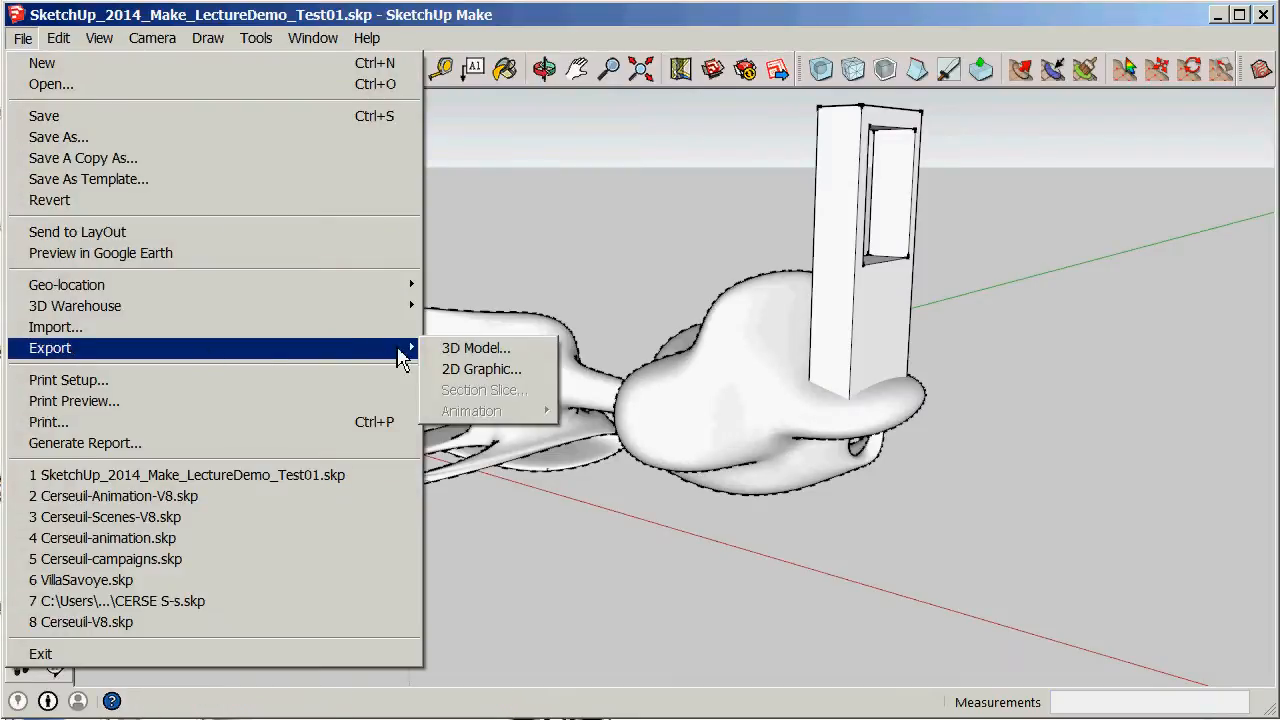
{"action": "left_click", "coordinate": [475, 348]}
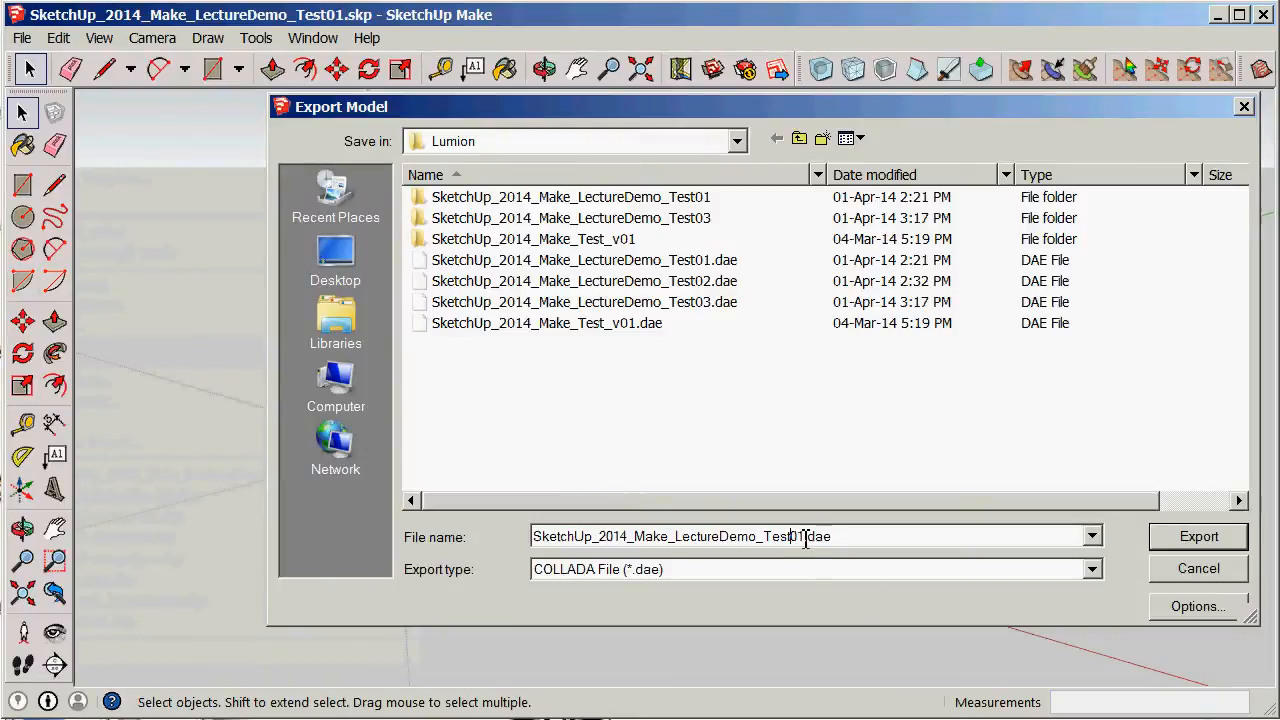
{"action": "type", "text": "04"}
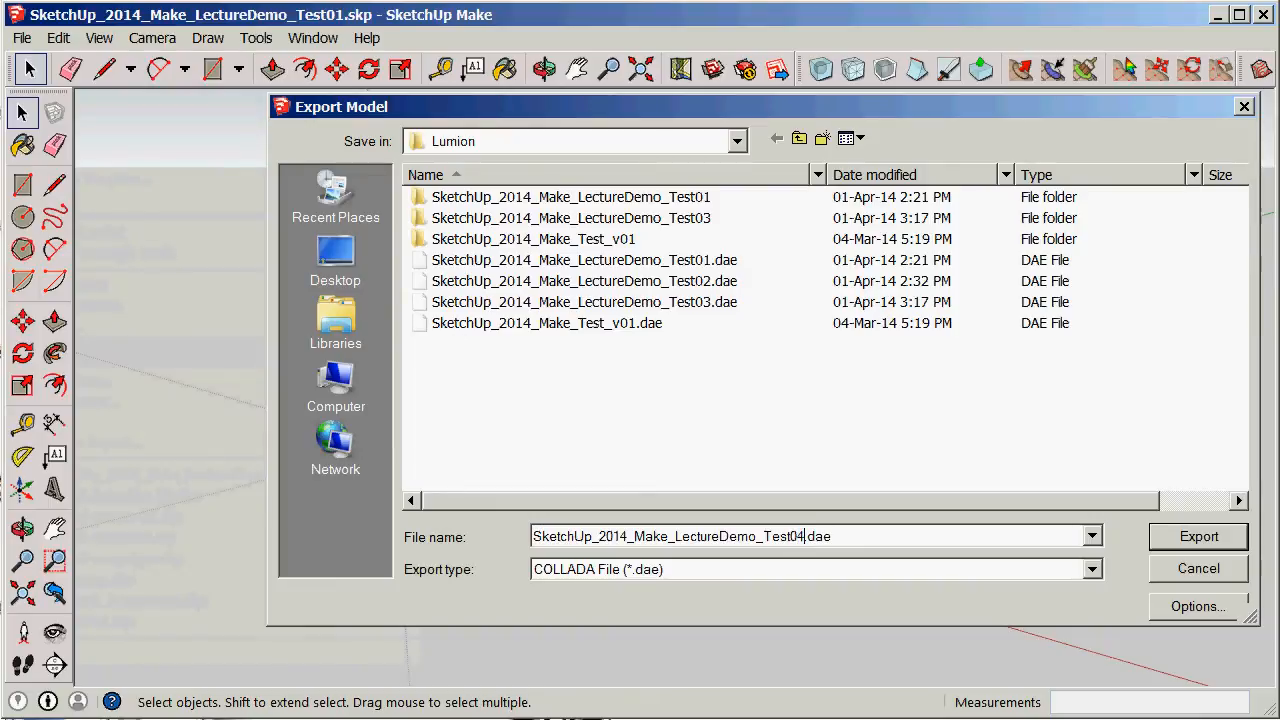
{"action": "left_click", "coordinate": [1198, 536]}
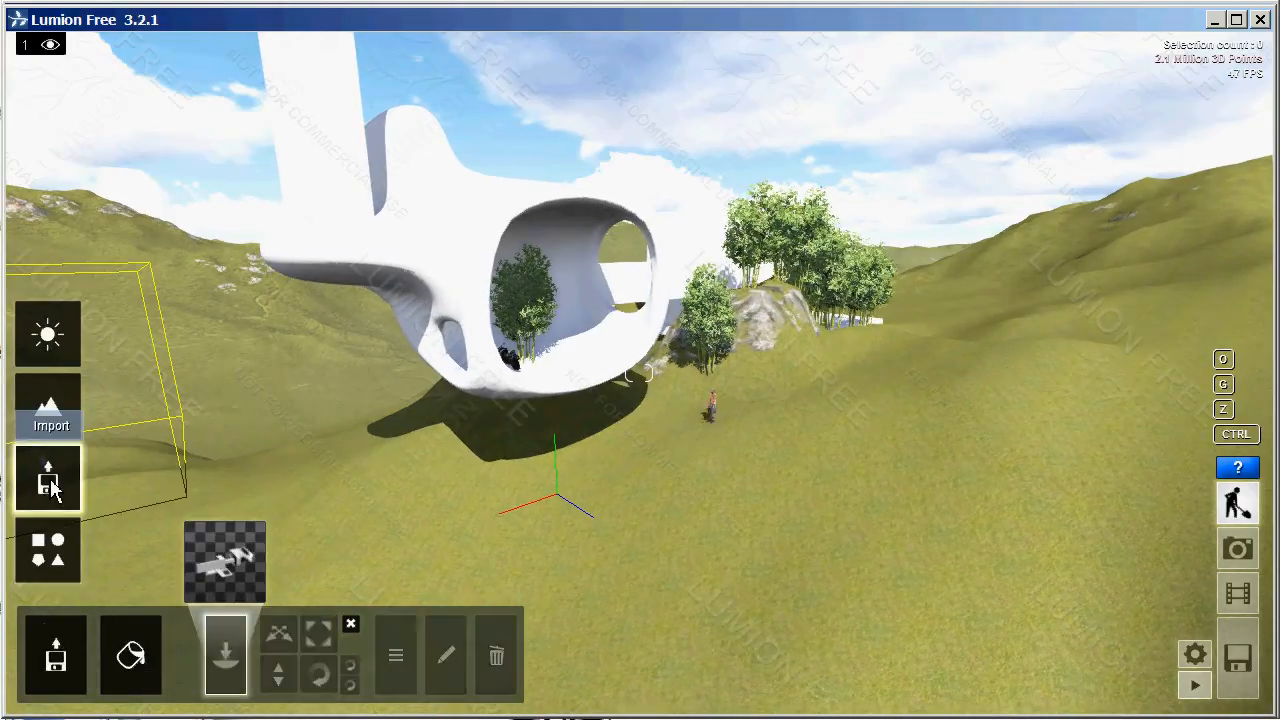
Import SketchUp_2014_Make_LectureDemo_Test04.dae into the hillside scene and accept its name.
{"action": "left_click", "coordinate": [225, 655]}
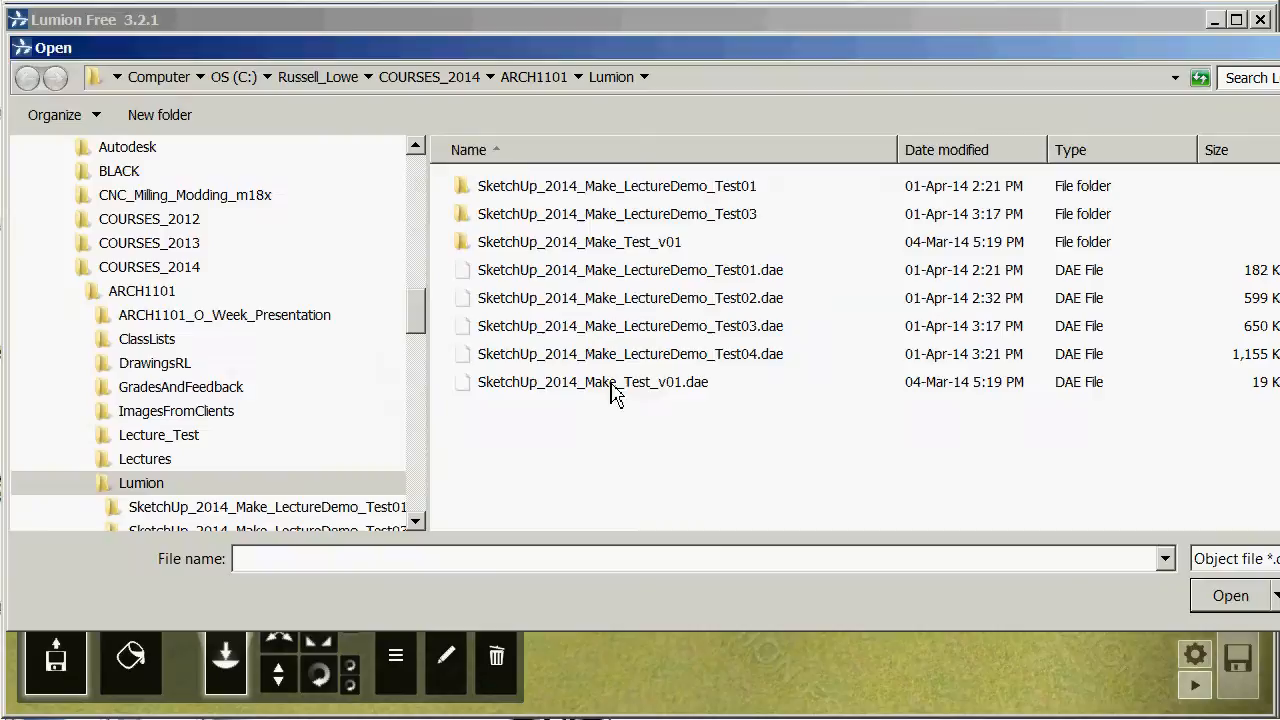
{"action": "double_click", "coordinate": [629, 354]}
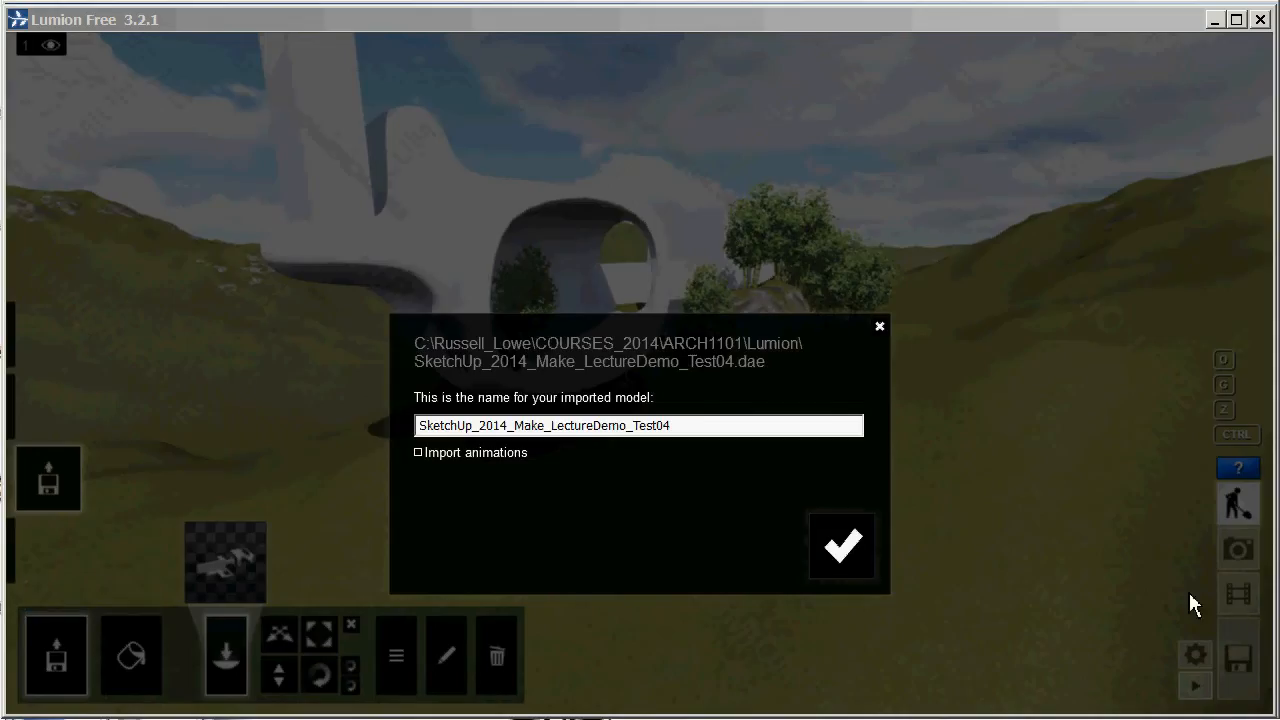
{"action": "left_click", "coordinate": [841, 545]}
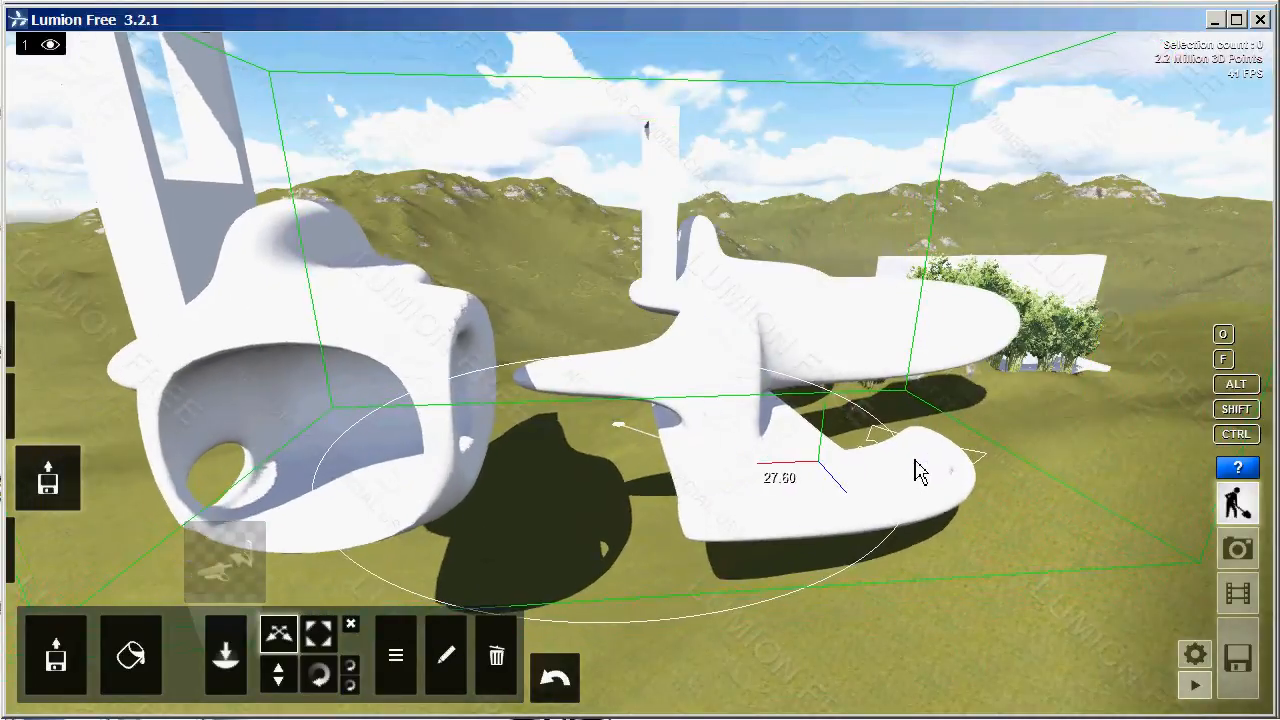
Deselect all models once the Test04 model is lined up beside the others.
{"action": "left_click", "coordinate": [318, 632]}
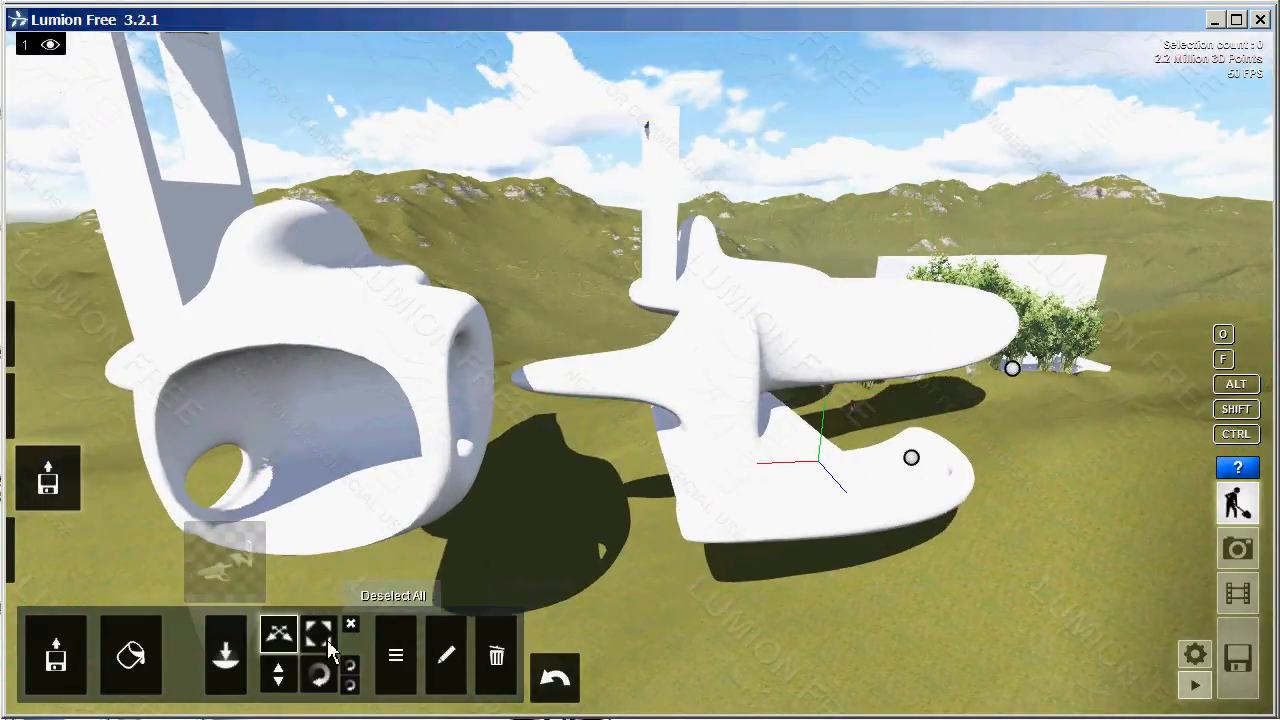
{"action": "mouse_move", "coordinate": [320, 675]}
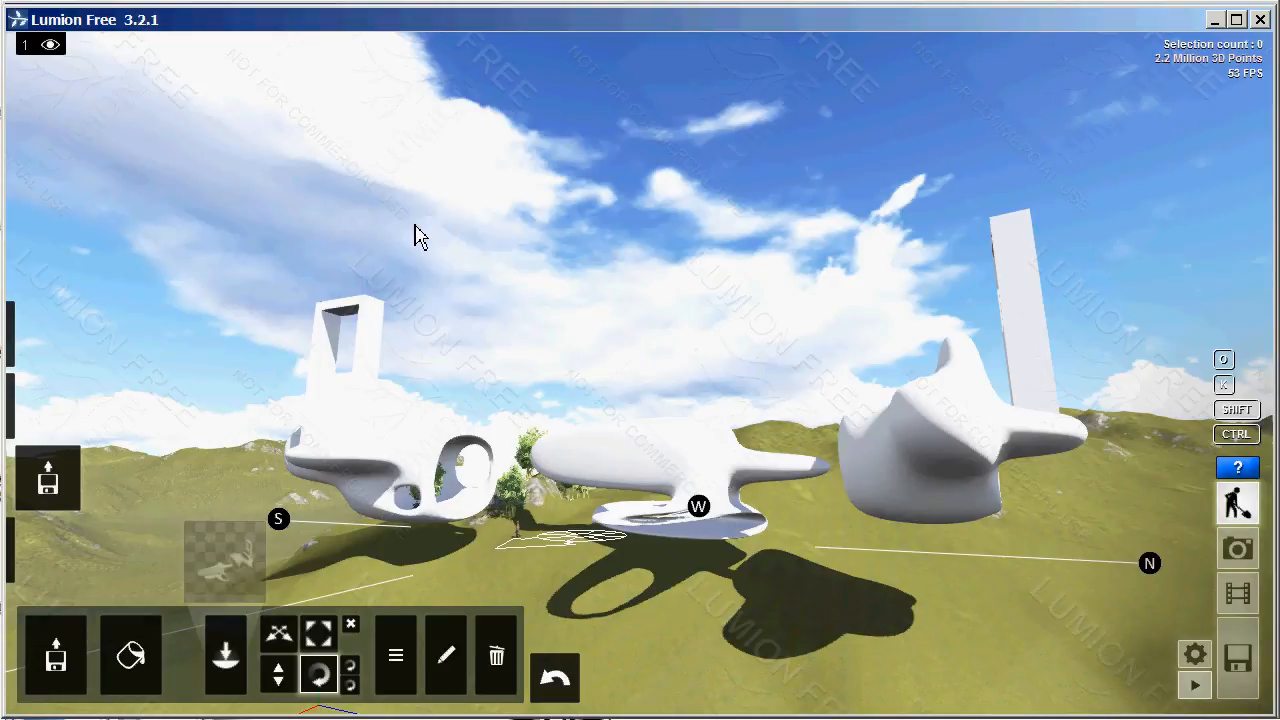
{"action": "mouse_move", "coordinate": [340, 335]}
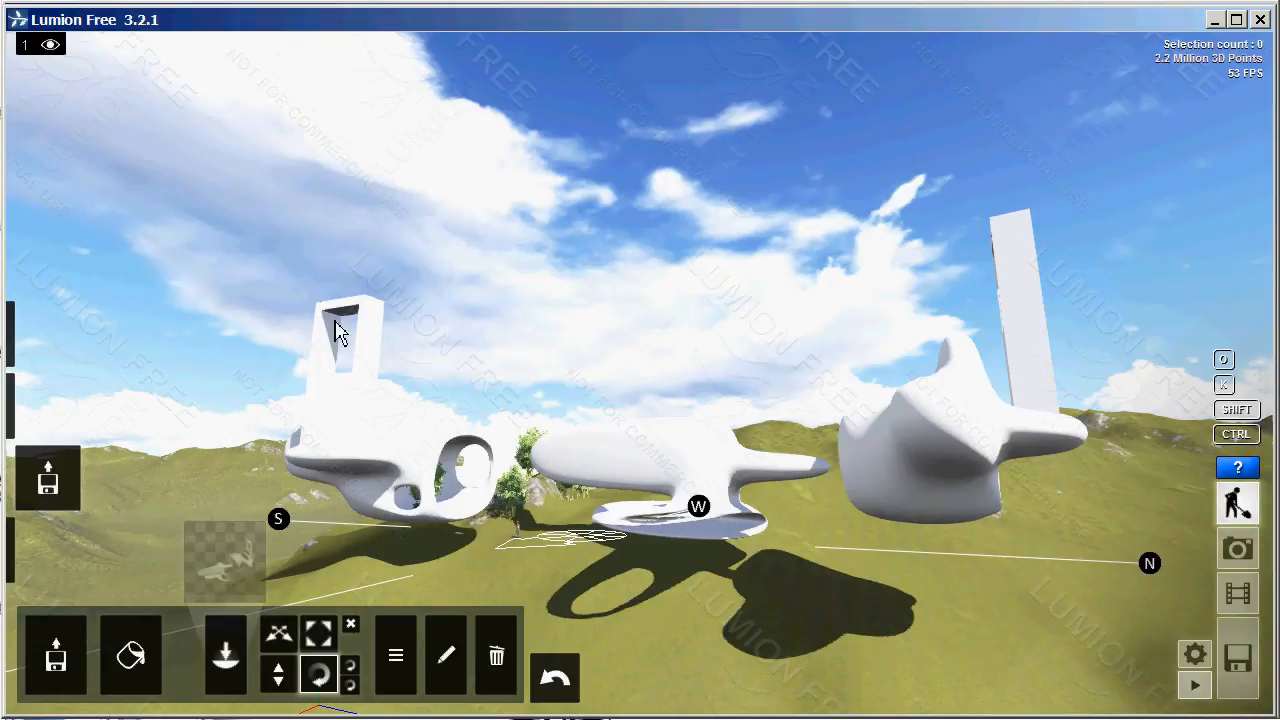